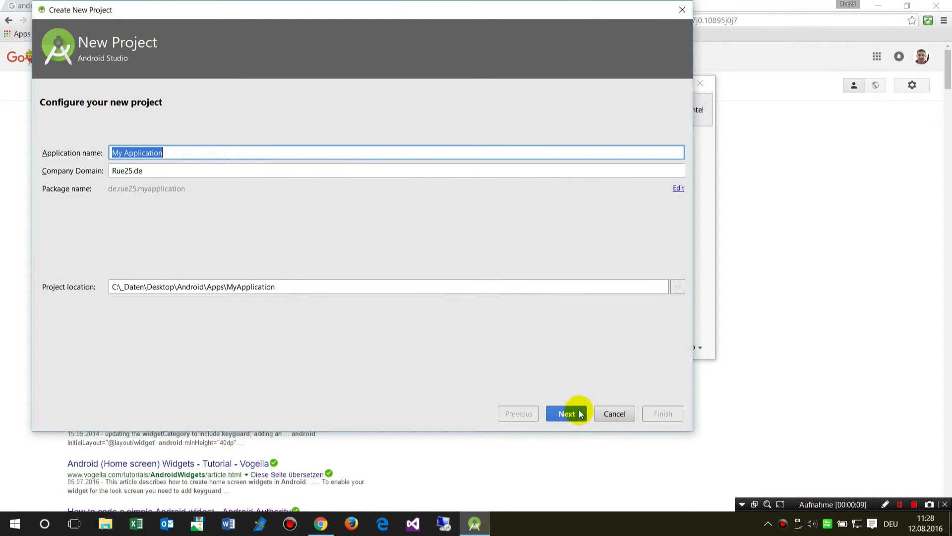
{"action": "mouse_move", "coordinate": [202, 70]}
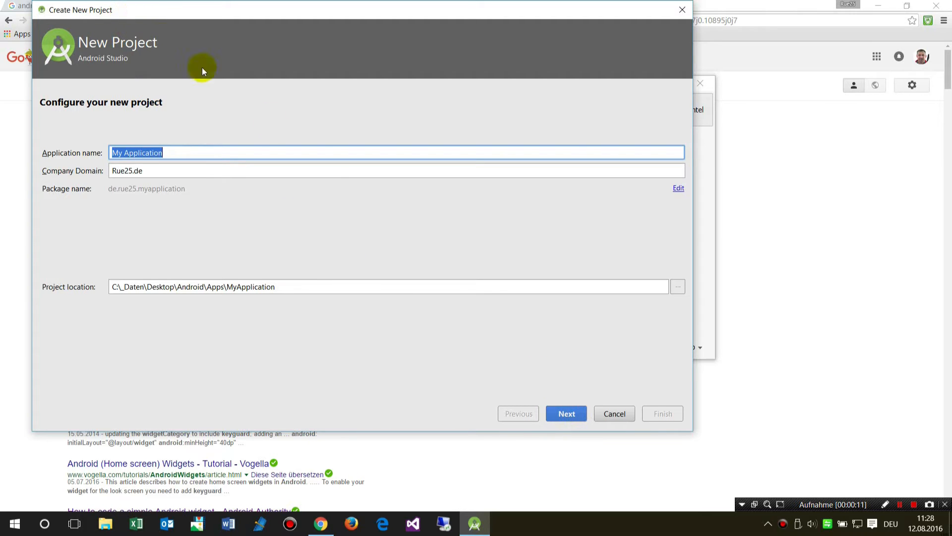
{"action": "mouse_move", "coordinate": [567, 414]}
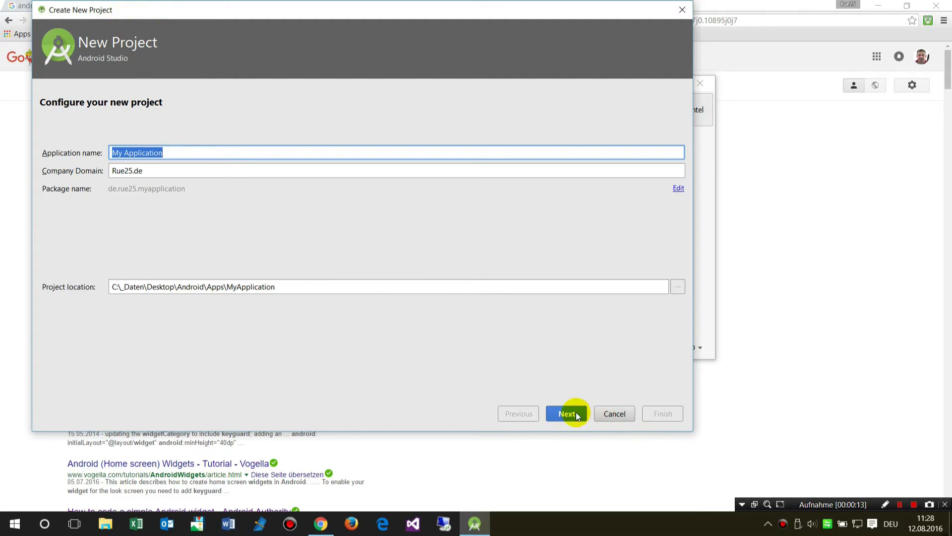
Step: Advance past project naming to the activity step, then return to Phone and Tablet, API 16
{"action": "left_click", "coordinate": [566, 413]}
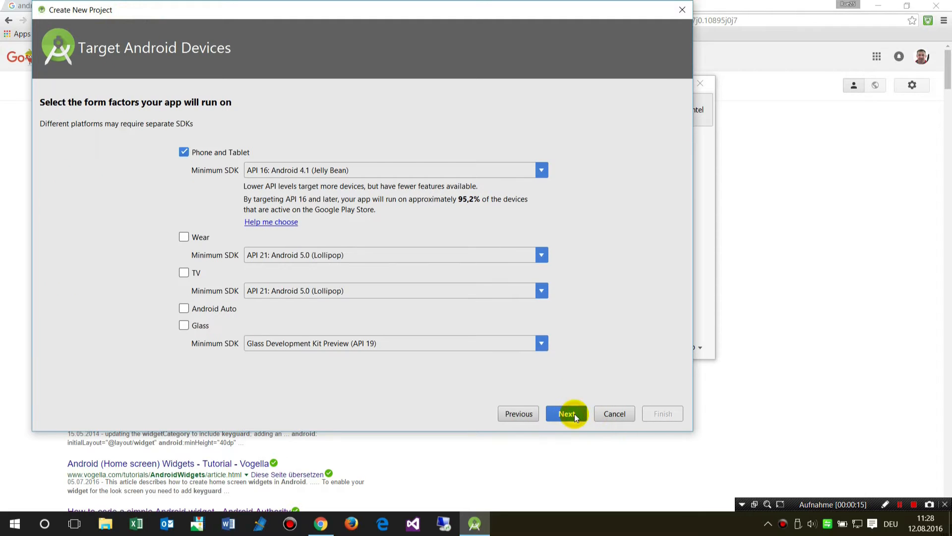
{"action": "left_click", "coordinate": [565, 413]}
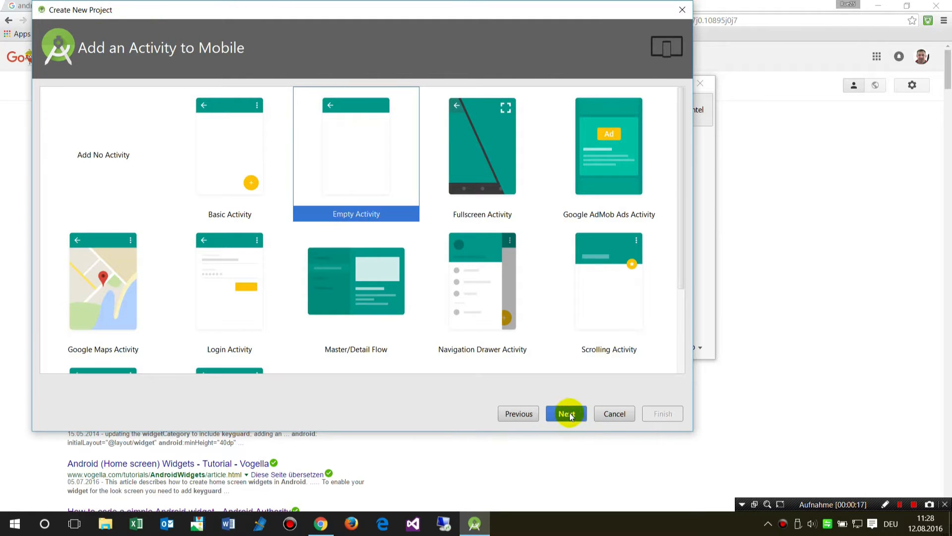
{"action": "mouse_move", "coordinate": [518, 413]}
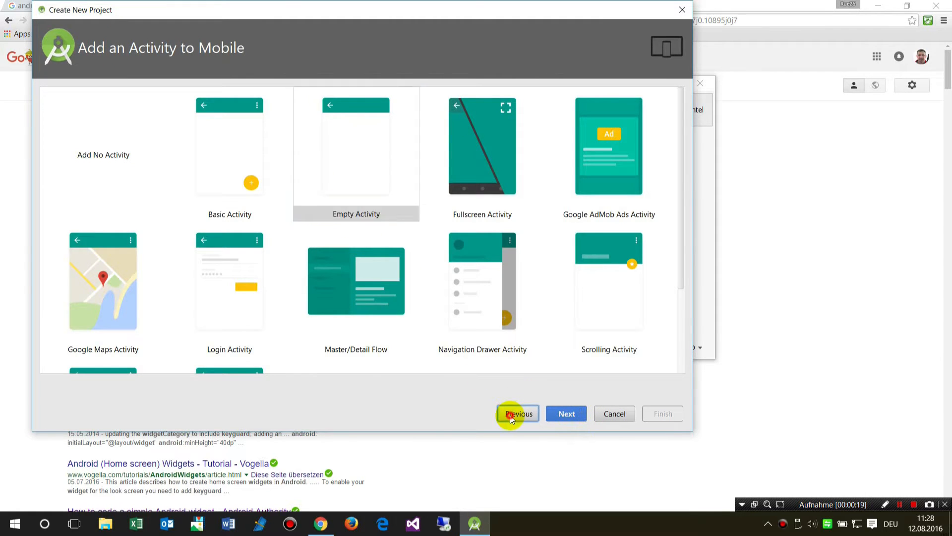
{"action": "left_click", "coordinate": [518, 414]}
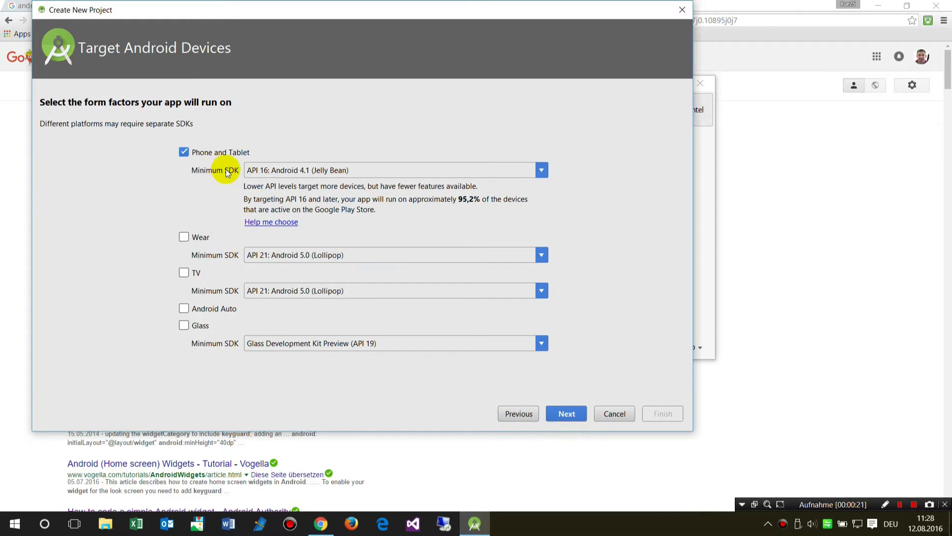
{"action": "mouse_move", "coordinate": [265, 177]}
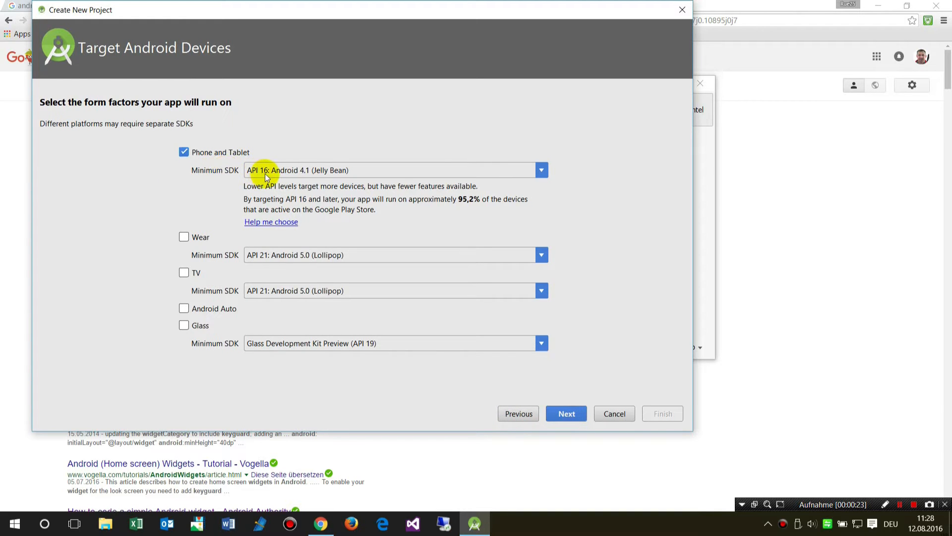
{"action": "mouse_move", "coordinate": [306, 175]}
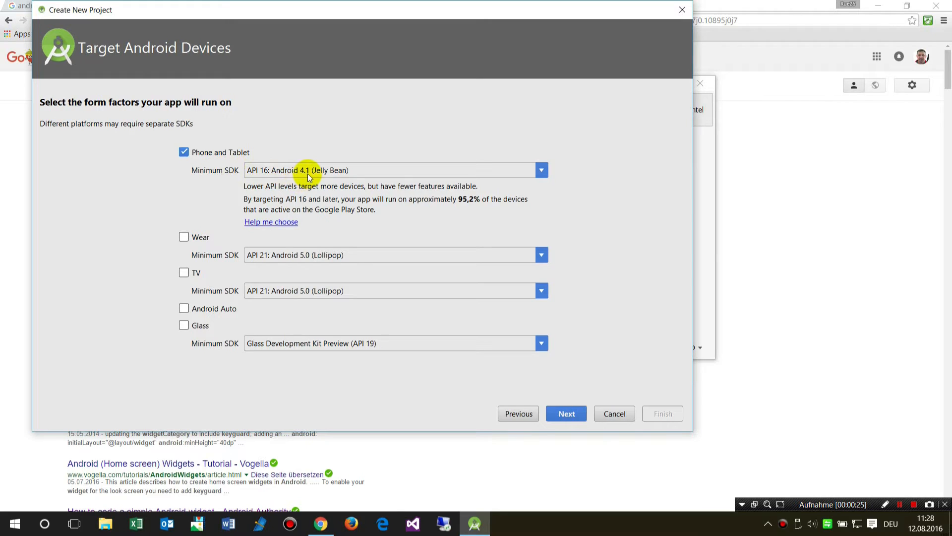
{"action": "mouse_move", "coordinate": [498, 266]}
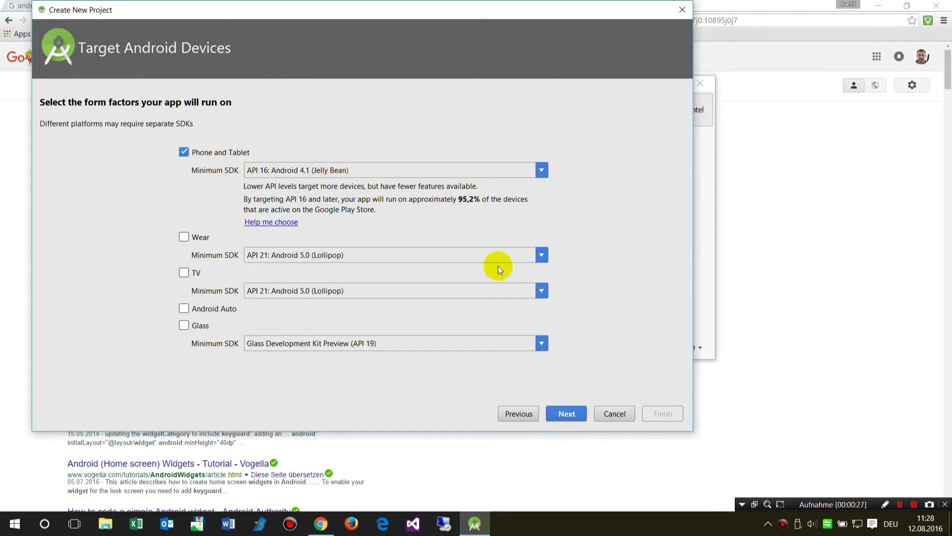
{"action": "mouse_move", "coordinate": [298, 170]}
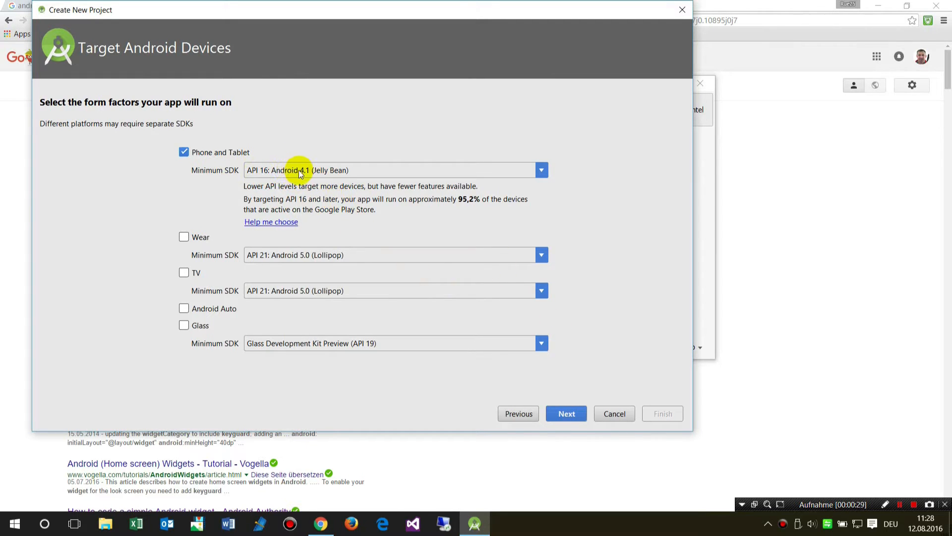
{"action": "left_click", "coordinate": [540, 170]}
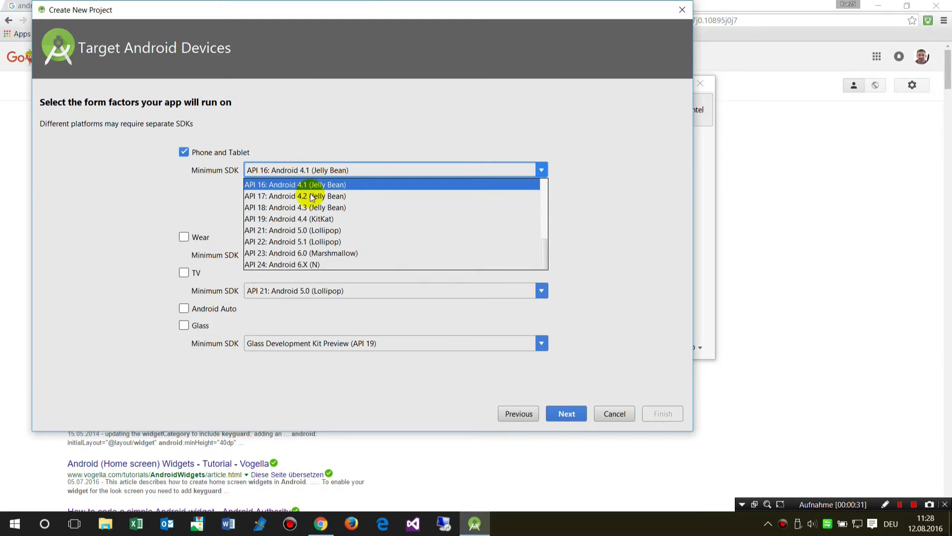
{"action": "mouse_move", "coordinate": [322, 229]}
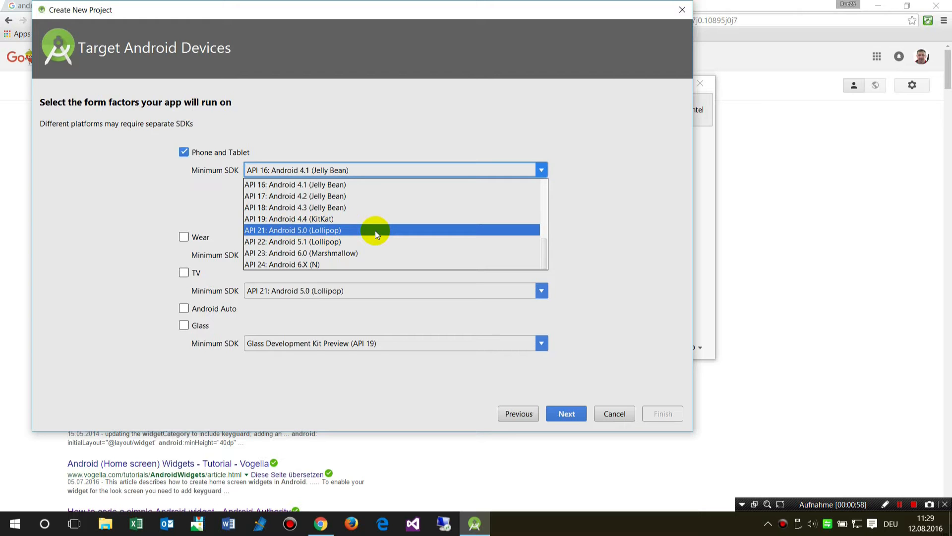
{"action": "mouse_move", "coordinate": [368, 232]}
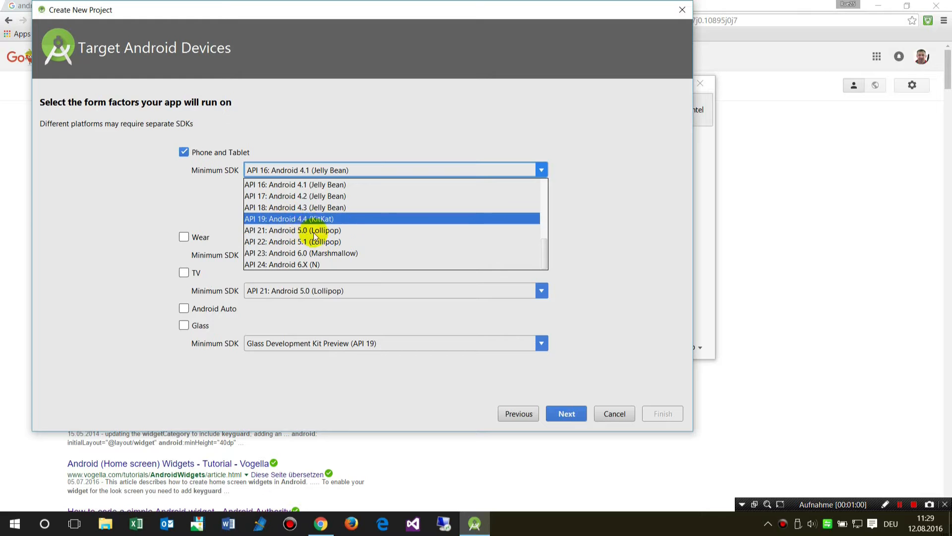
{"action": "left_click", "coordinate": [297, 184]}
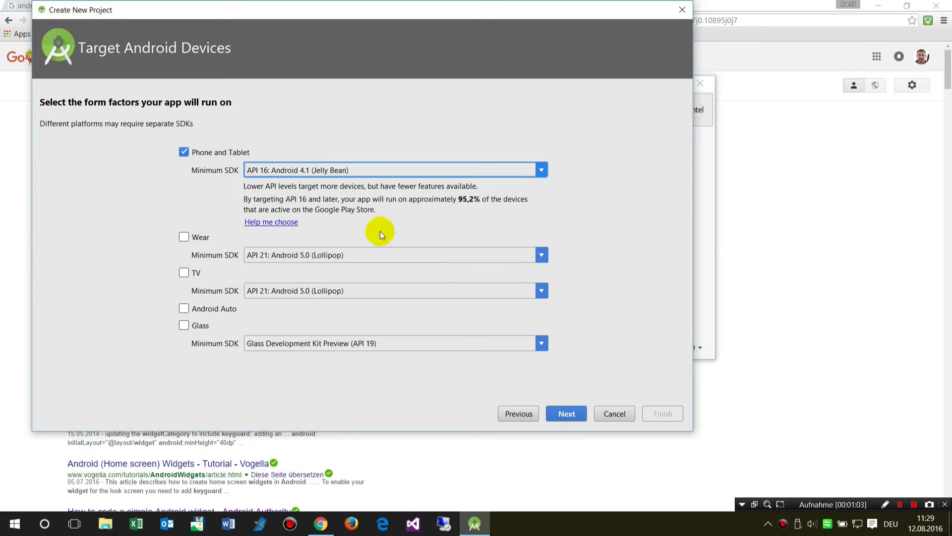
Step: Accept the Empty Activity template and finish creating My Application
{"action": "left_click", "coordinate": [565, 413]}
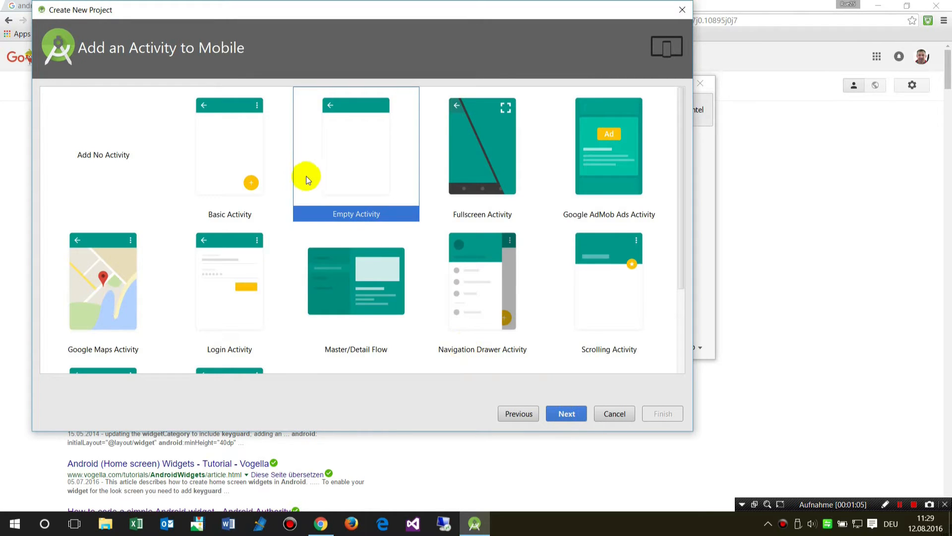
{"action": "left_click", "coordinate": [565, 414]}
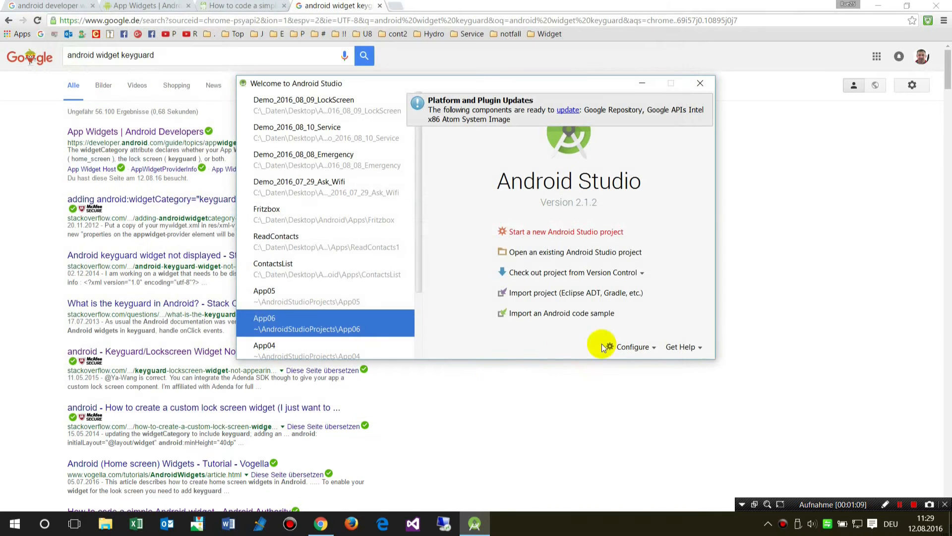
{"action": "left_click", "coordinate": [566, 232]}
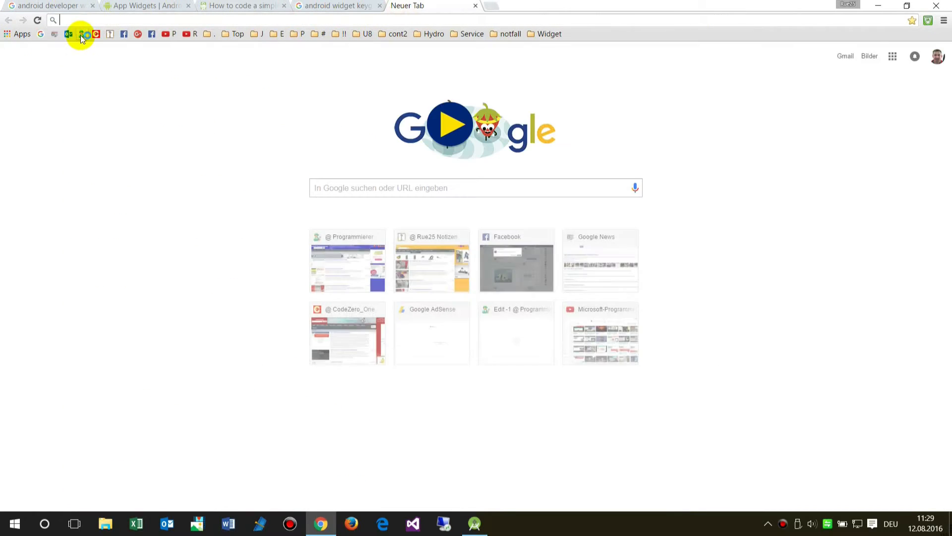
{"action": "left_click", "coordinate": [599, 333]}
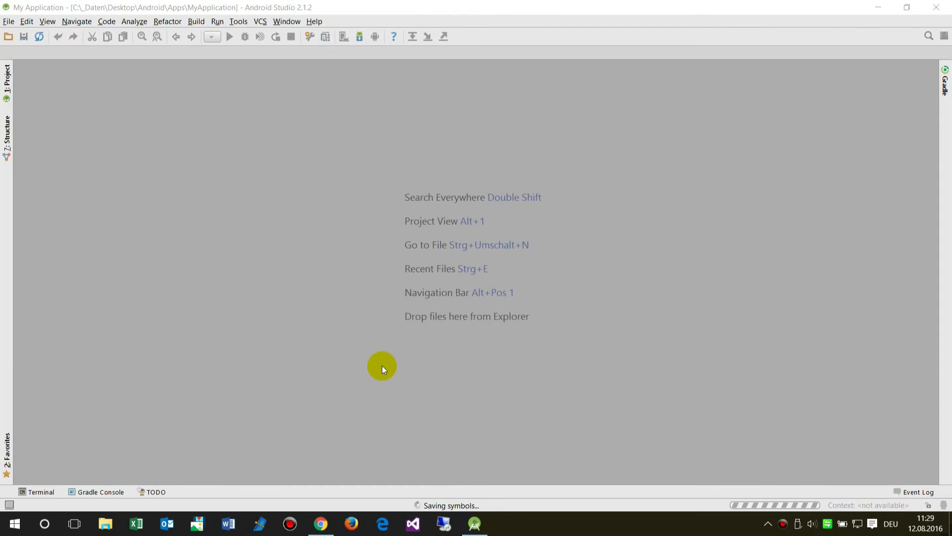
{"action": "mouse_move", "coordinate": [20, 14]}
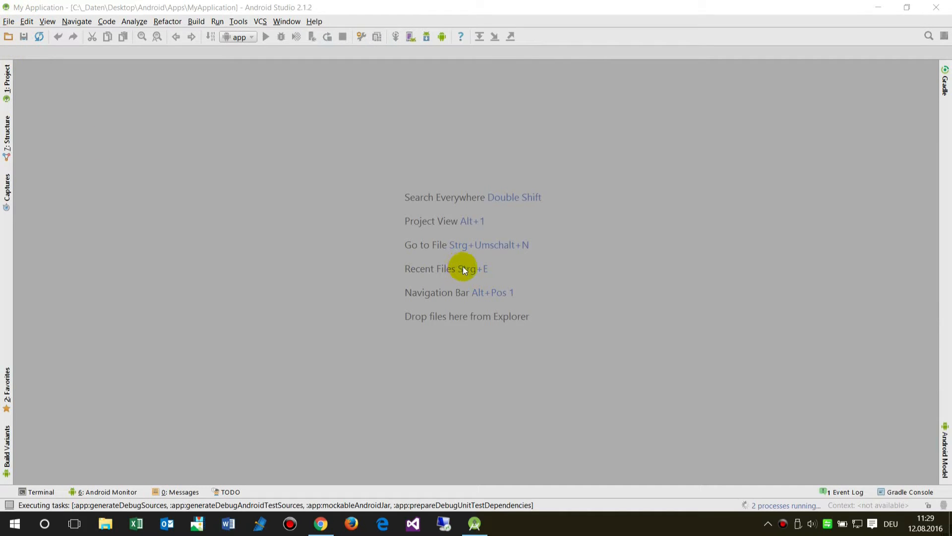
{"action": "mouse_move", "coordinate": [450, 252]}
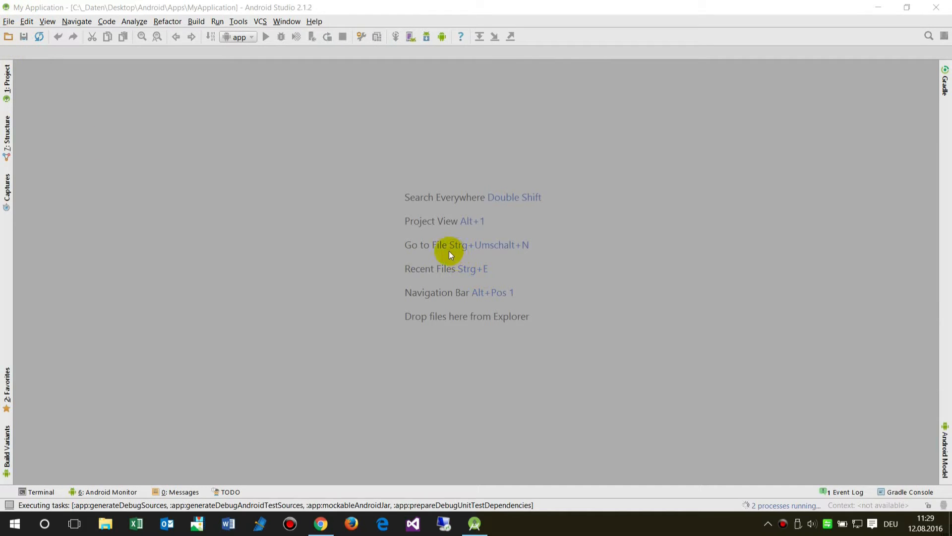
{"action": "mouse_move", "coordinate": [208, 258]}
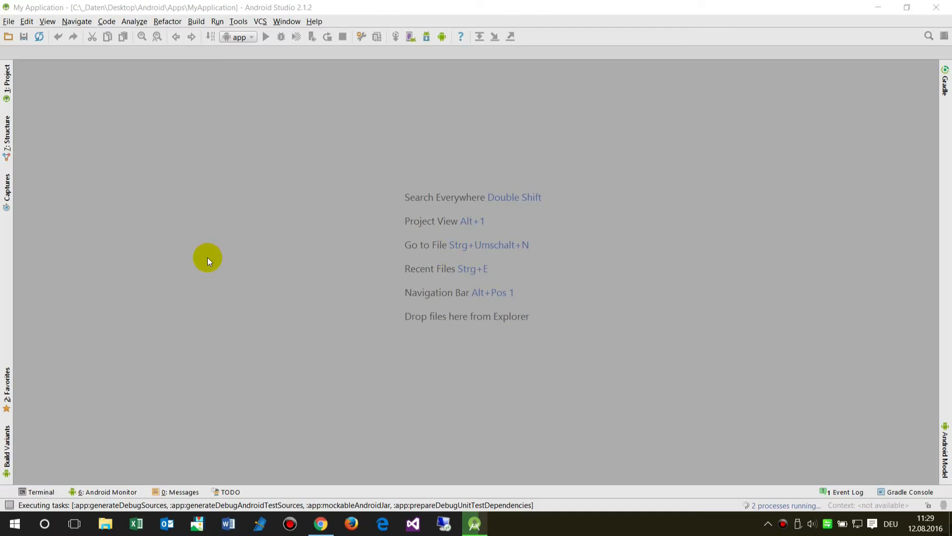
Step: Open MainActivity.java from the Project tree and select the de.rue25.myapplication package
{"action": "left_click", "coordinate": [7, 79]}
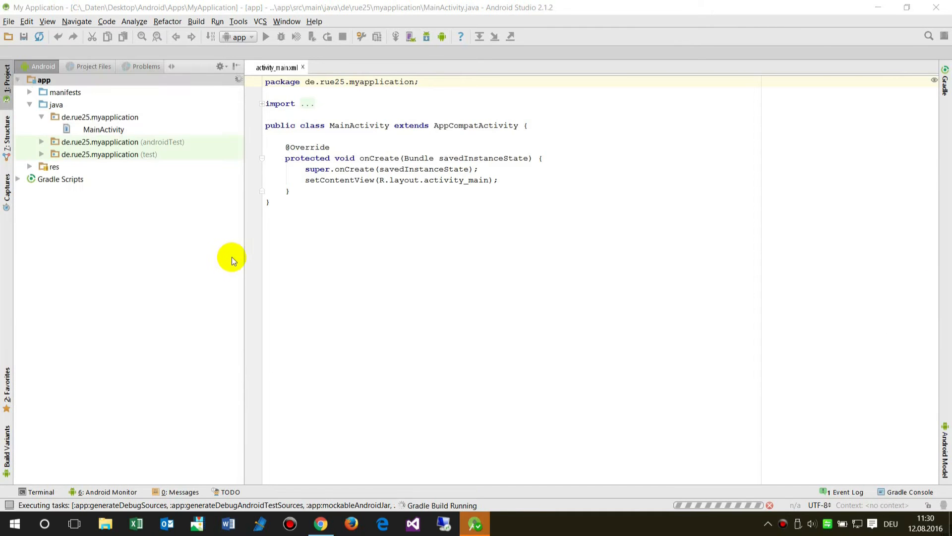
{"action": "double_click", "coordinate": [103, 129]}
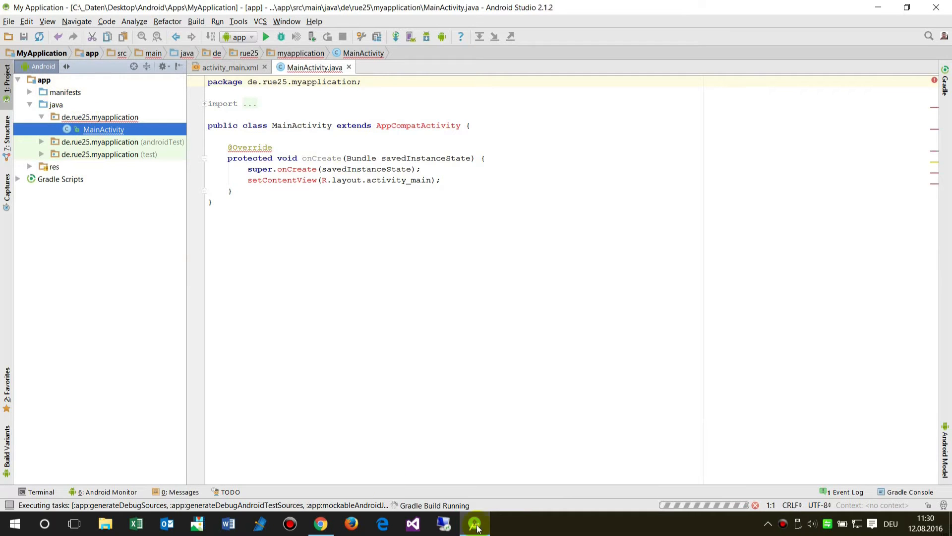
{"action": "mouse_move", "coordinate": [132, 219]}
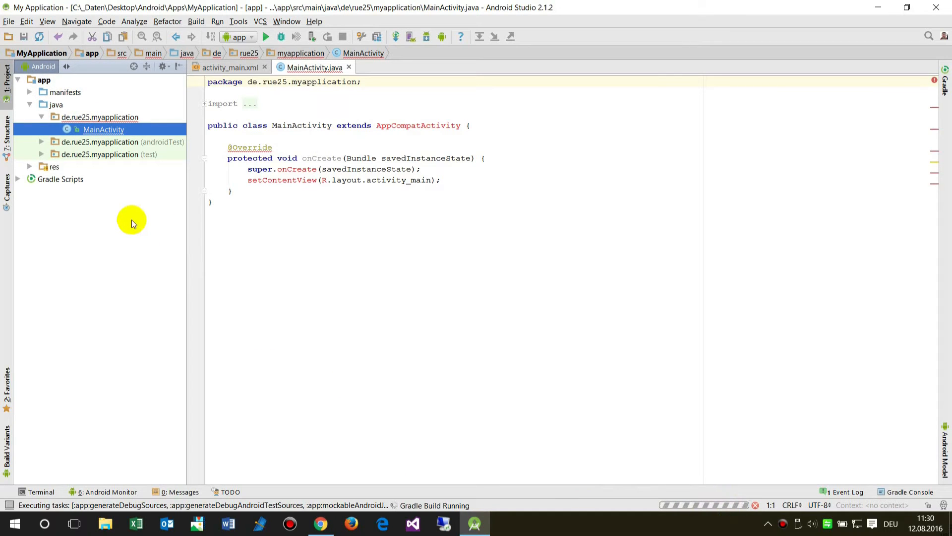
{"action": "mouse_move", "coordinate": [163, 227]}
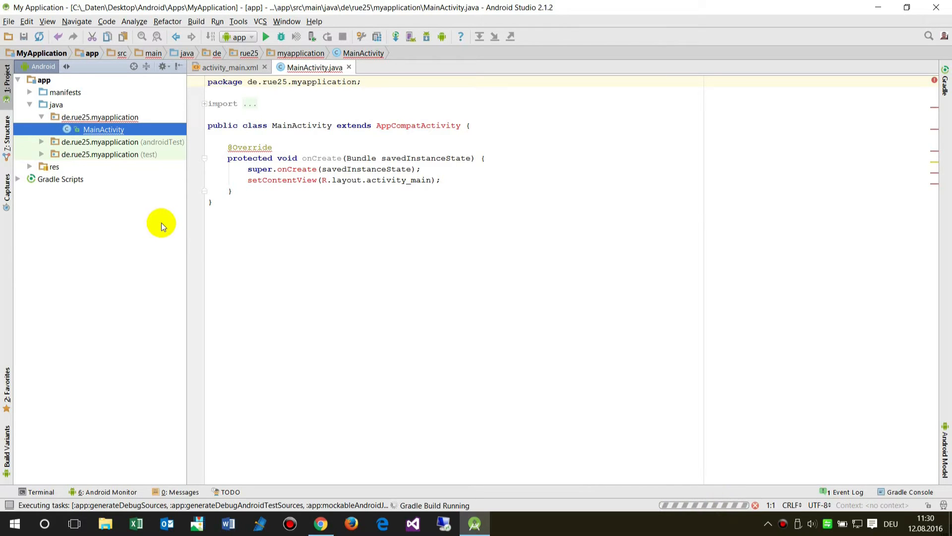
{"action": "mouse_move", "coordinate": [381, 346]}
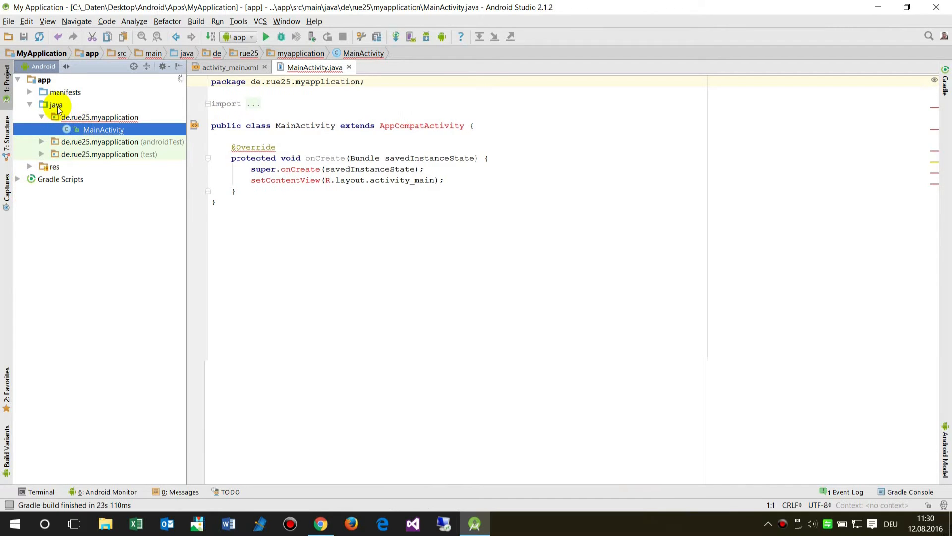
{"action": "left_click", "coordinate": [55, 105]}
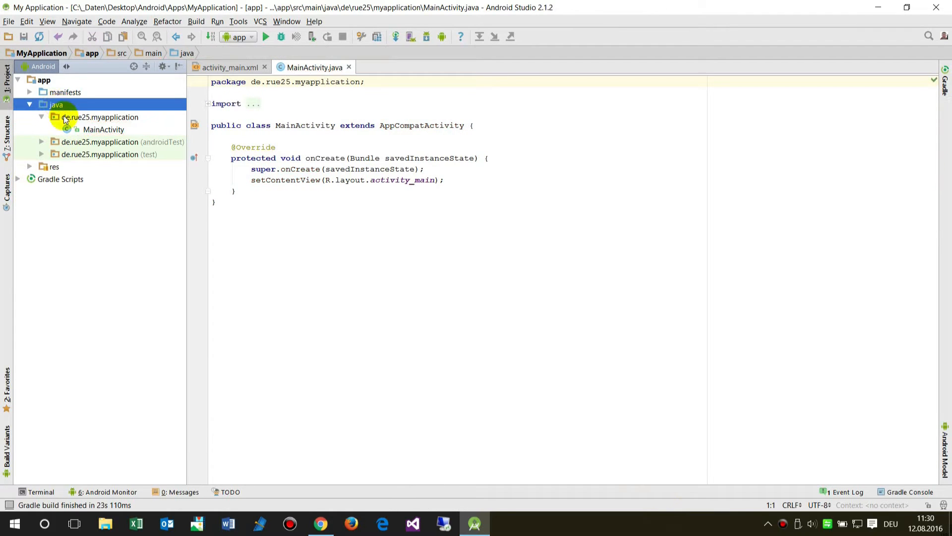
{"action": "left_click", "coordinate": [230, 67]}
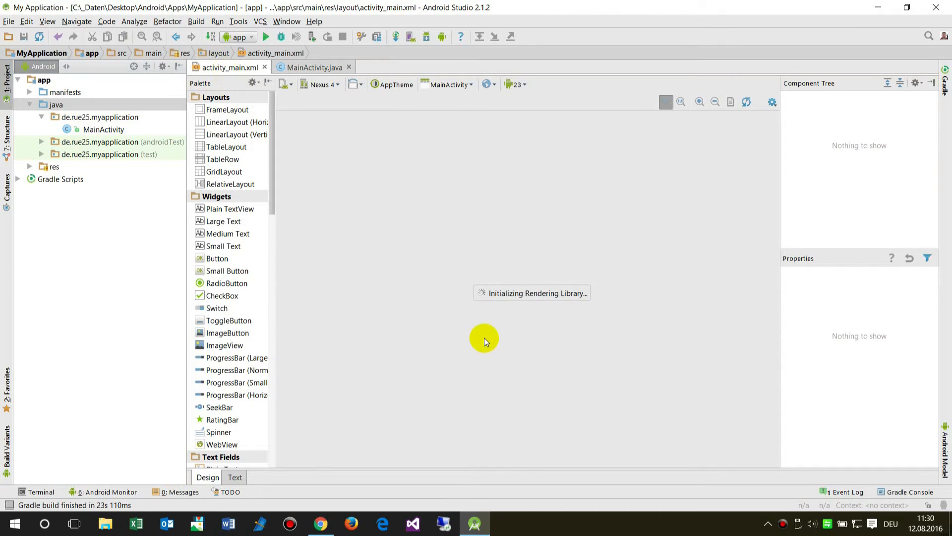
{"action": "mouse_move", "coordinate": [447, 337]}
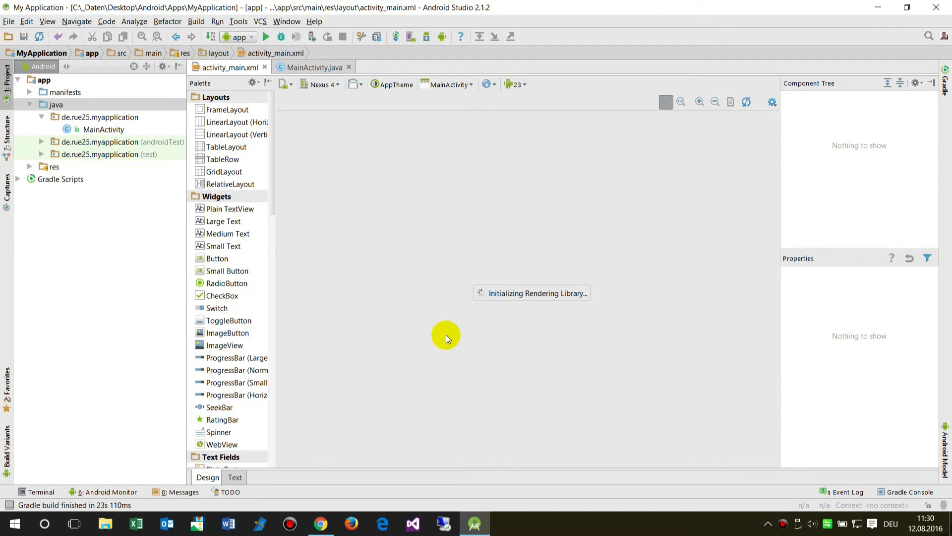
{"action": "mouse_move", "coordinate": [390, 354]}
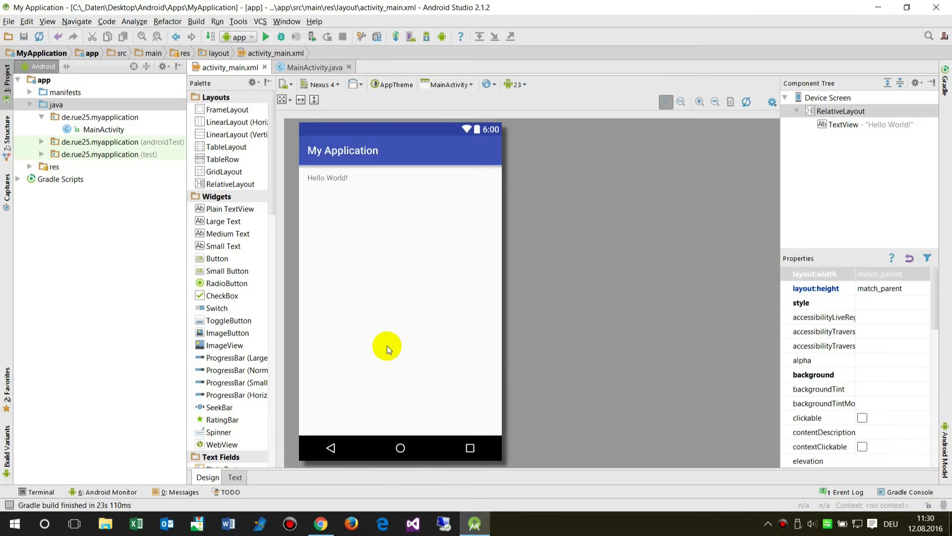
{"action": "mouse_move", "coordinate": [339, 195]}
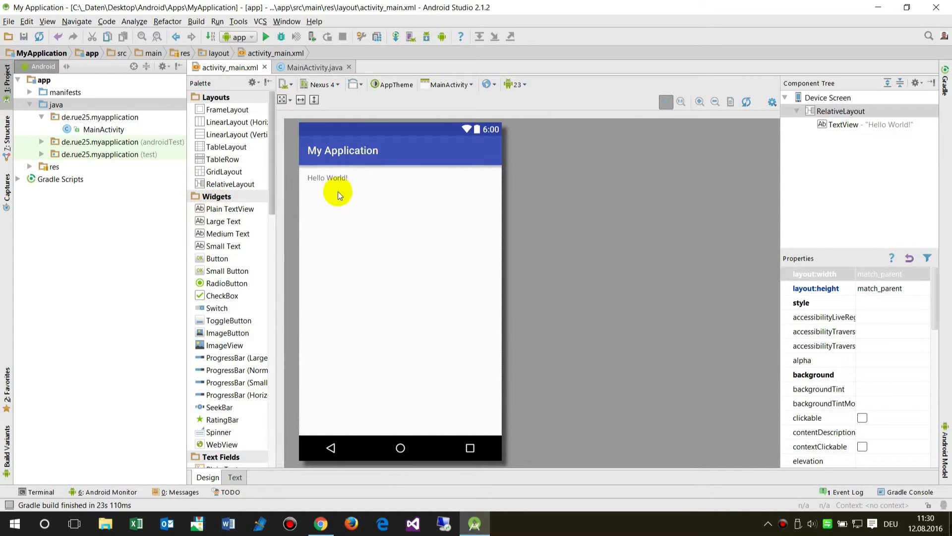
Step: Replace the layout's 'Hello World!' TextView text with 'Demo Widget'
{"action": "left_click", "coordinate": [327, 177]}
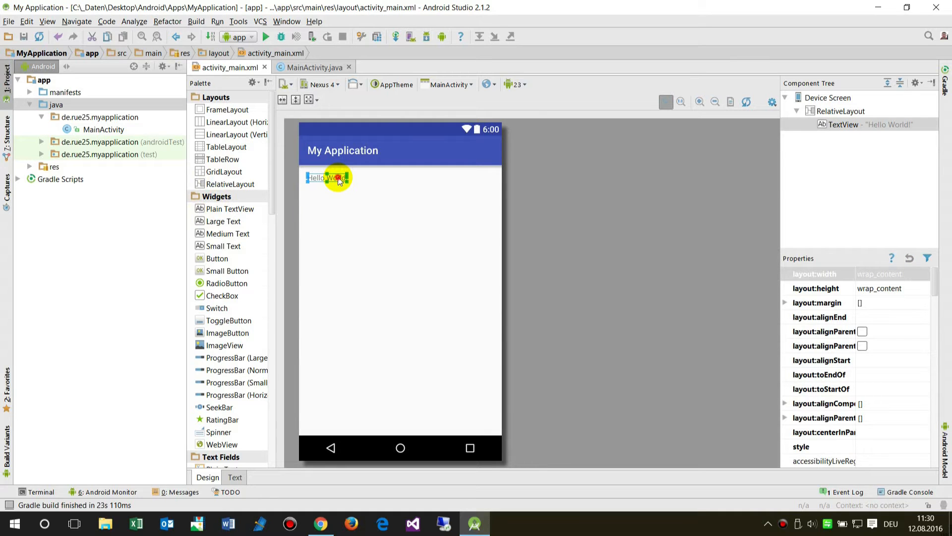
{"action": "double_click", "coordinate": [328, 178]}
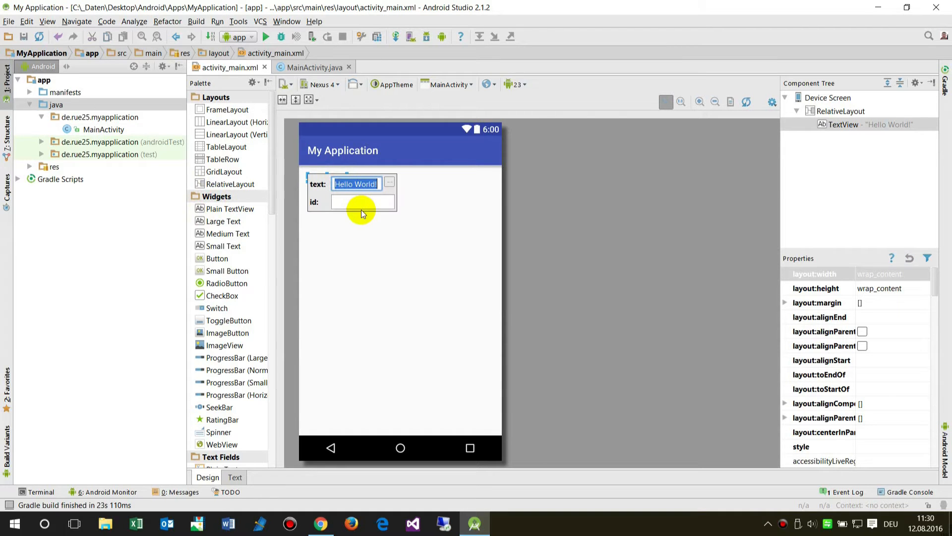
{"action": "type", "text": "Demo"}
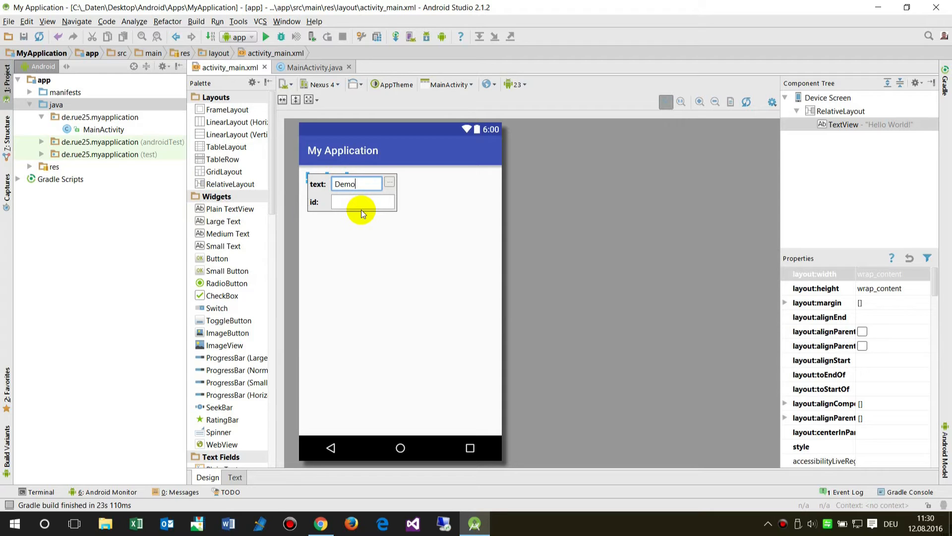
{"action": "type", "text": "Widget"}
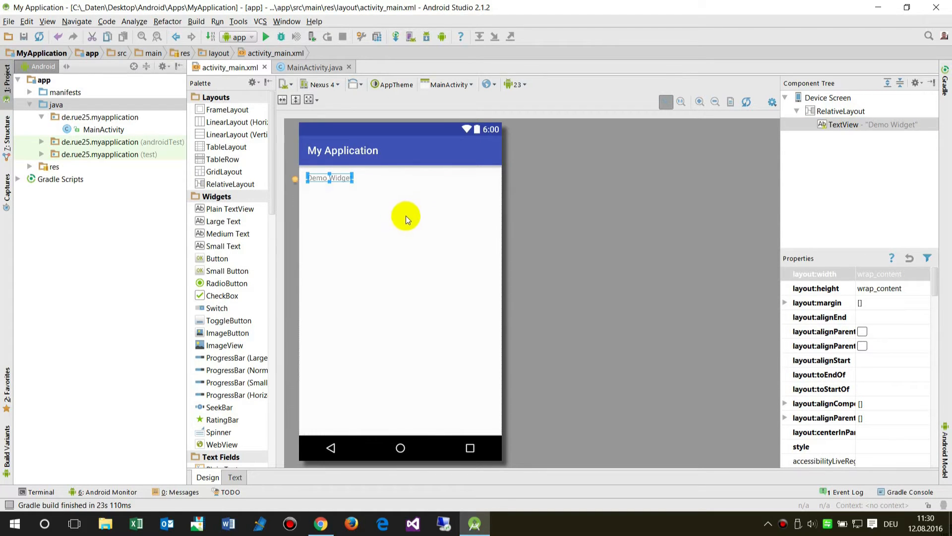
{"action": "mouse_move", "coordinate": [359, 219]}
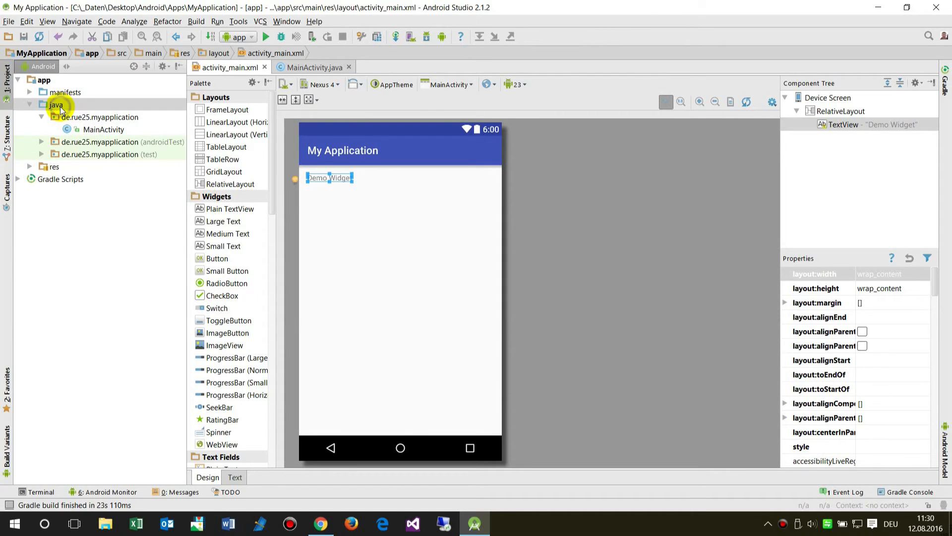
Step: Start a new App Widget from the java folder with Home-screen and Keyguard placement
{"action": "right_click", "coordinate": [55, 104]}
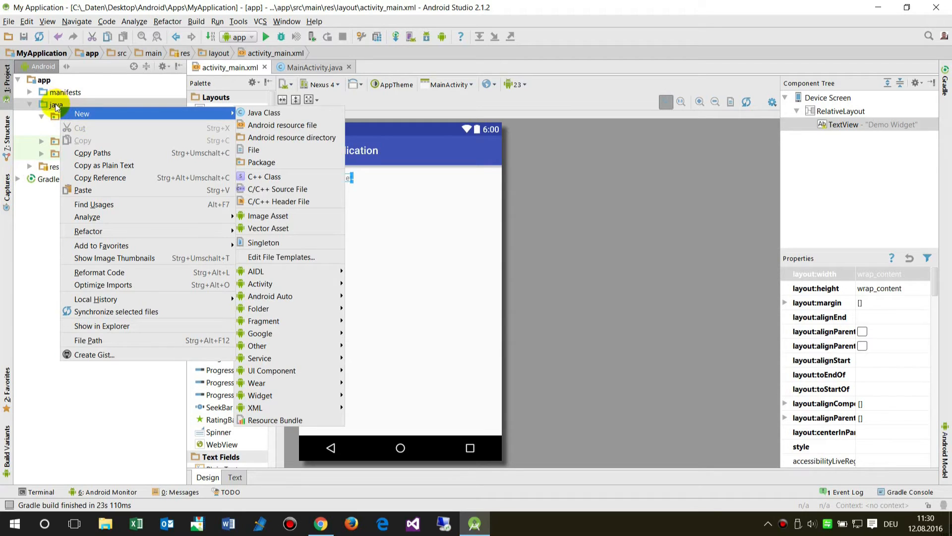
{"action": "mouse_move", "coordinate": [264, 113]}
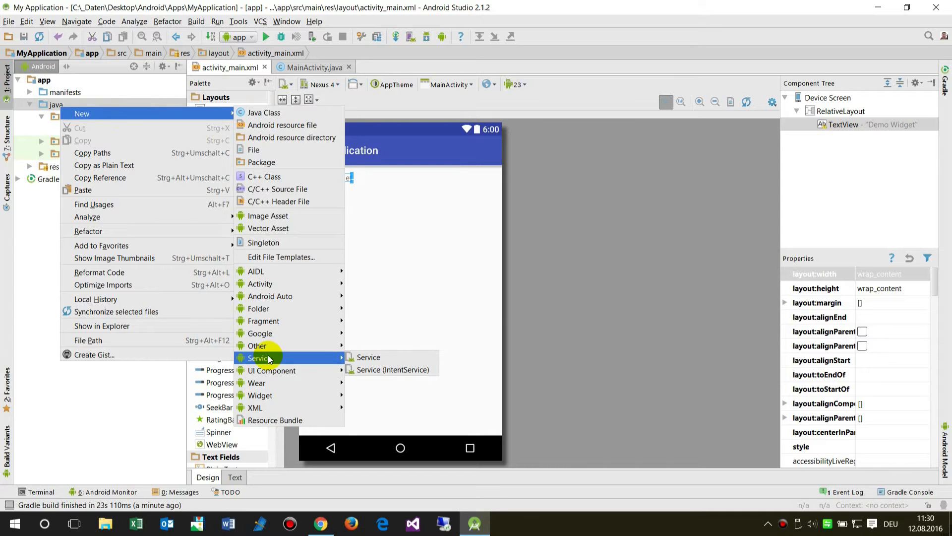
{"action": "mouse_move", "coordinate": [261, 394]}
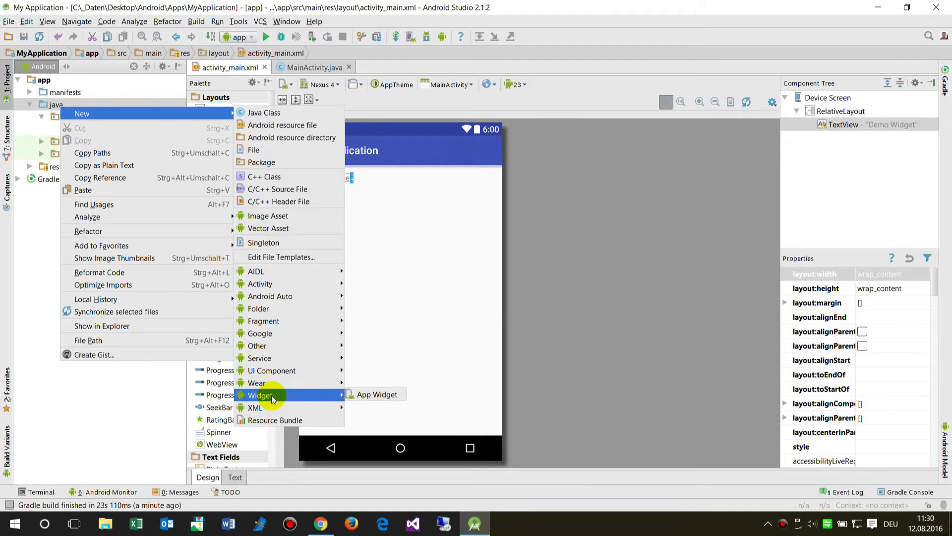
{"action": "left_click", "coordinate": [377, 394]}
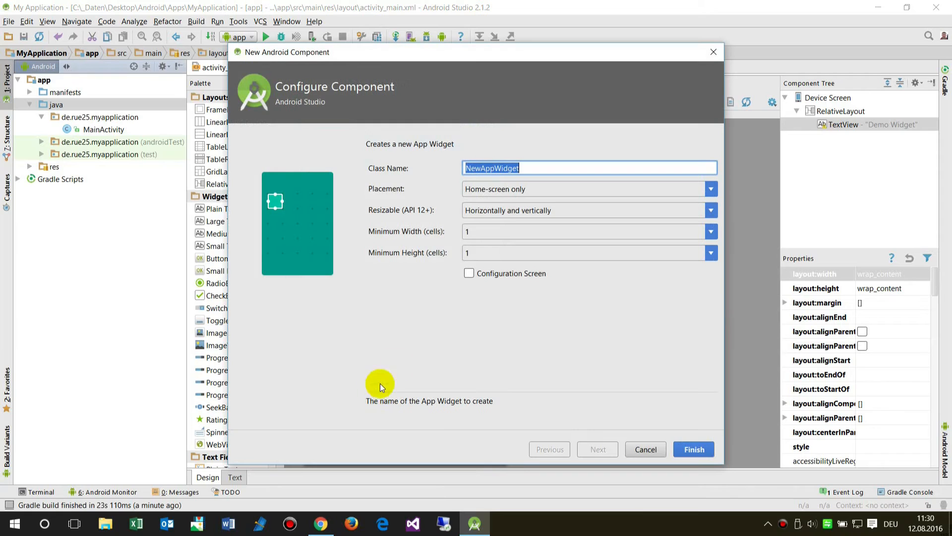
{"action": "mouse_move", "coordinate": [514, 227]}
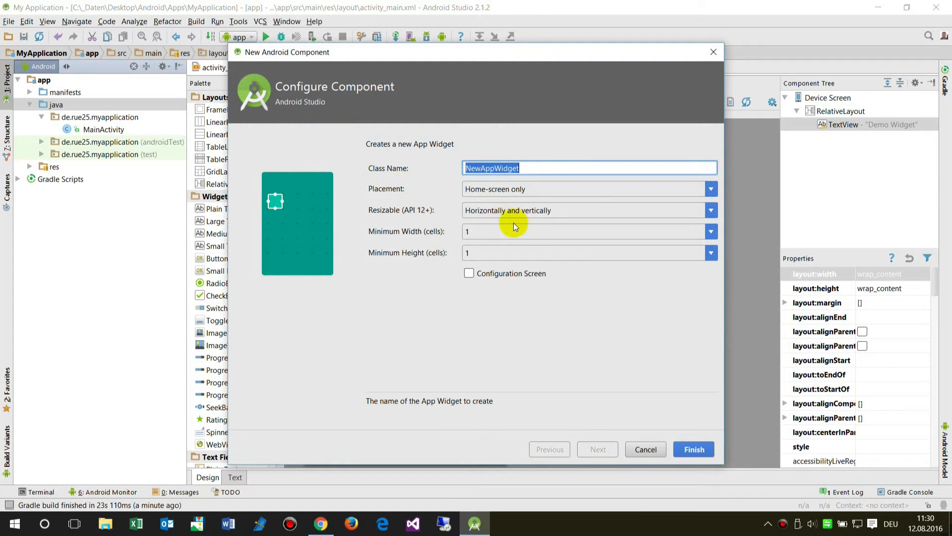
{"action": "mouse_move", "coordinate": [492, 193]}
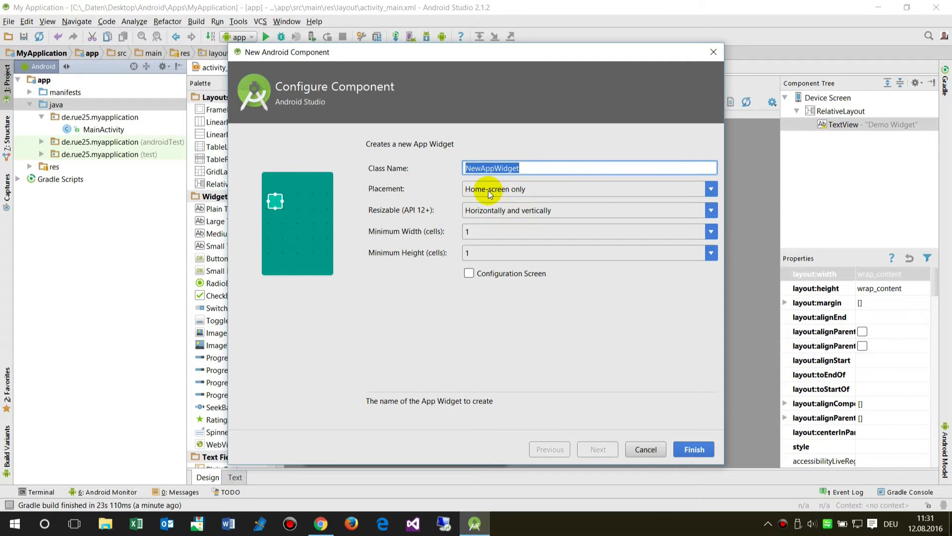
{"action": "mouse_move", "coordinate": [458, 206]}
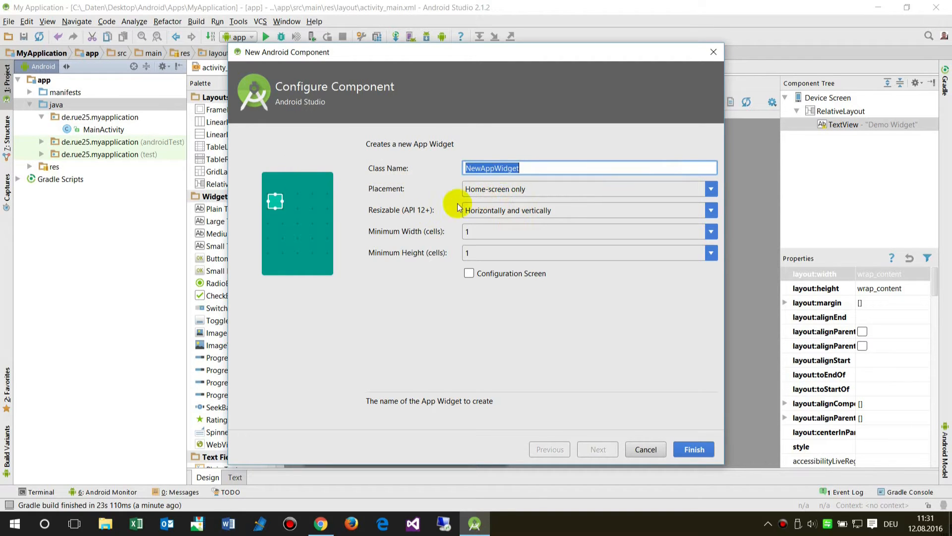
{"action": "left_click", "coordinate": [709, 189]}
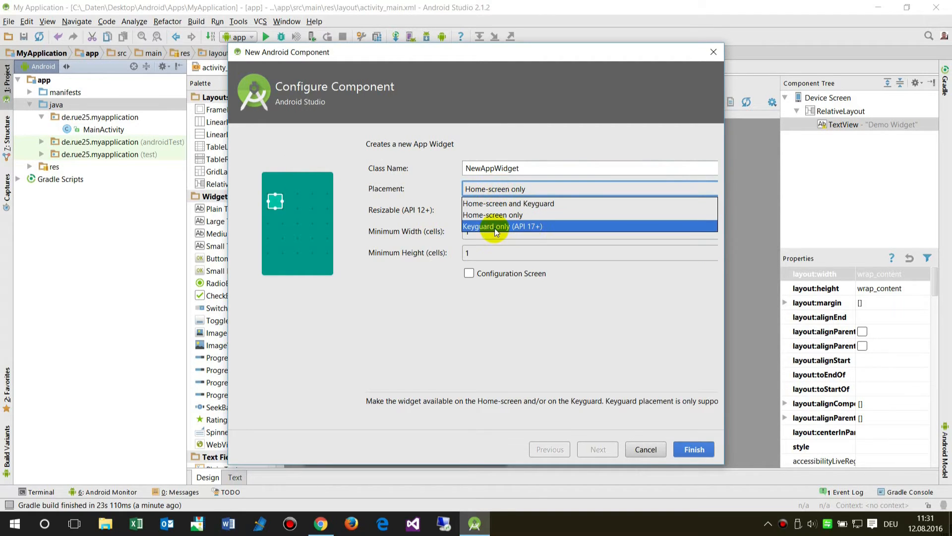
{"action": "mouse_move", "coordinate": [518, 234]}
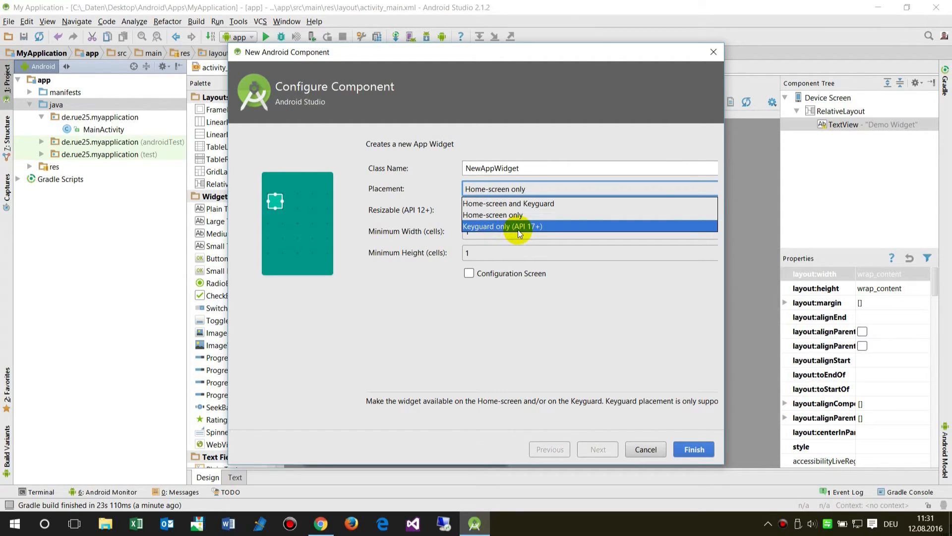
{"action": "mouse_move", "coordinate": [534, 232]}
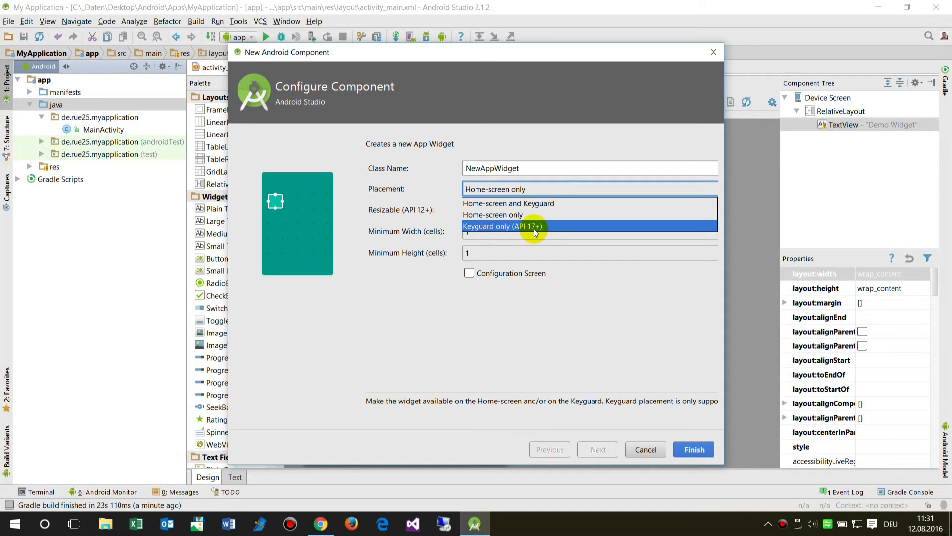
{"action": "mouse_move", "coordinate": [527, 207]}
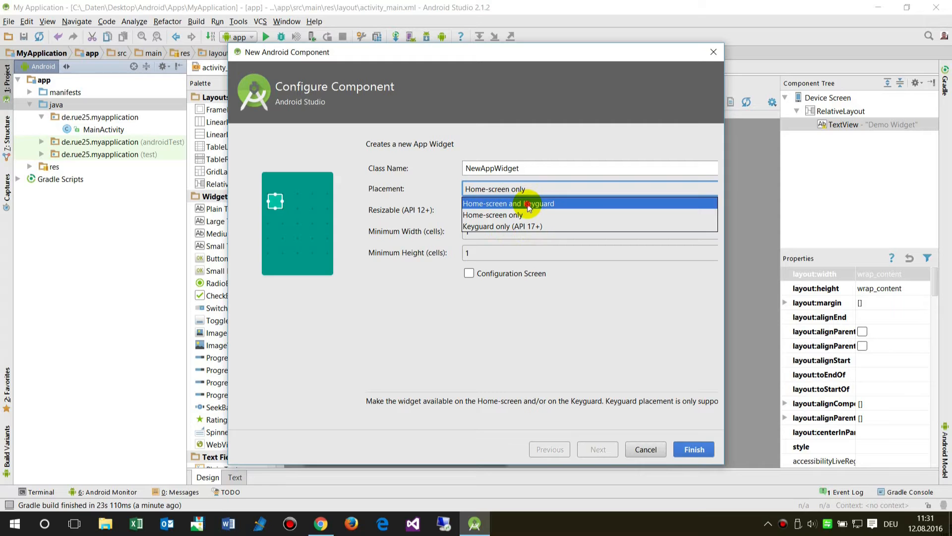
{"action": "left_click", "coordinate": [508, 204]}
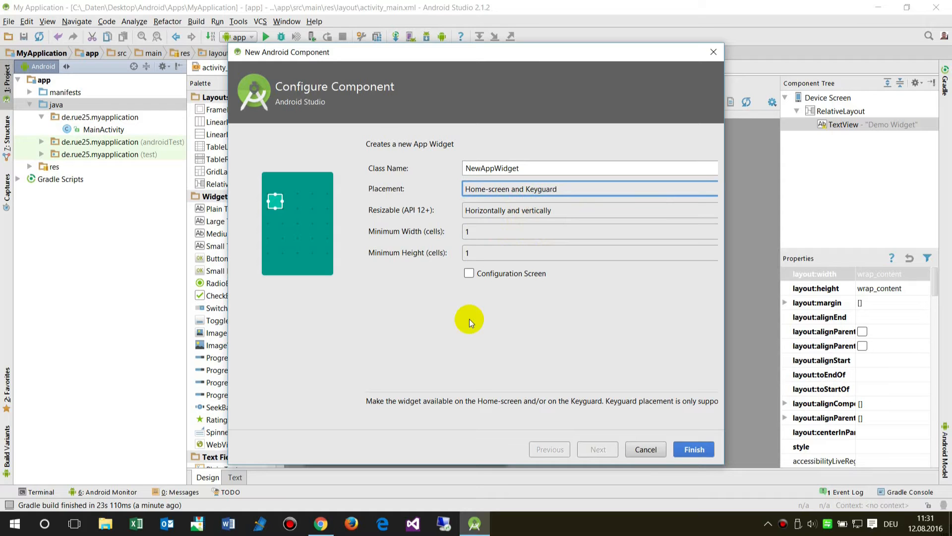
{"action": "left_click", "coordinate": [586, 189]}
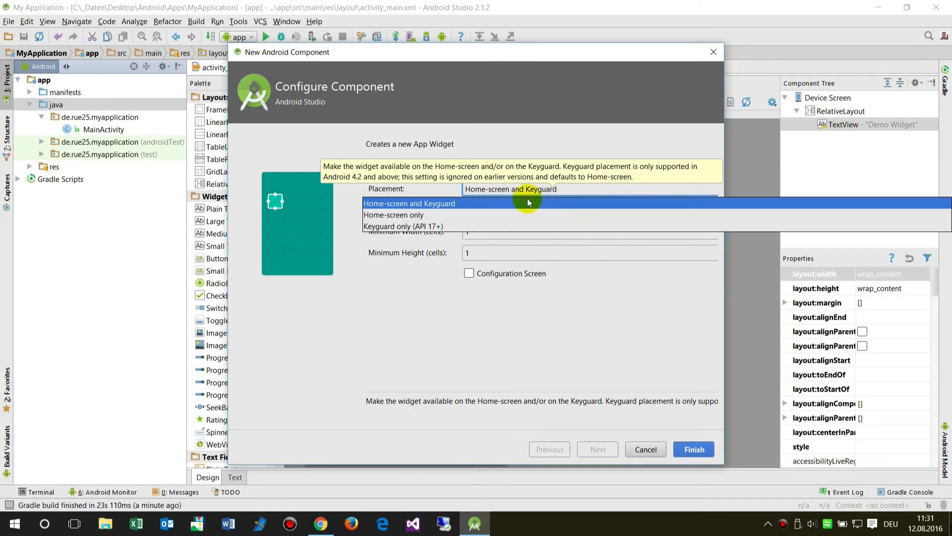
{"action": "mouse_move", "coordinate": [404, 226]}
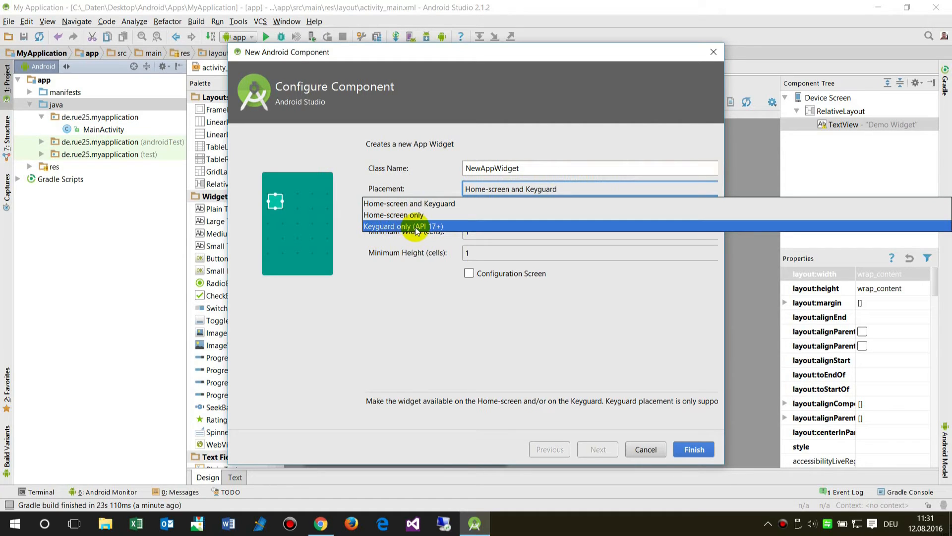
{"action": "mouse_move", "coordinate": [425, 249]}
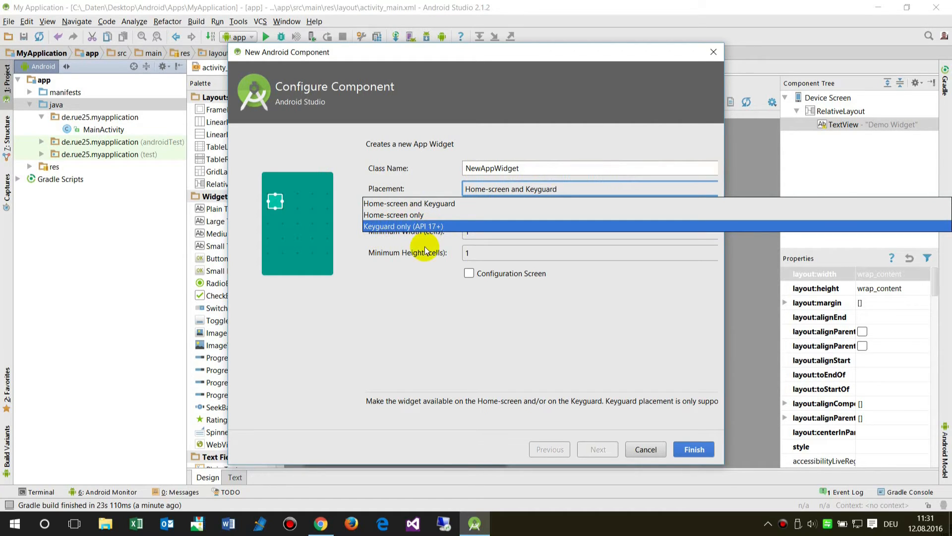
{"action": "mouse_move", "coordinate": [411, 355]}
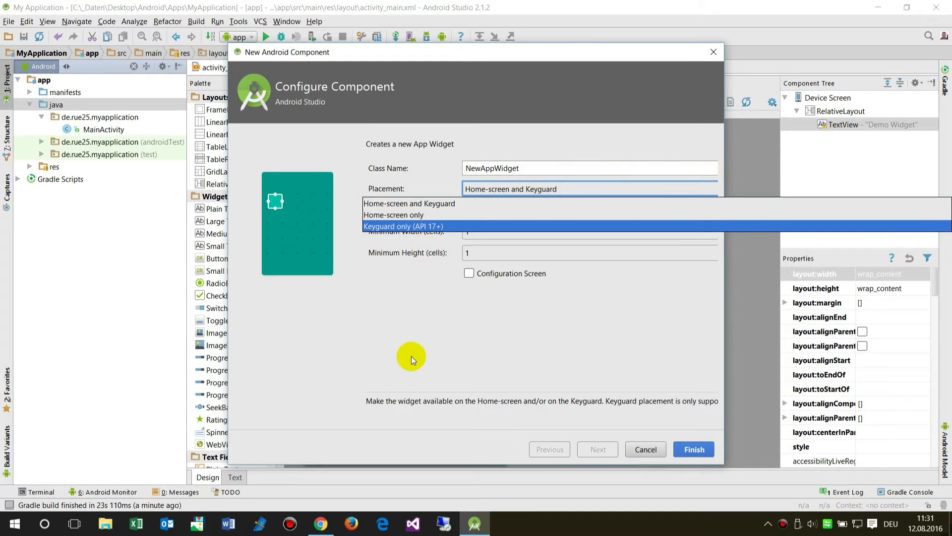
{"action": "left_click", "coordinate": [409, 202]}
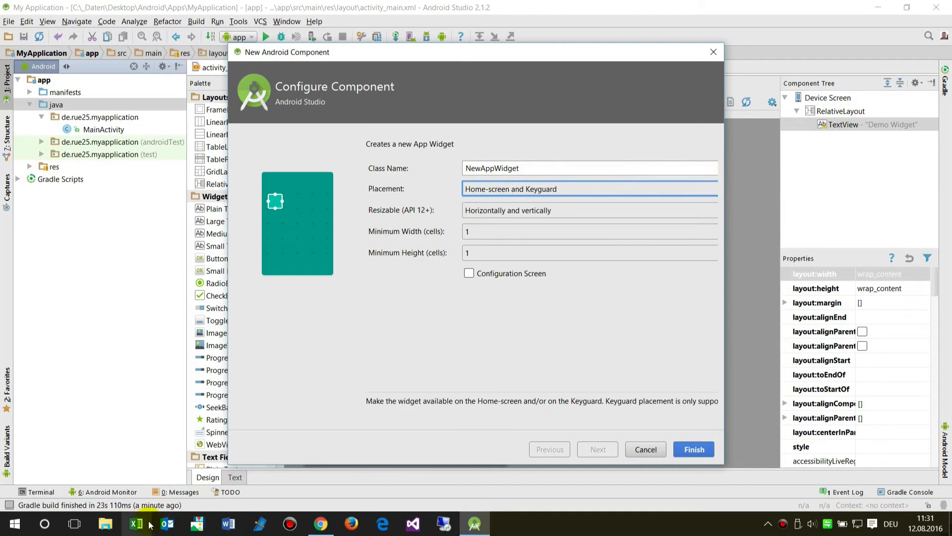
{"action": "left_click", "coordinate": [320, 523]}
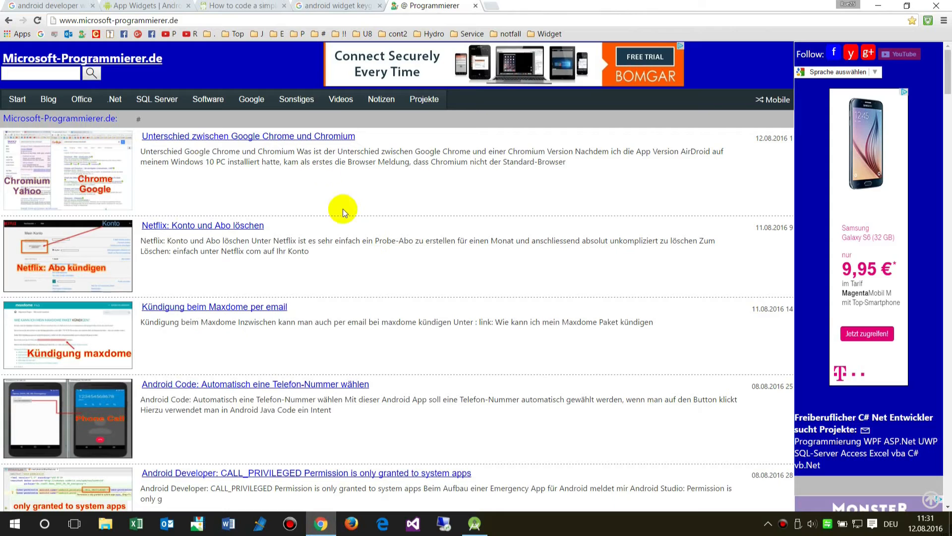
{"action": "left_click", "coordinate": [241, 5]}
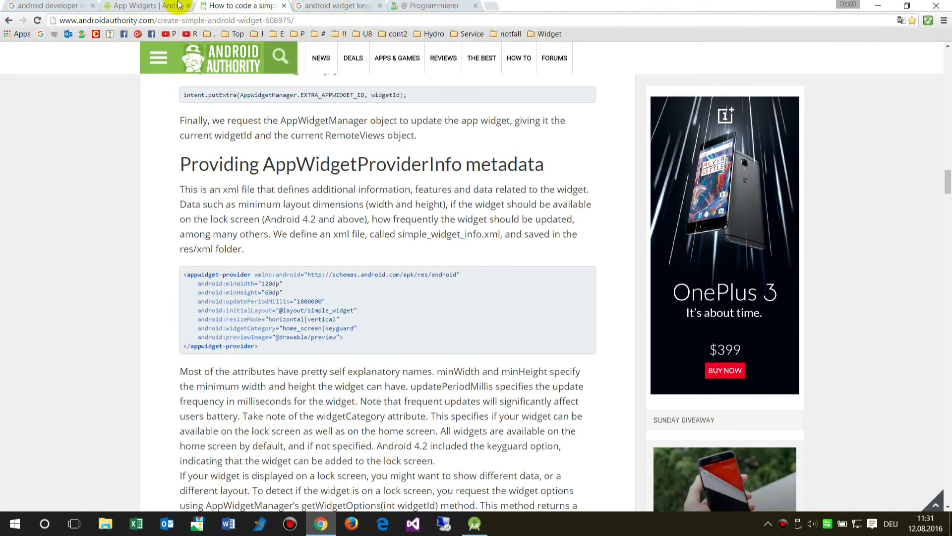
{"action": "left_click", "coordinate": [139, 6]}
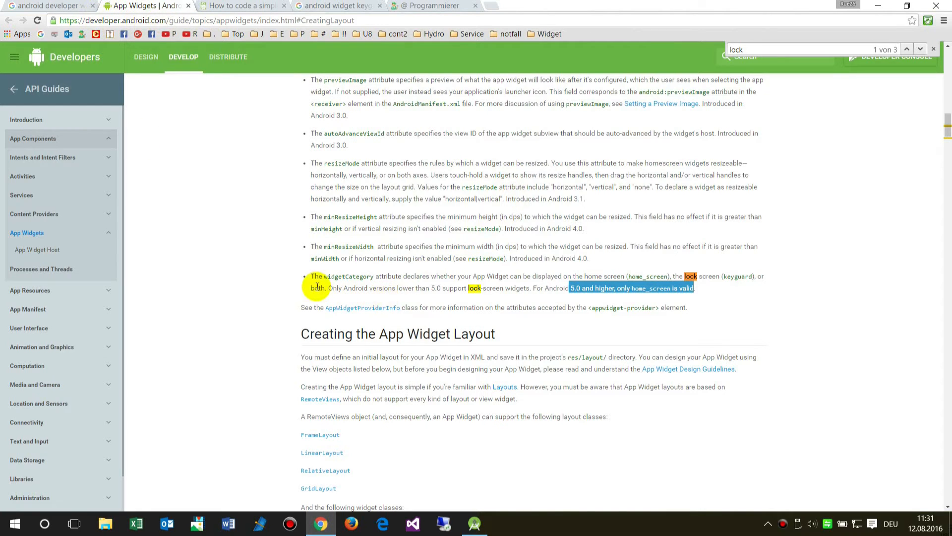
{"action": "mouse_move", "coordinate": [598, 286]}
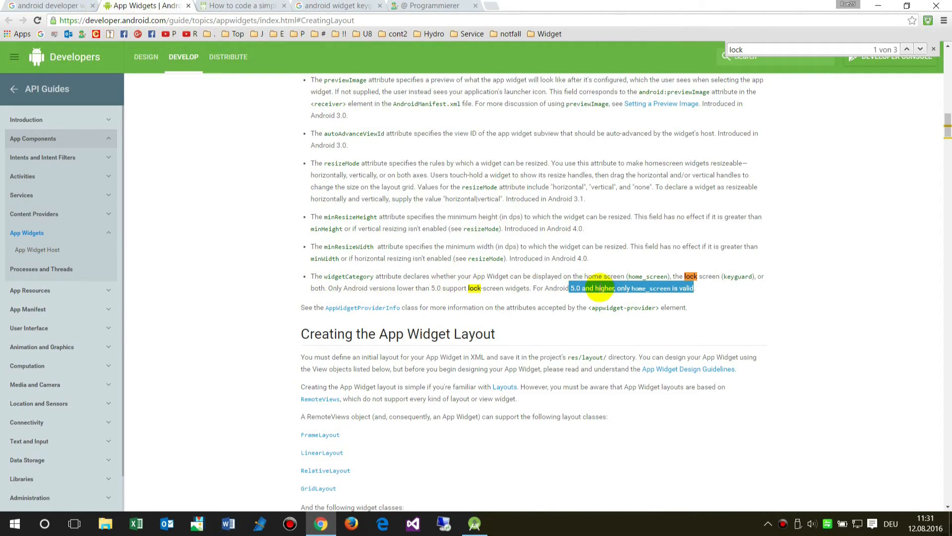
{"action": "mouse_move", "coordinate": [579, 305]}
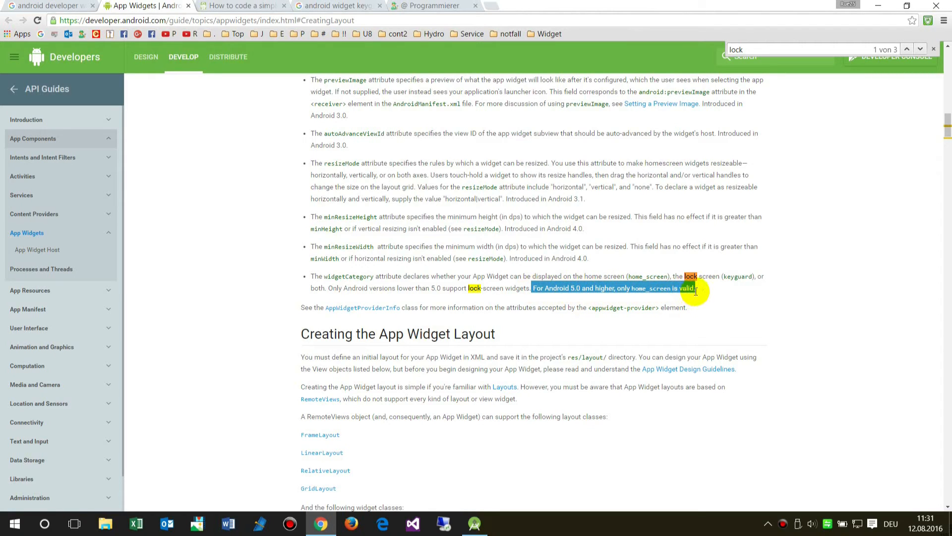
{"action": "mouse_move", "coordinate": [464, 302]}
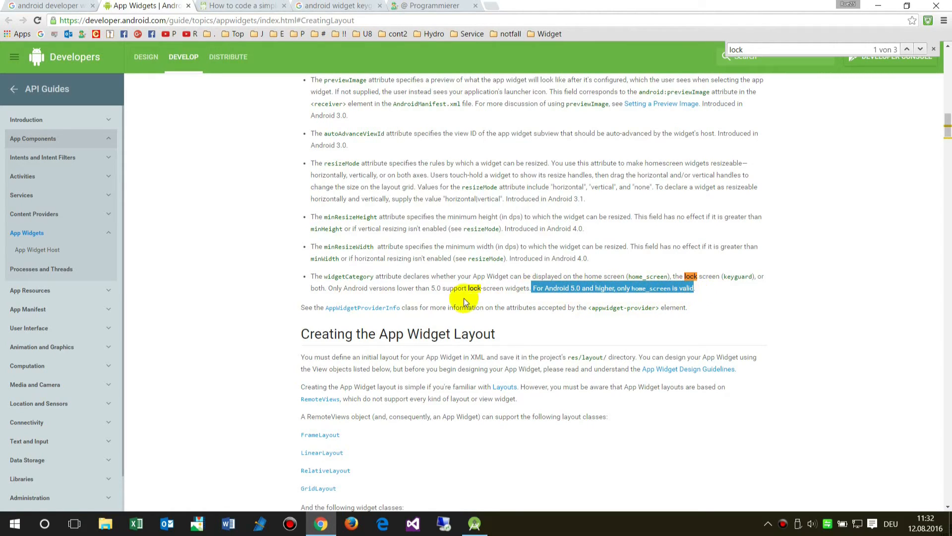
{"action": "mouse_move", "coordinate": [328, 288]}
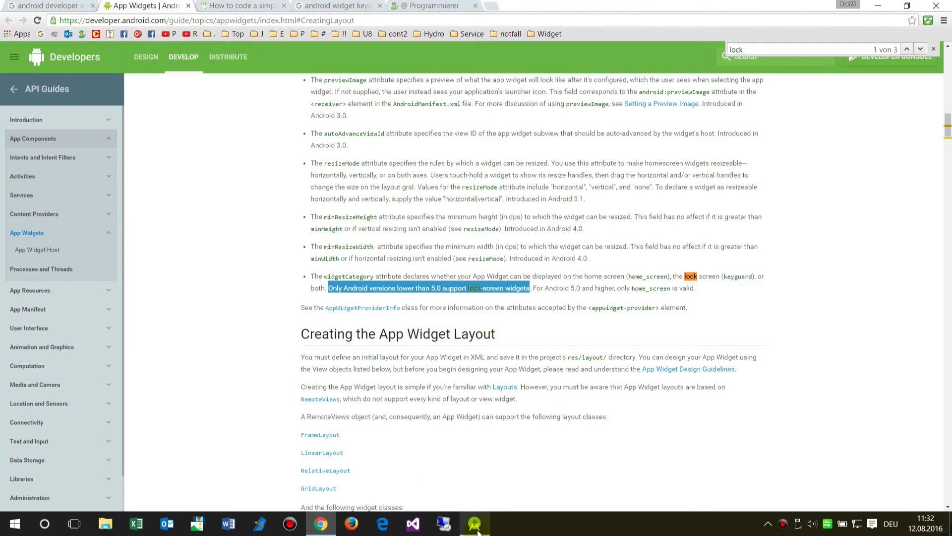
Step: Enable the widget's Configuration Screen and set minimum width to 2 cells
{"action": "left_click", "coordinate": [475, 523]}
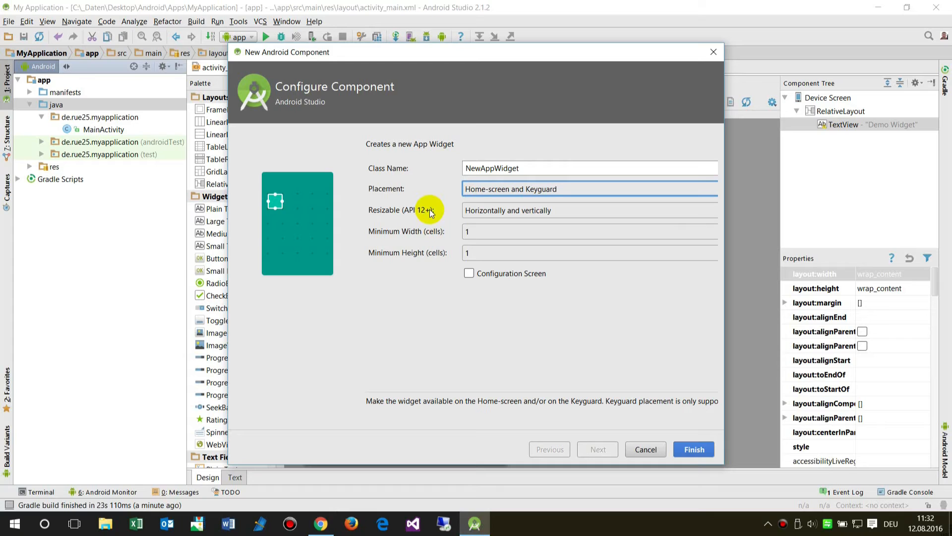
{"action": "left_click", "coordinate": [589, 188]}
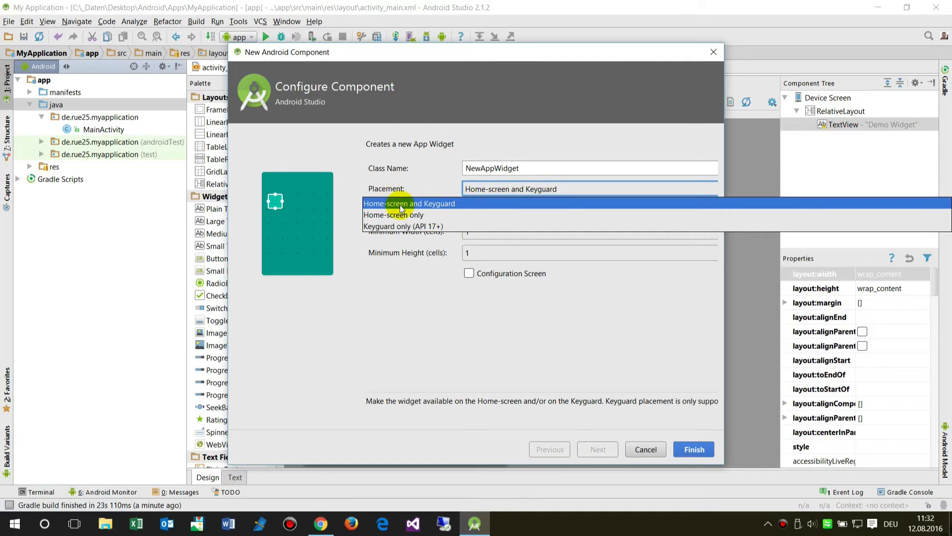
{"action": "mouse_move", "coordinate": [439, 206]}
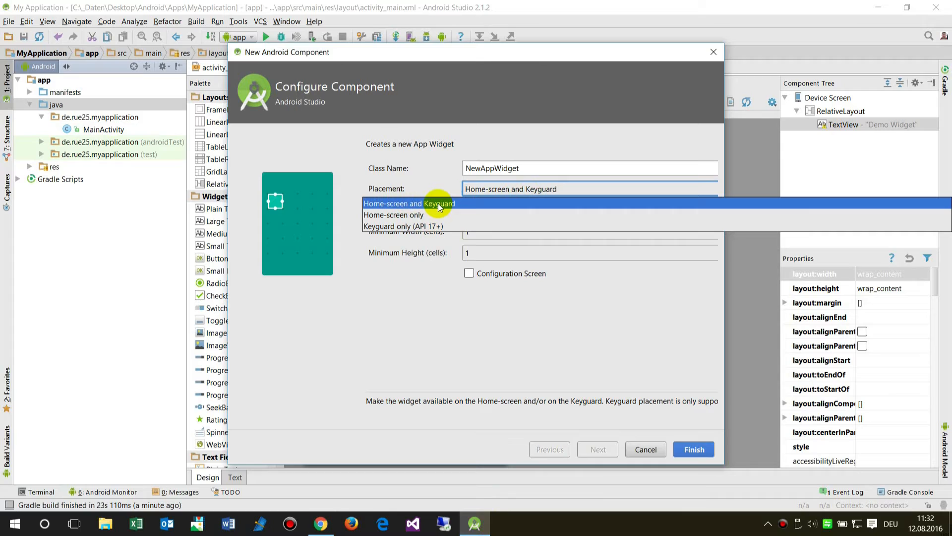
{"action": "mouse_move", "coordinate": [422, 207]}
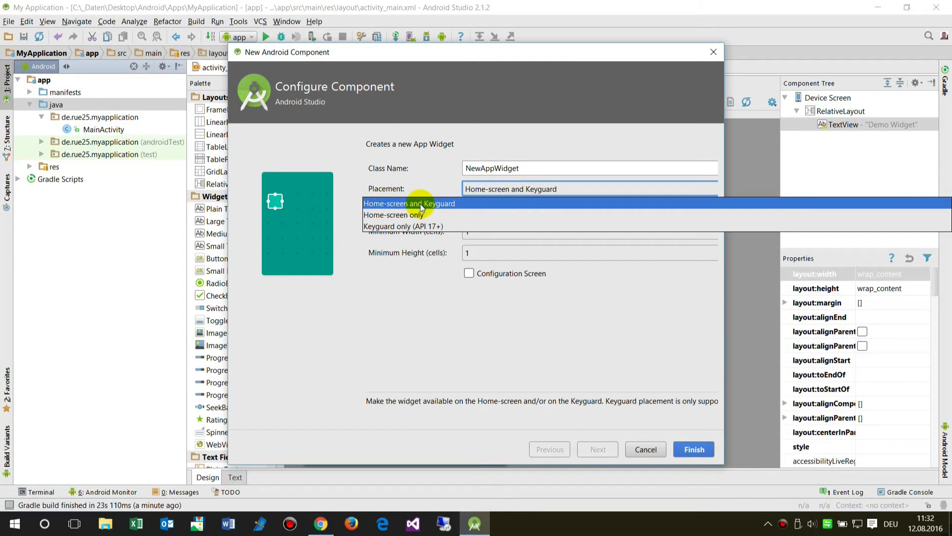
{"action": "mouse_move", "coordinate": [401, 216]}
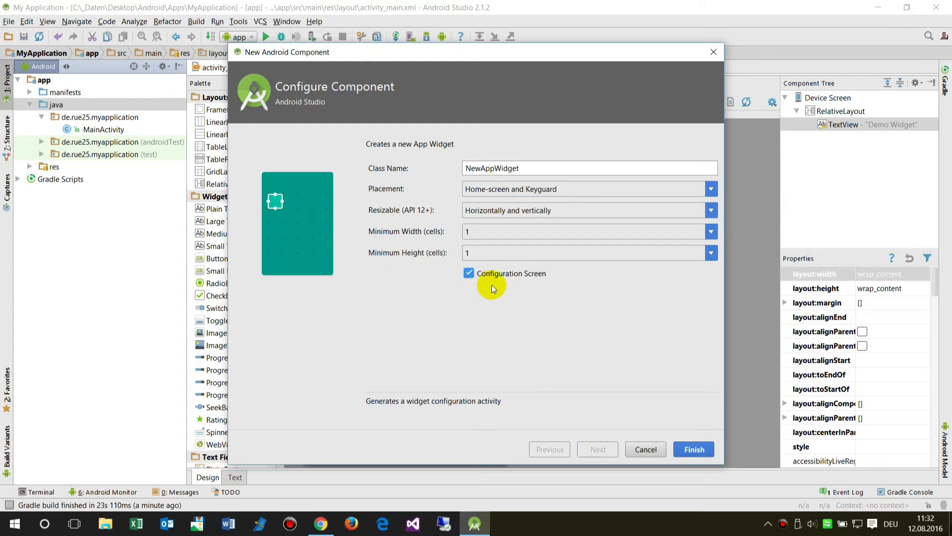
{"action": "mouse_move", "coordinate": [541, 280]}
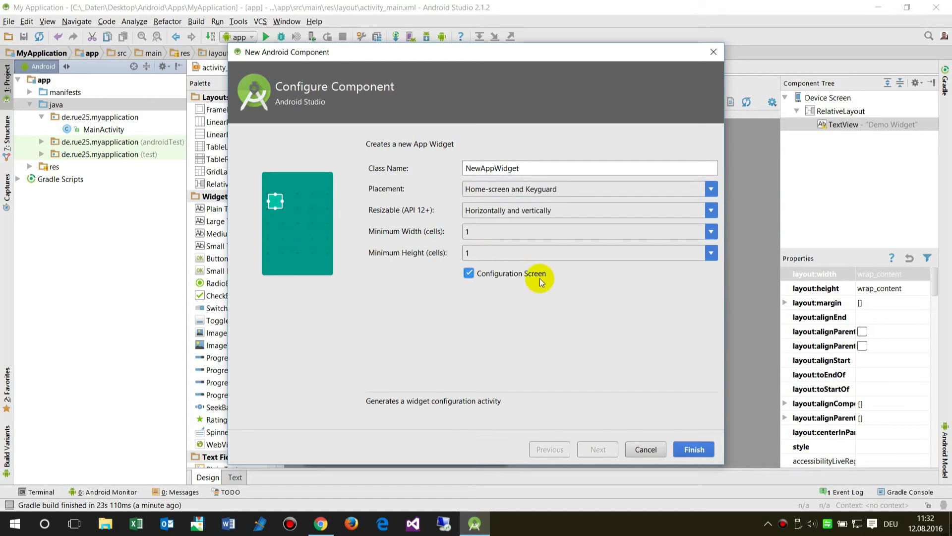
{"action": "mouse_move", "coordinate": [722, 244]}
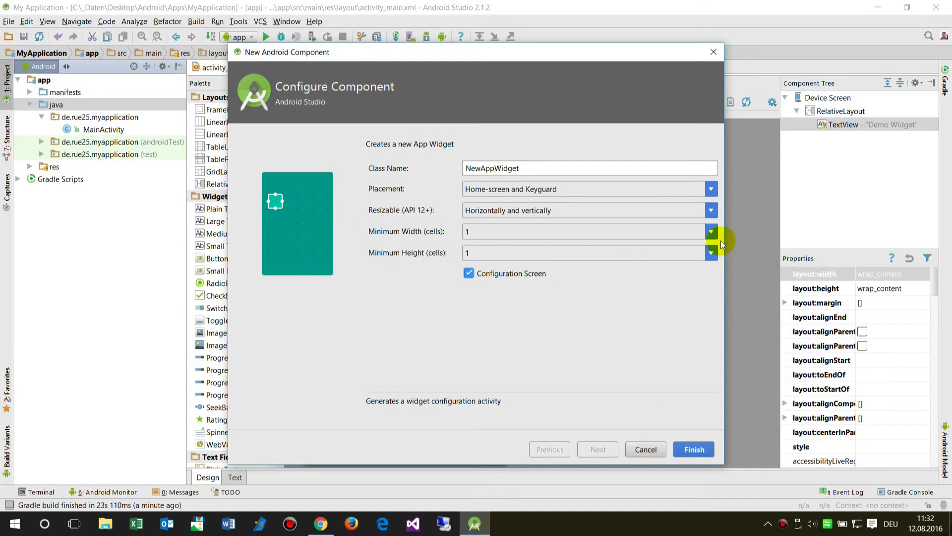
{"action": "mouse_move", "coordinate": [435, 240]}
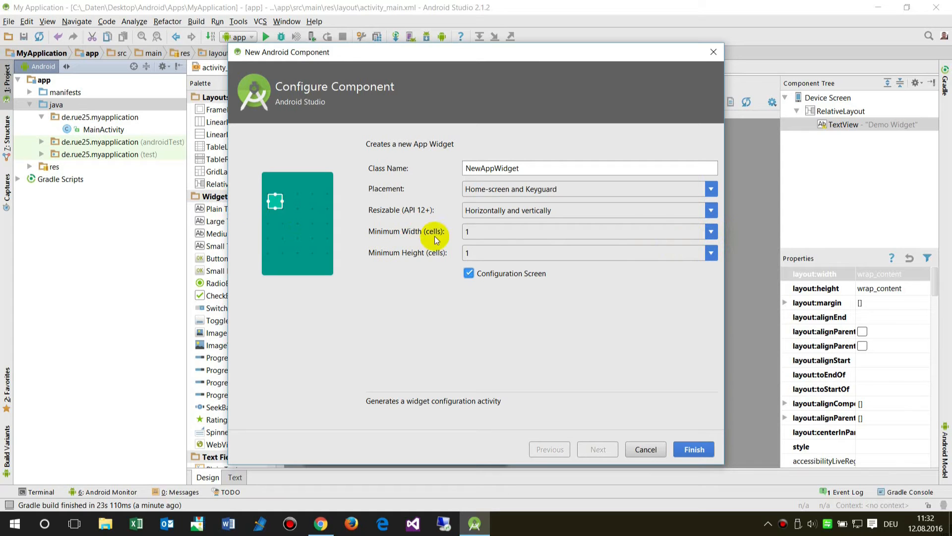
{"action": "left_click", "coordinate": [710, 231]}
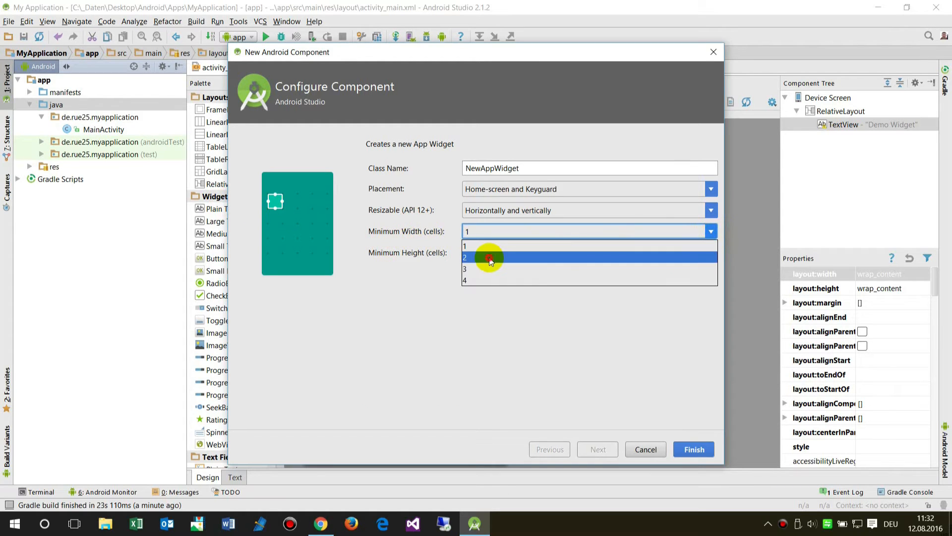
{"action": "left_click", "coordinate": [489, 256]}
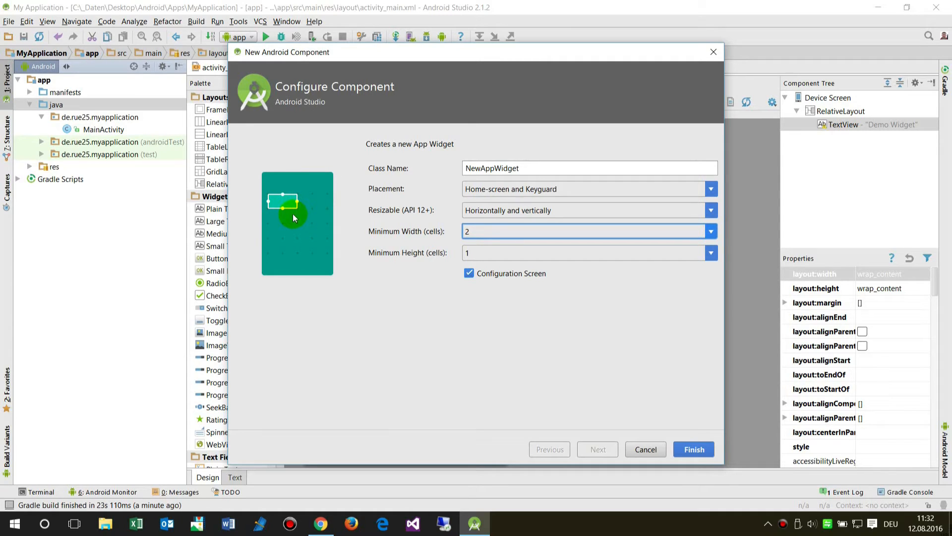
{"action": "mouse_move", "coordinate": [281, 208]}
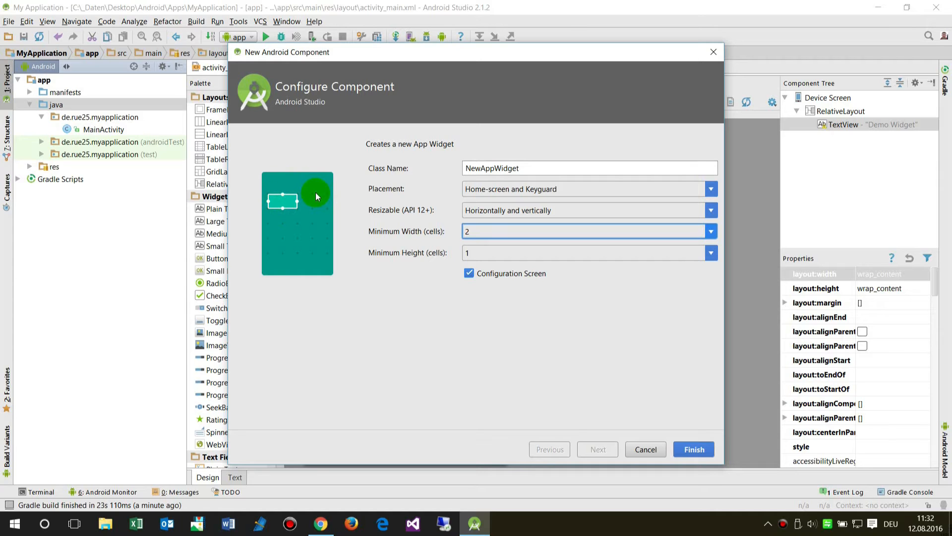
{"action": "mouse_move", "coordinate": [322, 195]}
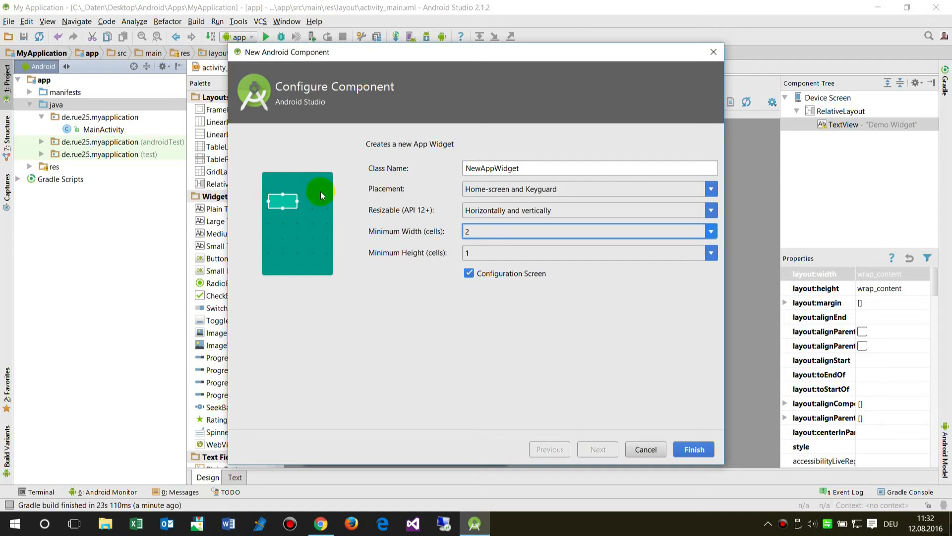
{"action": "mouse_move", "coordinate": [288, 197]}
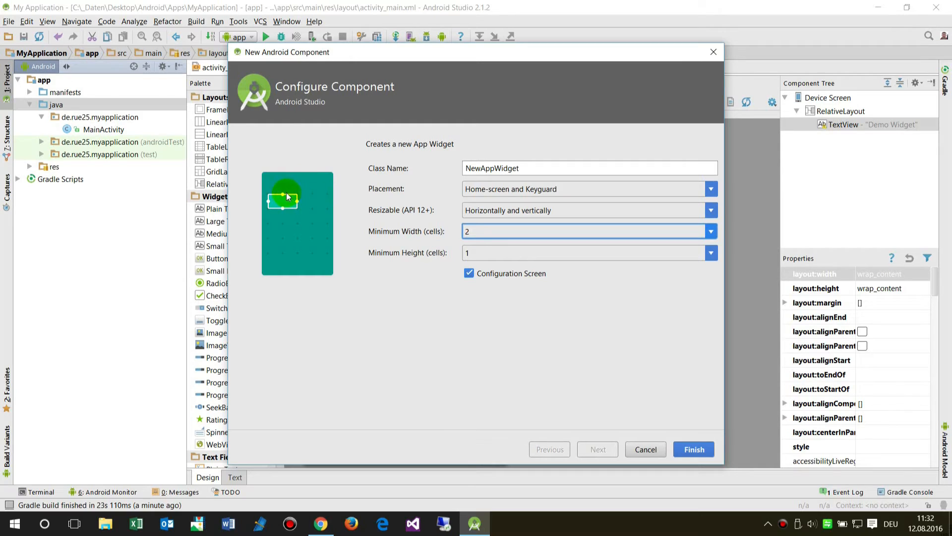
{"action": "mouse_move", "coordinate": [266, 192]}
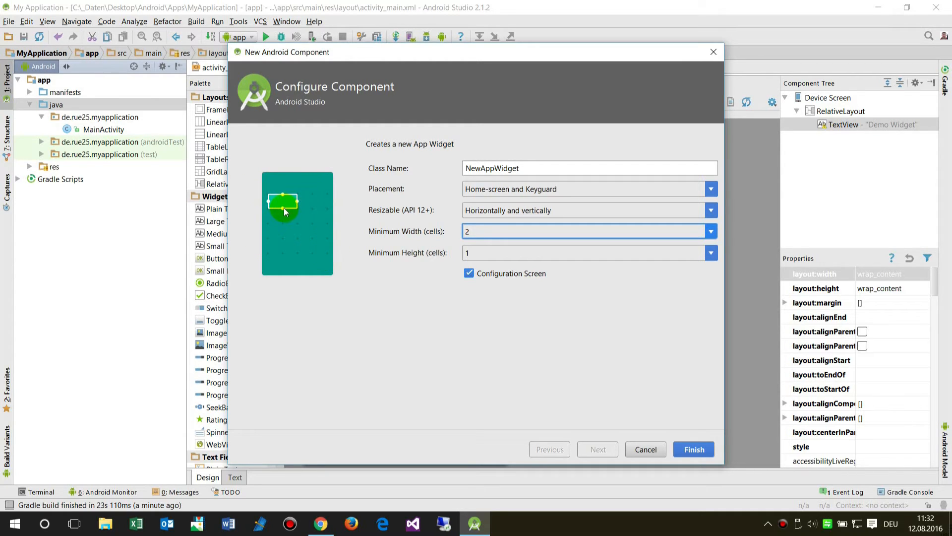
{"action": "mouse_move", "coordinate": [608, 461]}
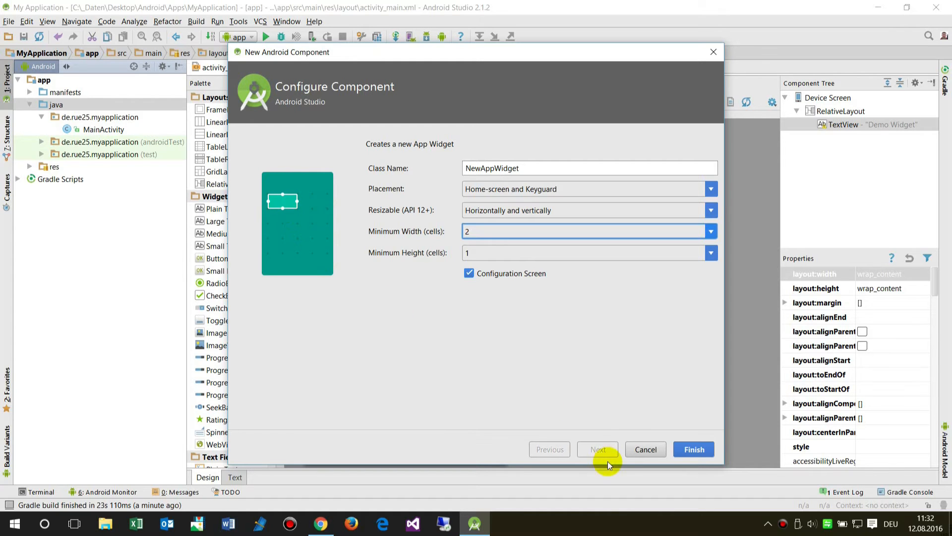
{"action": "mouse_move", "coordinate": [433, 236]}
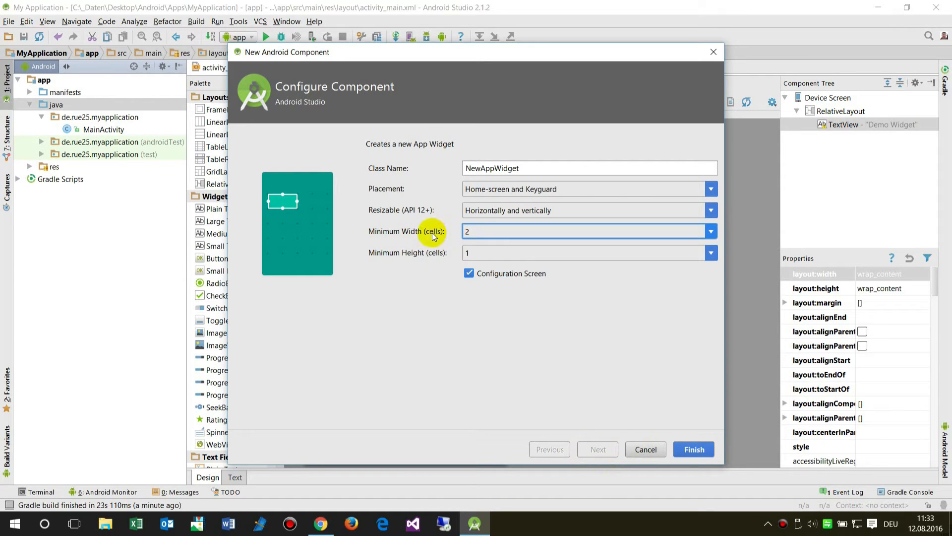
{"action": "mouse_move", "coordinate": [675, 449]}
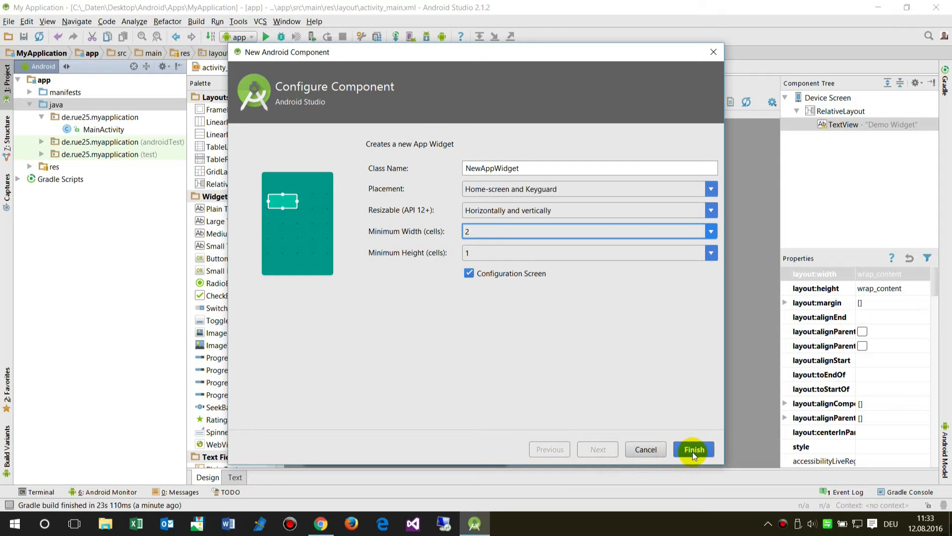
Step: Generate NewAppWidget and its configure activity, then browse the package and test folders
{"action": "left_click", "coordinate": [694, 449]}
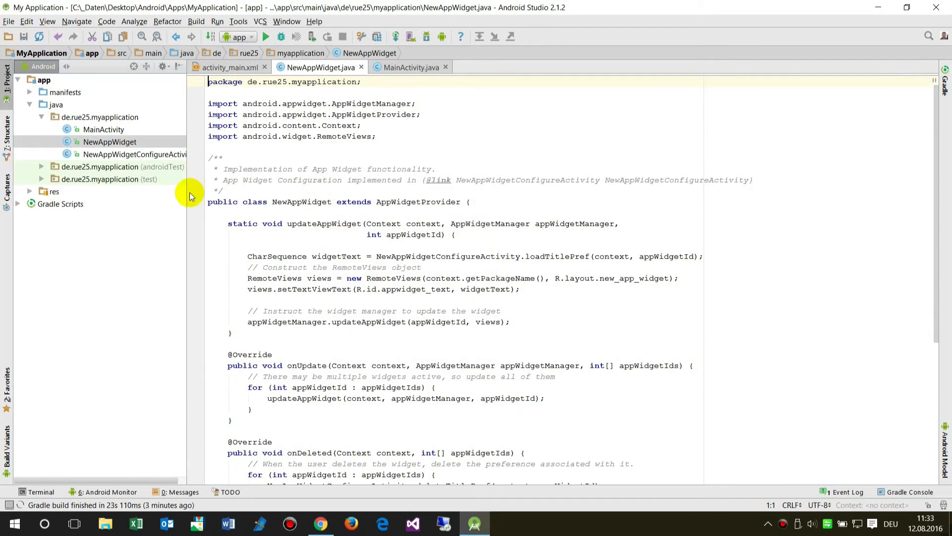
{"action": "left_click", "coordinate": [207, 103]}
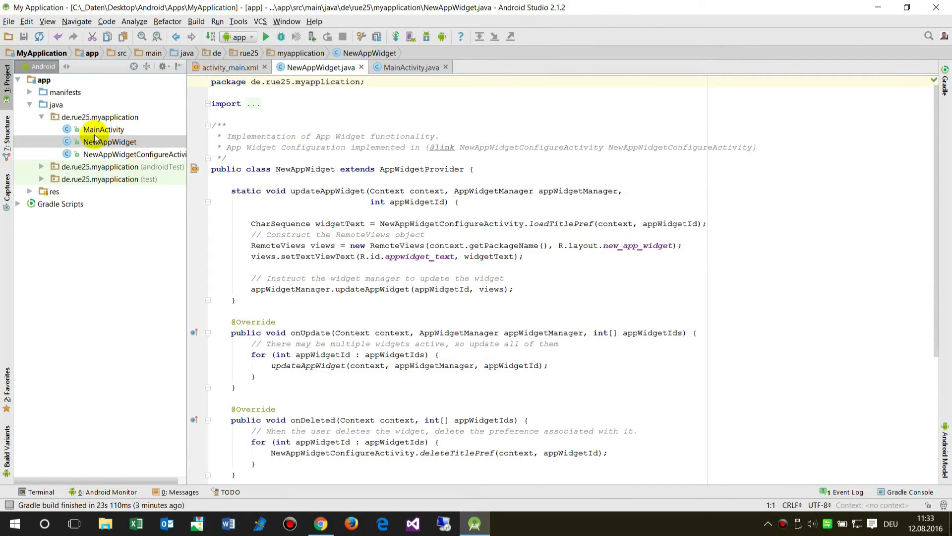
{"action": "left_click", "coordinate": [110, 141]}
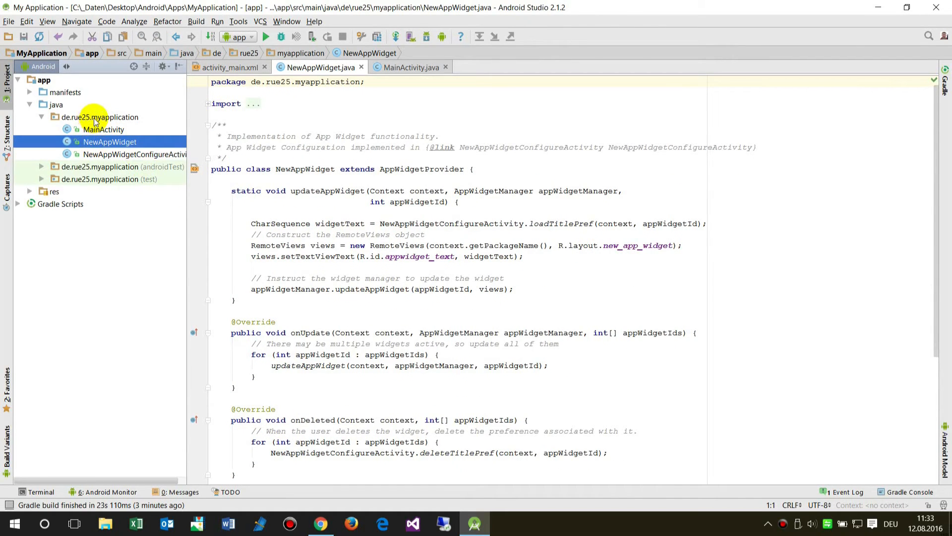
{"action": "mouse_move", "coordinate": [121, 154]}
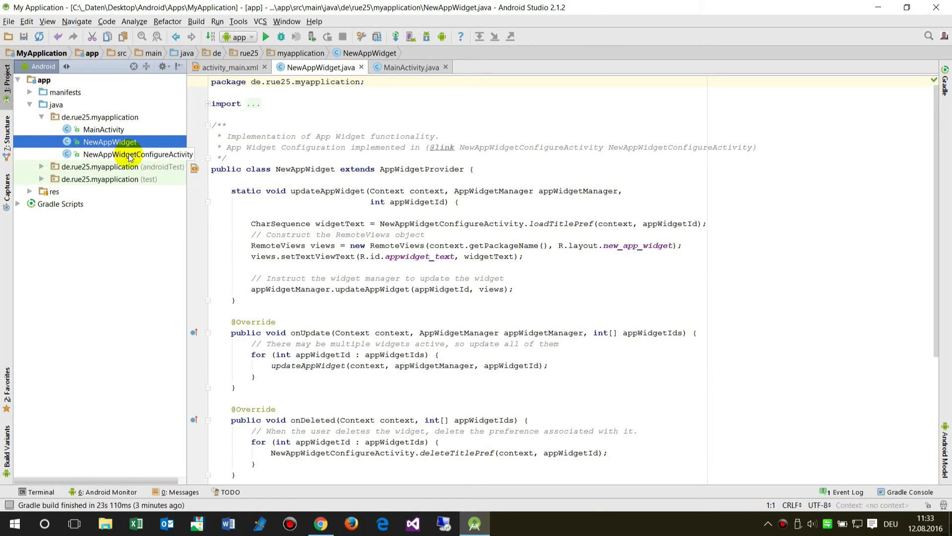
{"action": "mouse_move", "coordinate": [139, 159]}
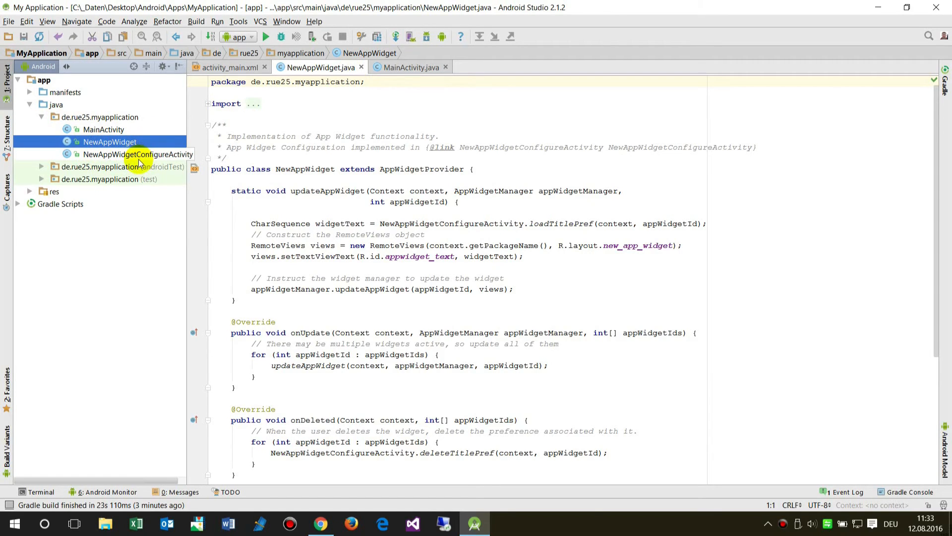
{"action": "left_click", "coordinate": [41, 178]}
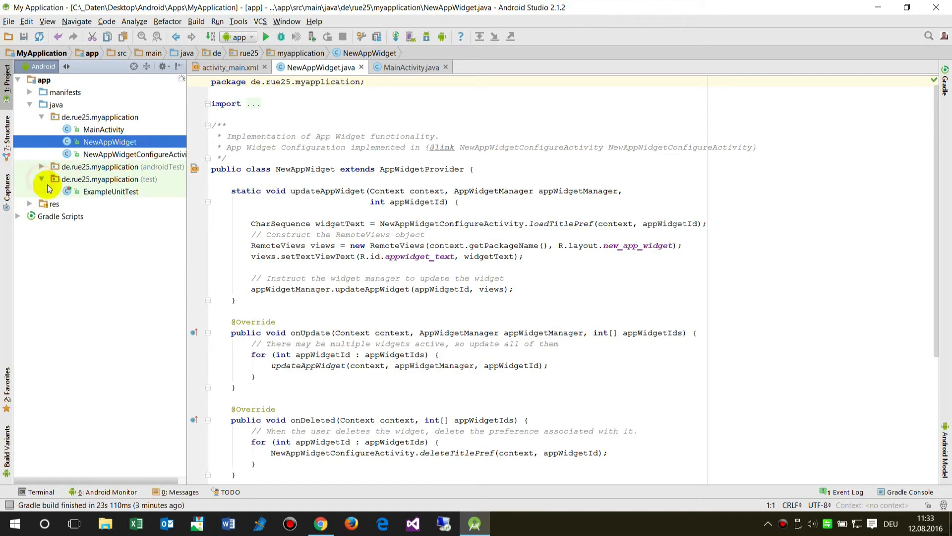
Step: Expand res and layout to list new_app_widget.xml and new_app_widget_configure.xml
{"action": "left_click", "coordinate": [30, 203]}
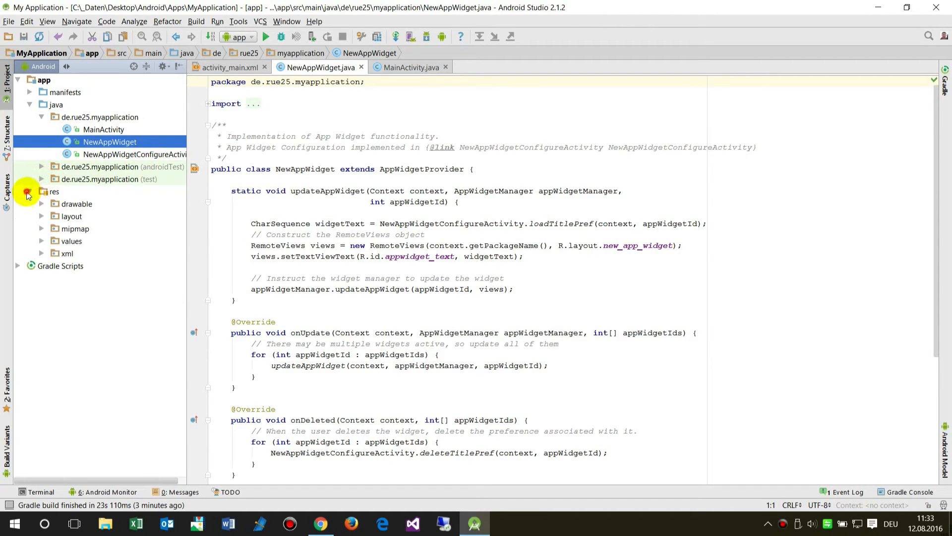
{"action": "left_click", "coordinate": [41, 216]}
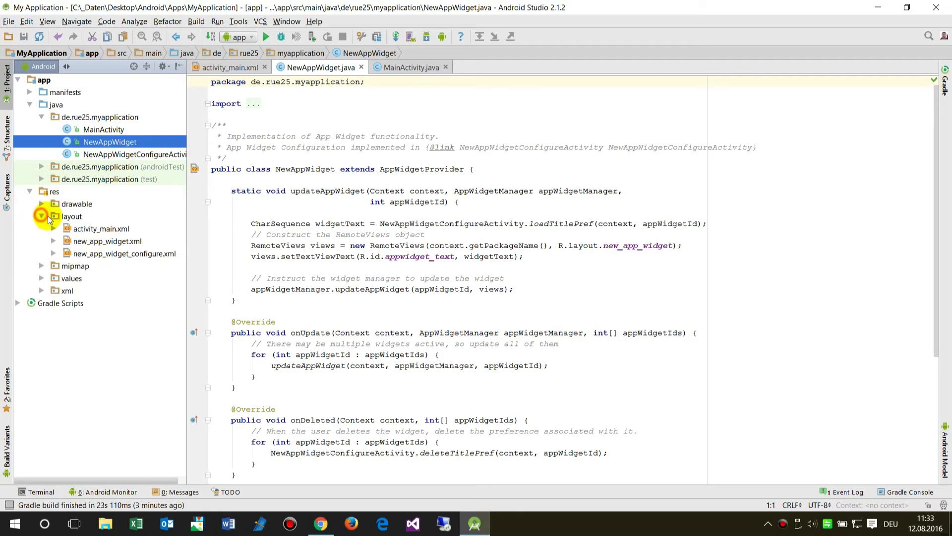
{"action": "left_click", "coordinate": [41, 216]}
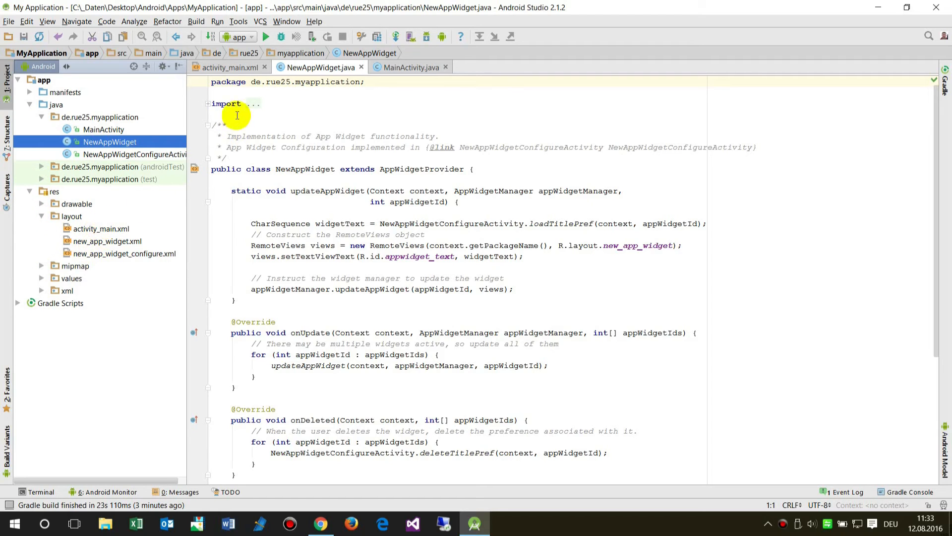
{"action": "mouse_move", "coordinate": [231, 89]}
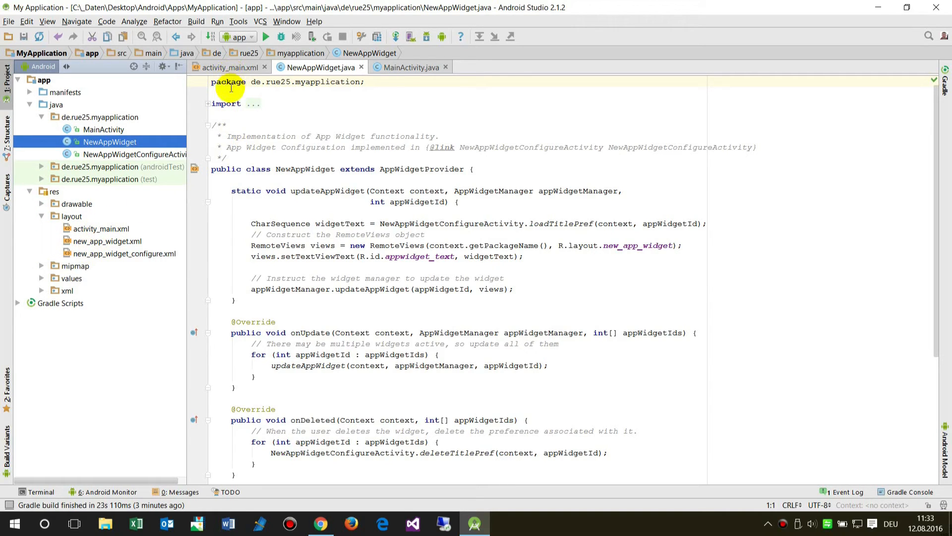
{"action": "mouse_move", "coordinate": [249, 104]}
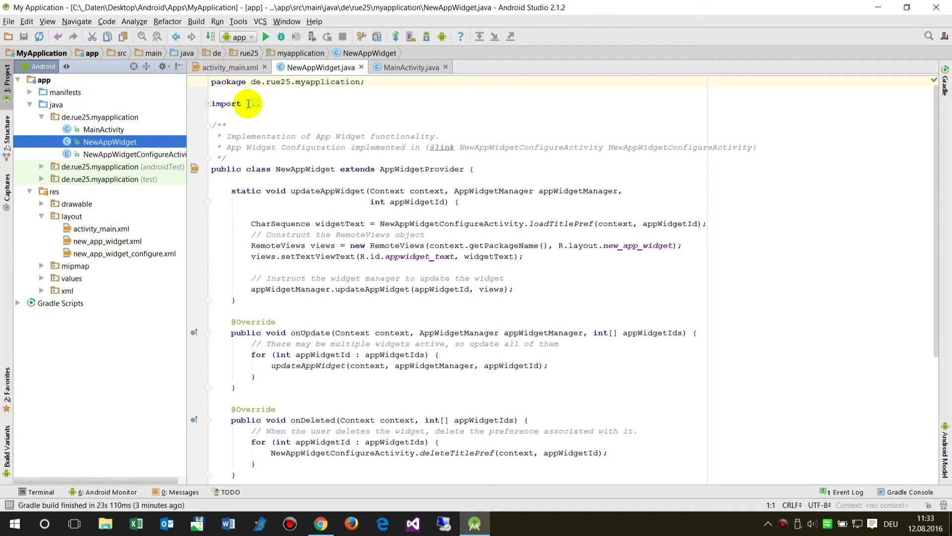
{"action": "mouse_move", "coordinate": [368, 218]}
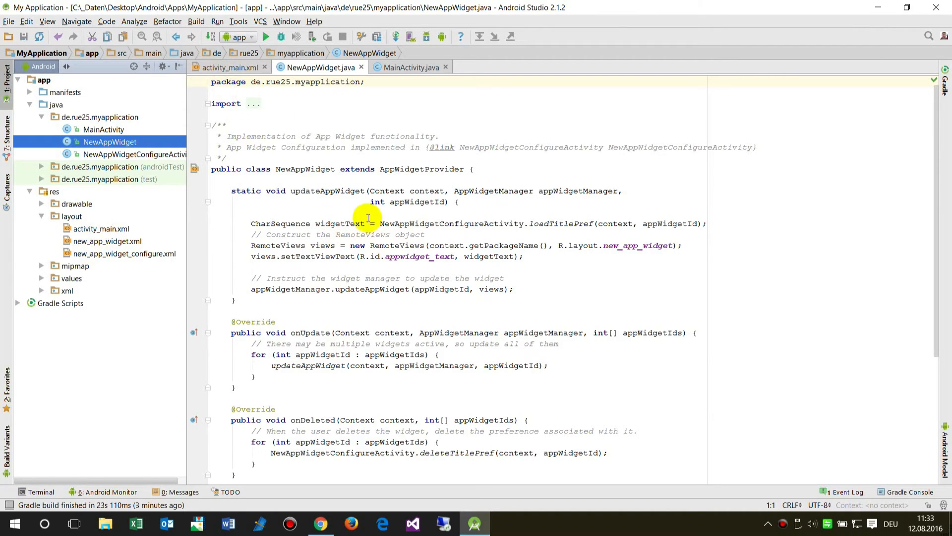
{"action": "mouse_move", "coordinate": [593, 274]}
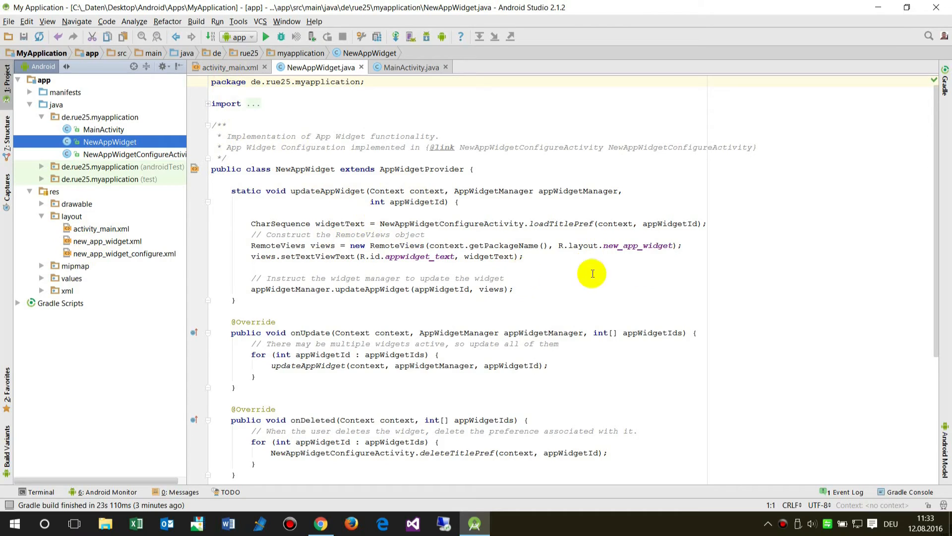
{"action": "mouse_move", "coordinate": [442, 223]}
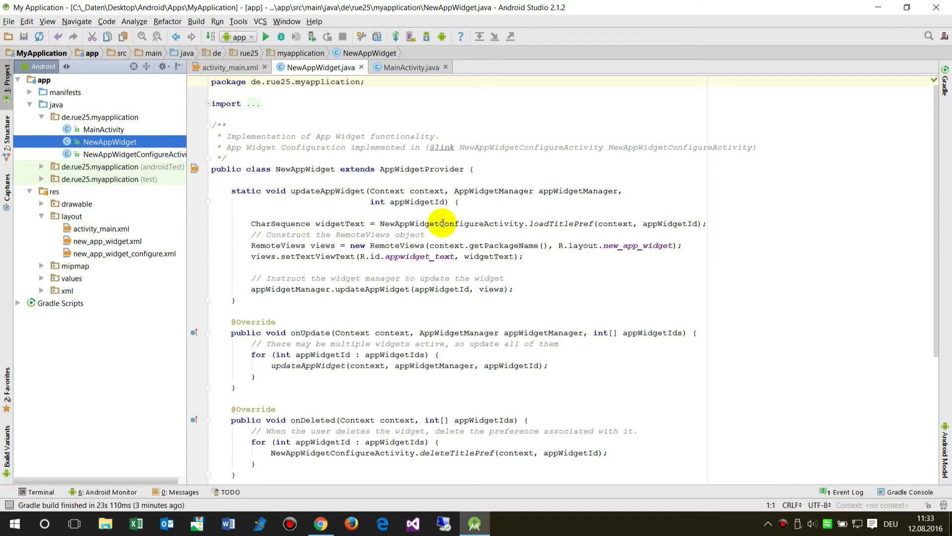
{"action": "mouse_move", "coordinate": [349, 218]}
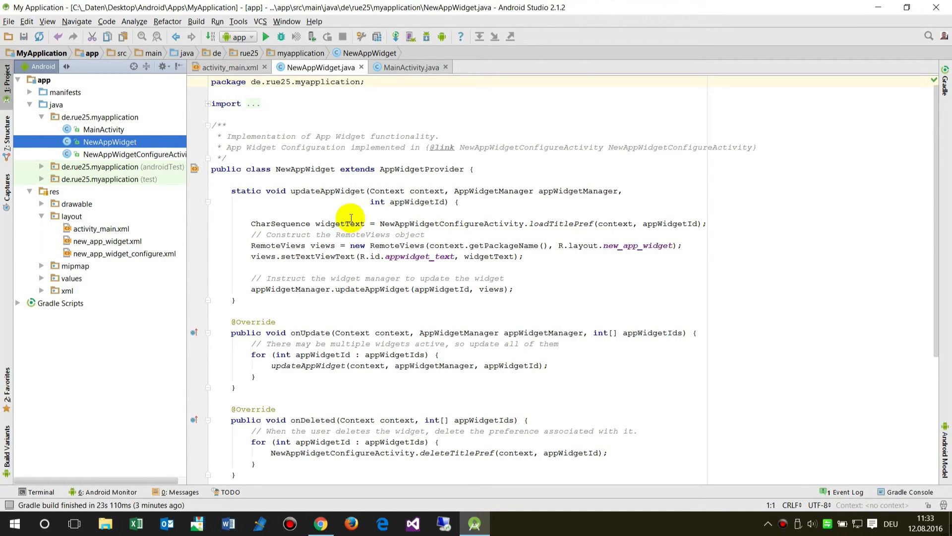
{"action": "mouse_move", "coordinate": [345, 216]}
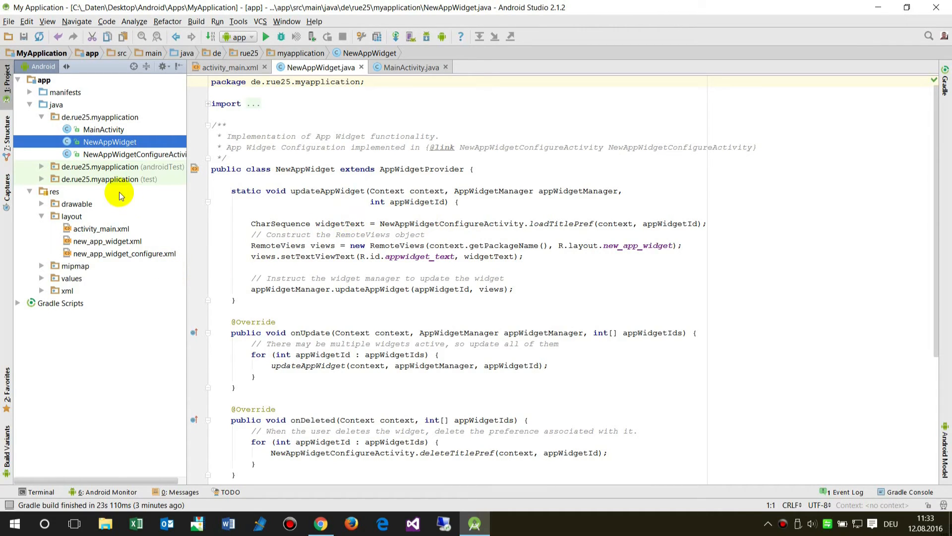
{"action": "mouse_move", "coordinate": [109, 247]}
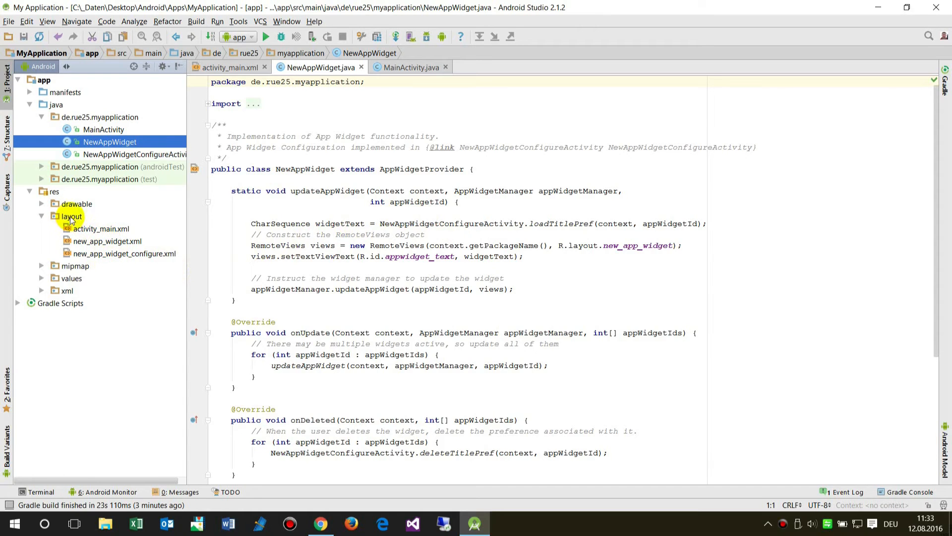
Step: Open new_app_widget.xml and view it as XML text
{"action": "left_click", "coordinate": [107, 241]}
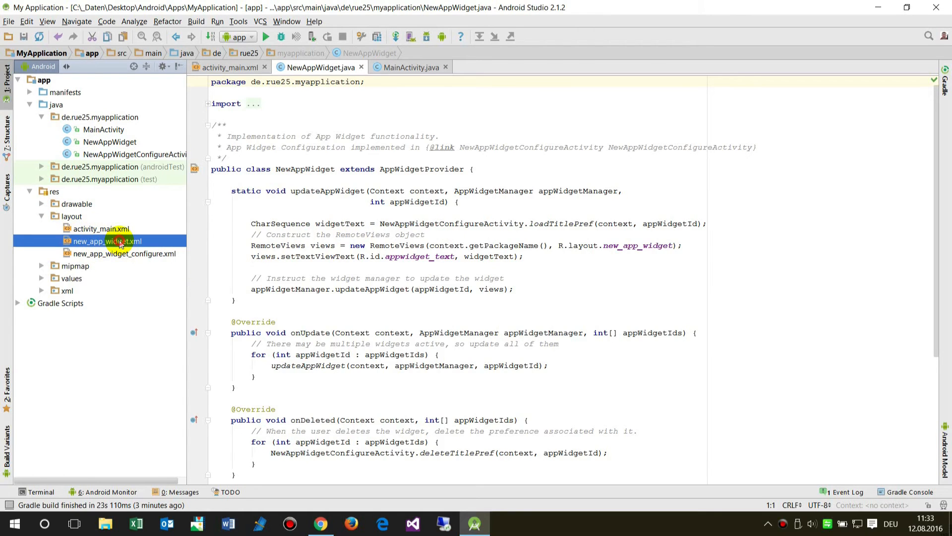
{"action": "double_click", "coordinate": [107, 241]}
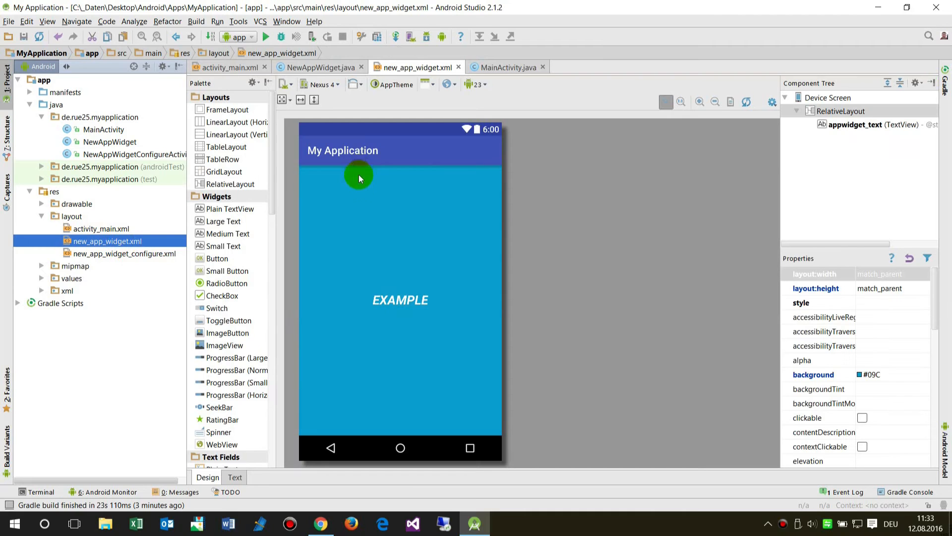
{"action": "mouse_move", "coordinate": [401, 302]}
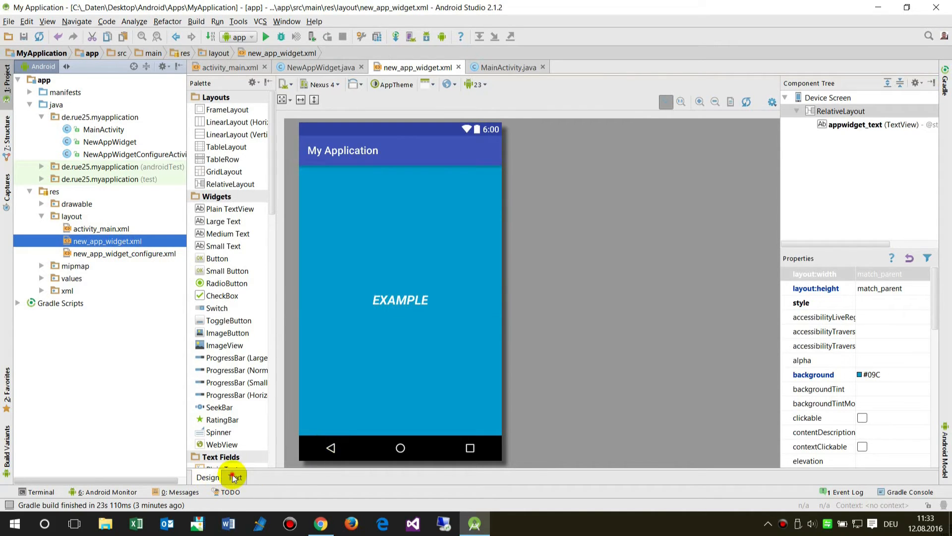
{"action": "left_click", "coordinate": [235, 477]}
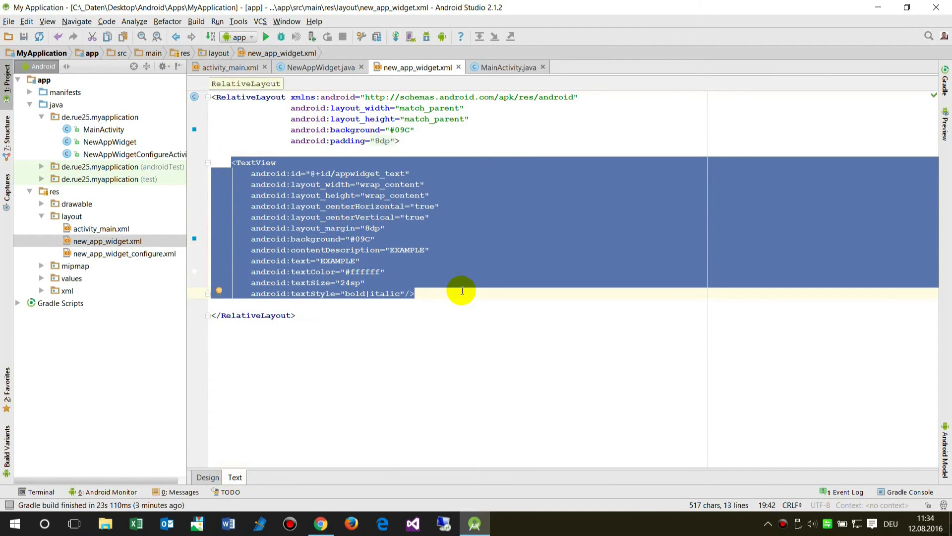
{"action": "mouse_move", "coordinate": [476, 522]}
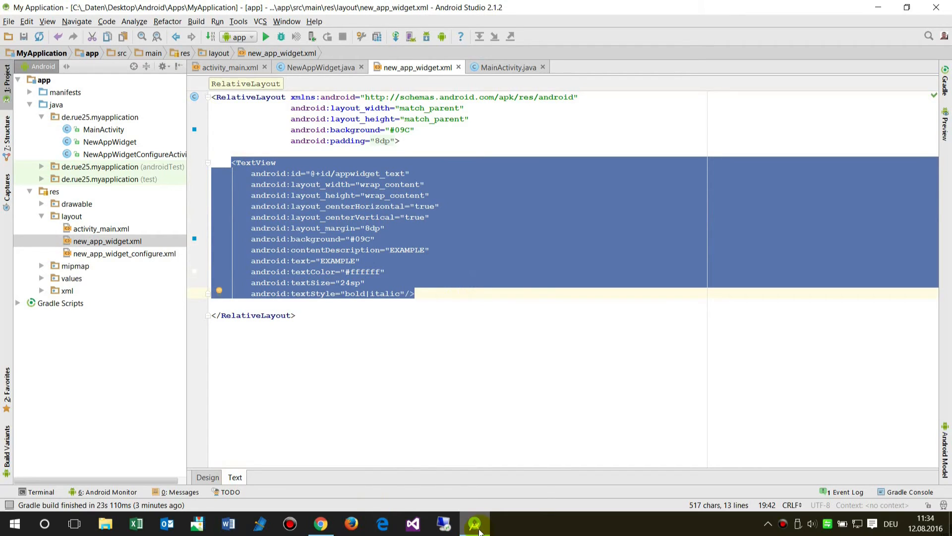
Step: Scroll the App Widgets guide to 'Creating the App Widget Layout' in Chrome
{"action": "left_click", "coordinate": [321, 523]}
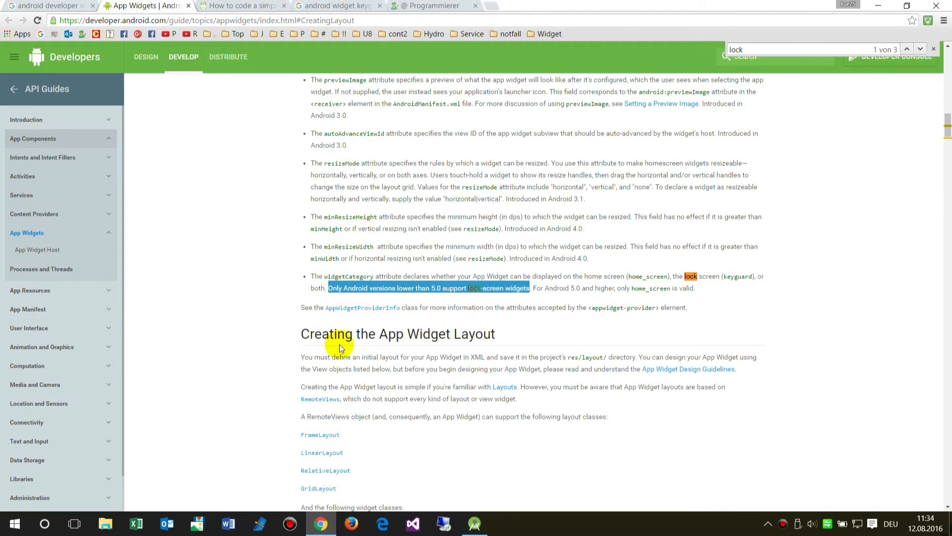
{"action": "scroll", "scroll_direction": "down", "scroll_amount": 3}
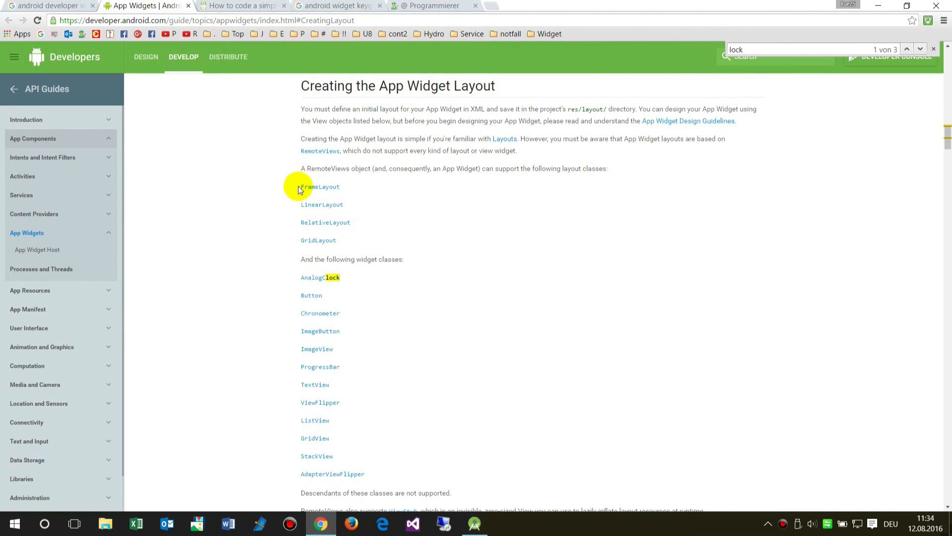
{"action": "mouse_move", "coordinate": [309, 299]}
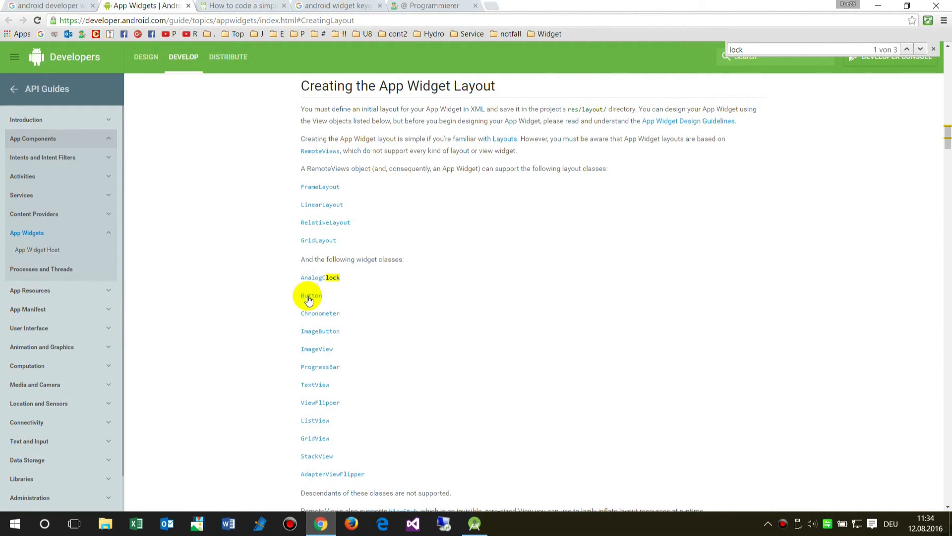
{"action": "mouse_move", "coordinate": [320, 331]}
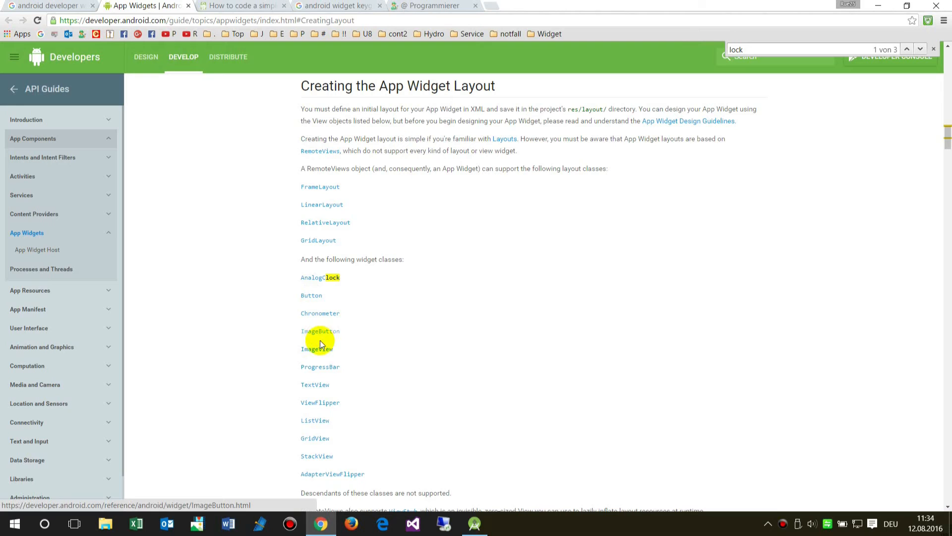
{"action": "mouse_move", "coordinate": [338, 416]}
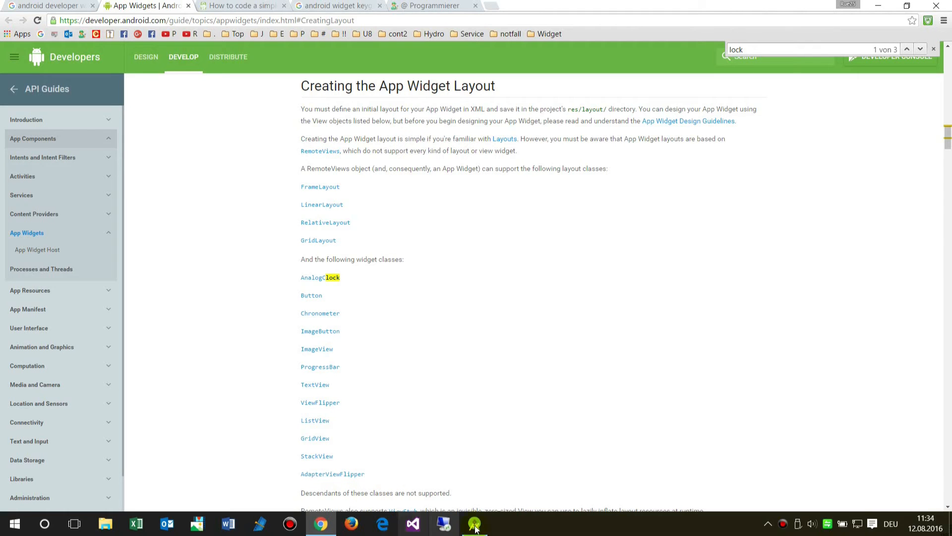
Step: Return to Android Studio and show new_app_widget.xml in Design view with its EXAMPLE preview
{"action": "left_click", "coordinate": [474, 523]}
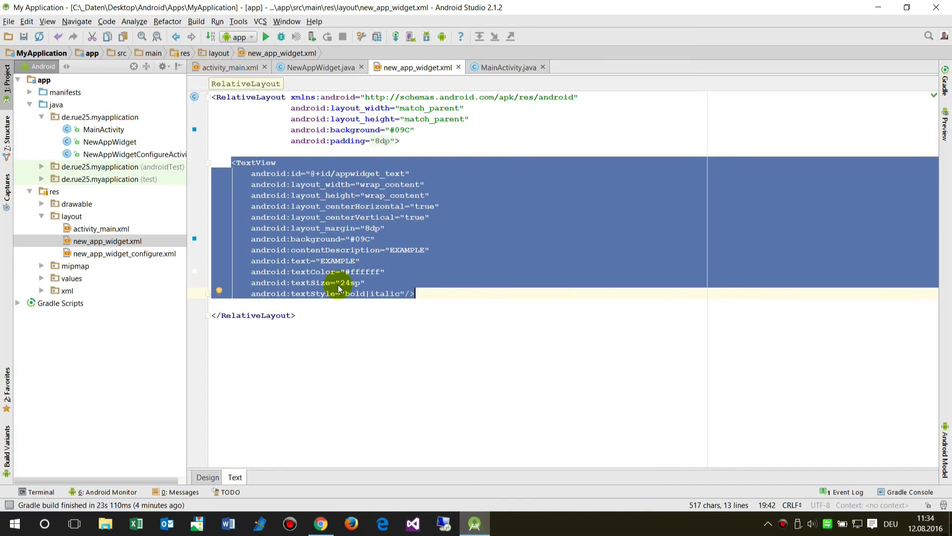
{"action": "left_click", "coordinate": [207, 476]}
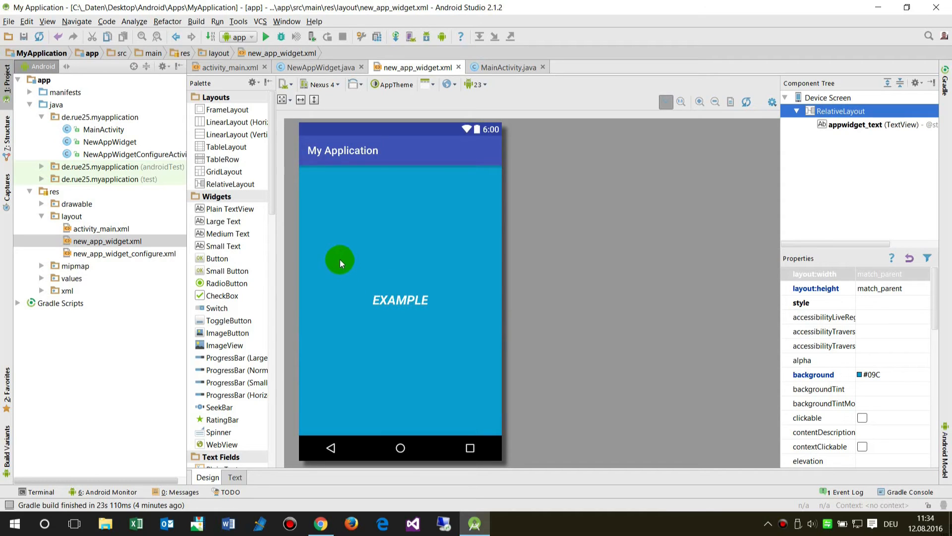
{"action": "mouse_move", "coordinate": [426, 289]}
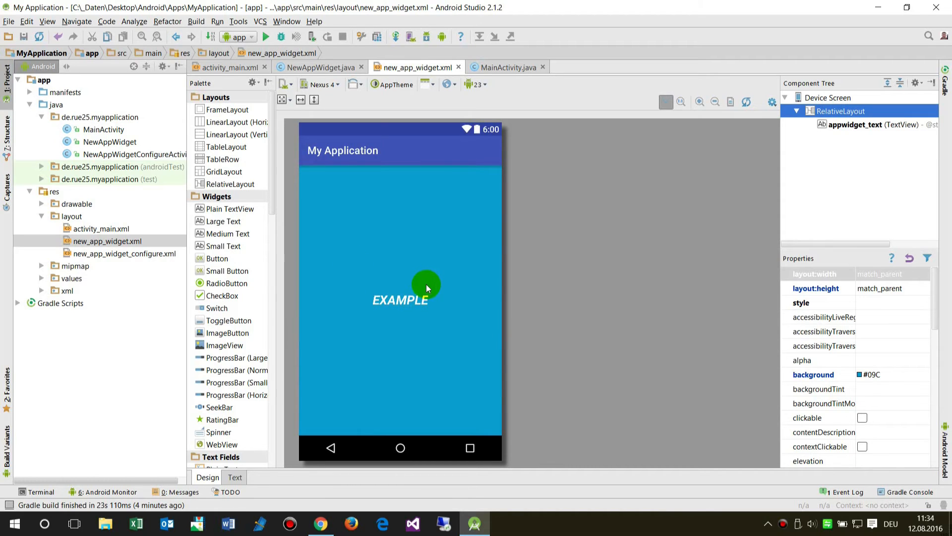
{"action": "mouse_move", "coordinate": [419, 286]}
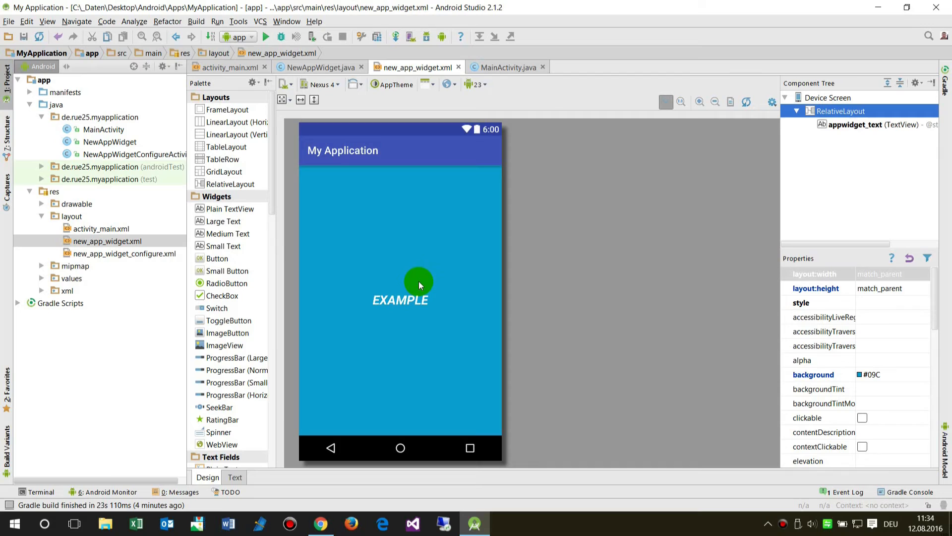
{"action": "mouse_move", "coordinate": [259, 276]}
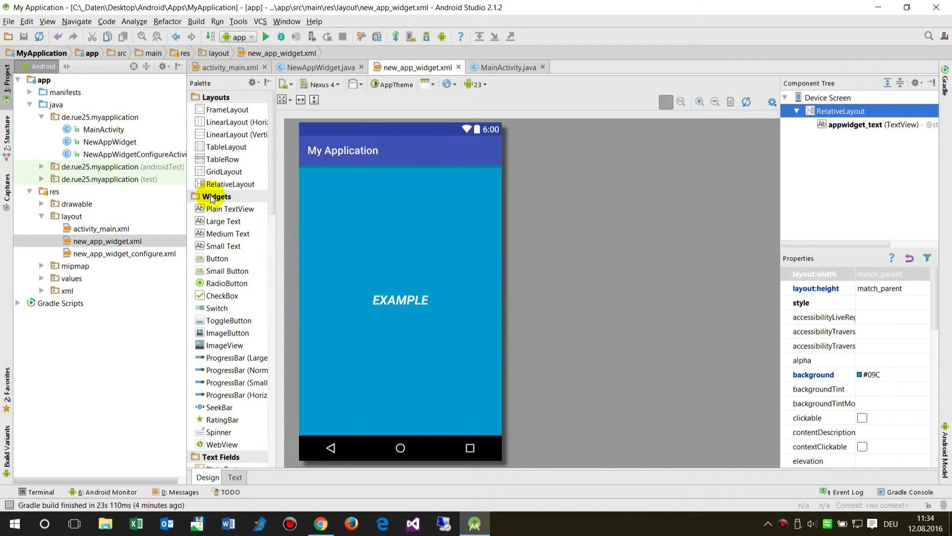
Step: Run the app, skipping the adb wait, on the Nexus 5X API 23 emulator
{"action": "left_click", "coordinate": [265, 37]}
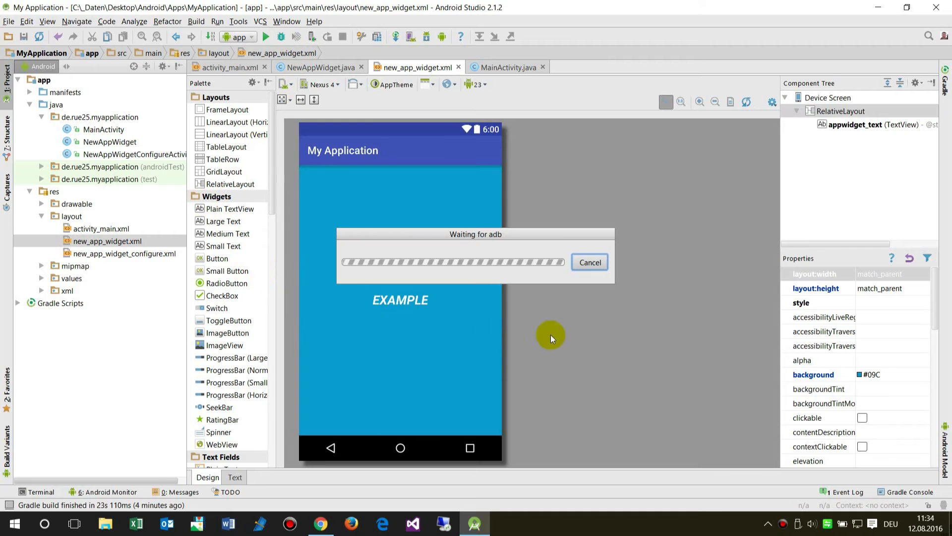
{"action": "mouse_move", "coordinate": [427, 350]}
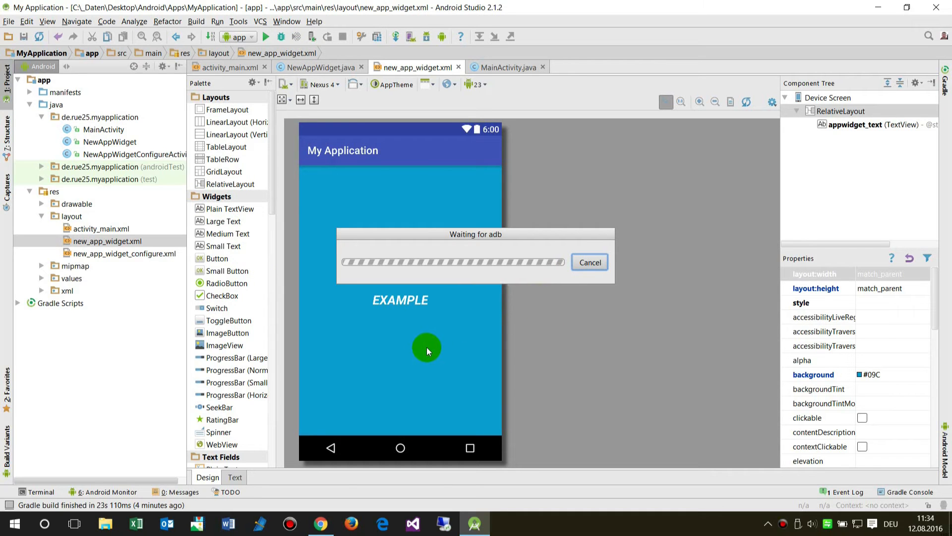
{"action": "mouse_move", "coordinate": [424, 350]}
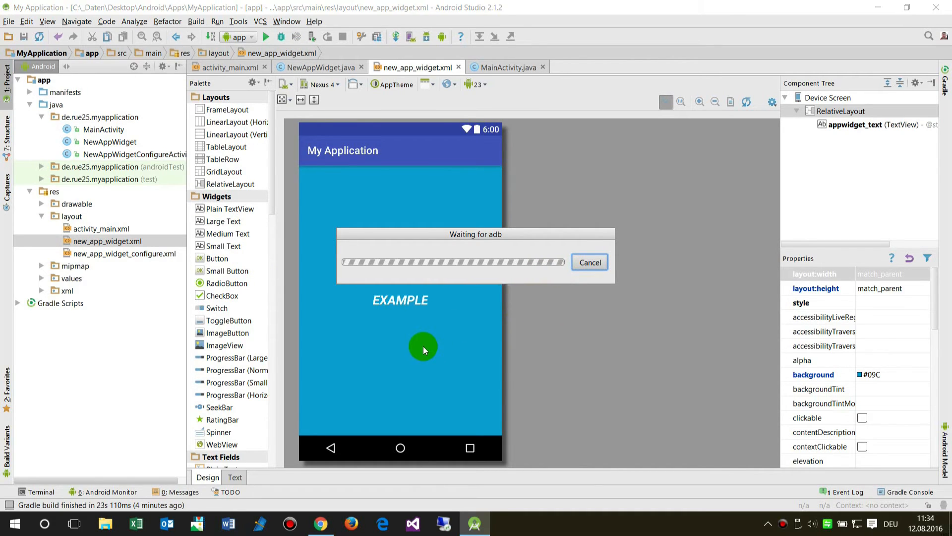
{"action": "left_click", "coordinate": [589, 262]}
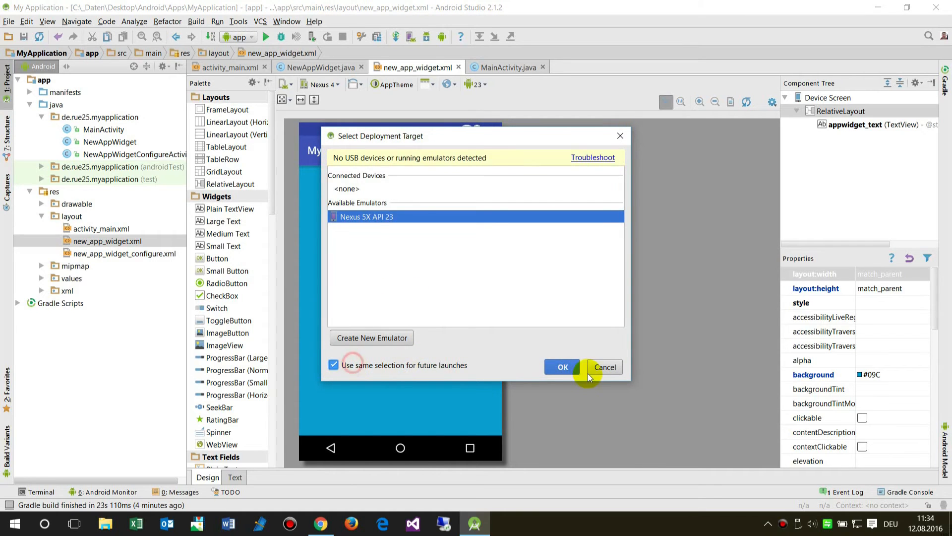
{"action": "left_click", "coordinate": [562, 367]}
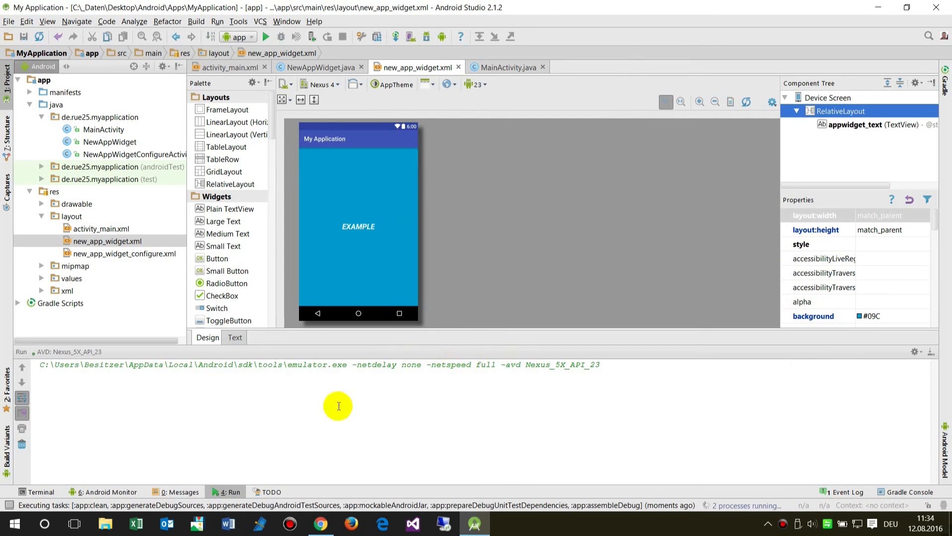
{"action": "mouse_move", "coordinate": [214, 246]}
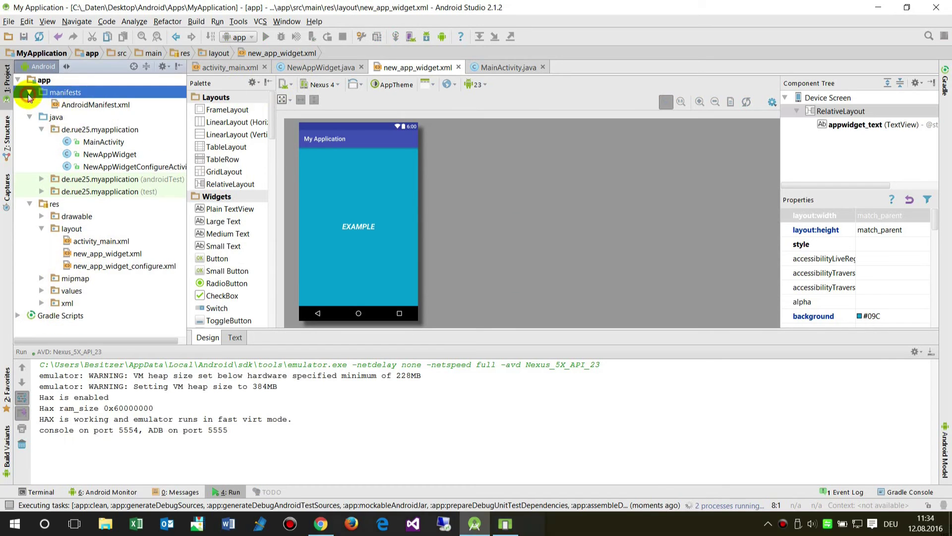
Step: Open AndroidManifest.xml and select the NewAppWidget receiver block with its provider meta-data
{"action": "left_click", "coordinate": [94, 105]}
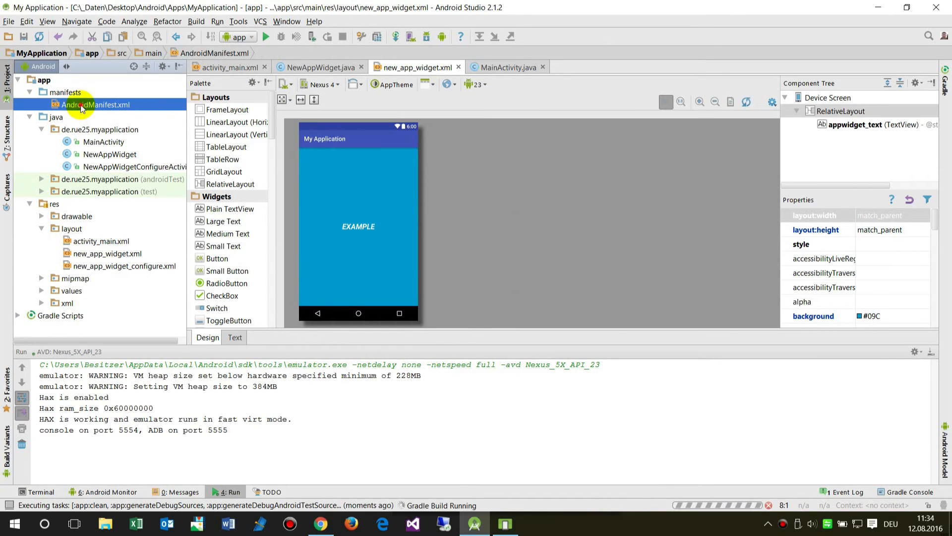
{"action": "double_click", "coordinate": [95, 105]}
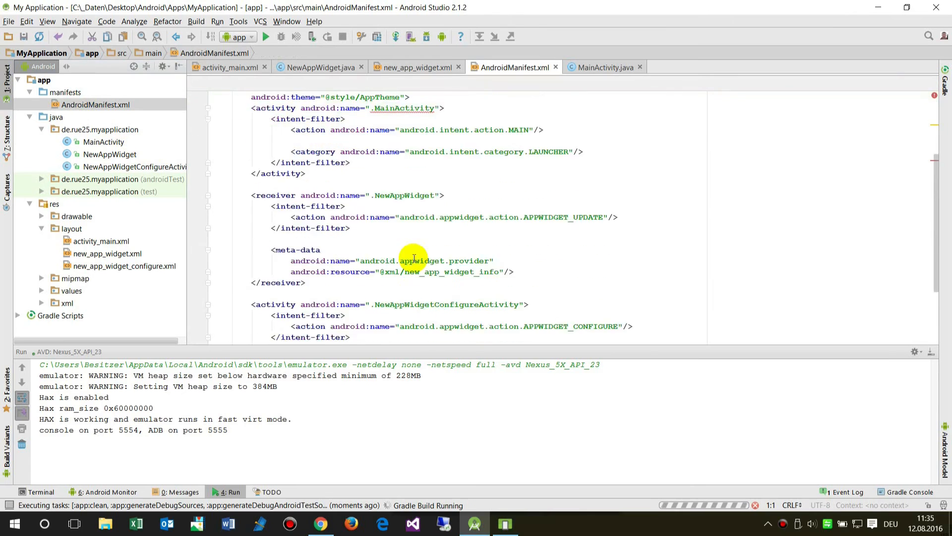
{"action": "scroll", "scroll_direction": "up", "scroll_amount": 3}
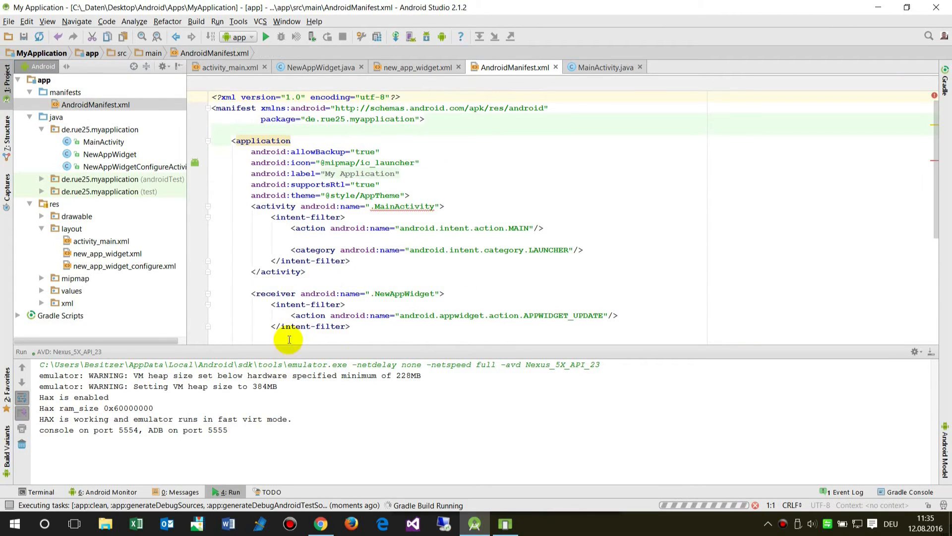
{"action": "mouse_move", "coordinate": [932, 355]}
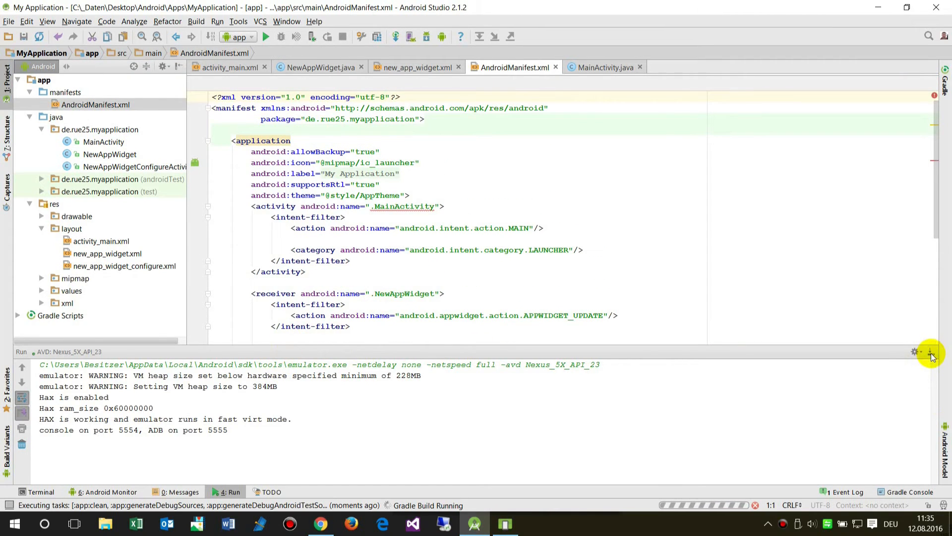
{"action": "mouse_move", "coordinate": [126, 343]}
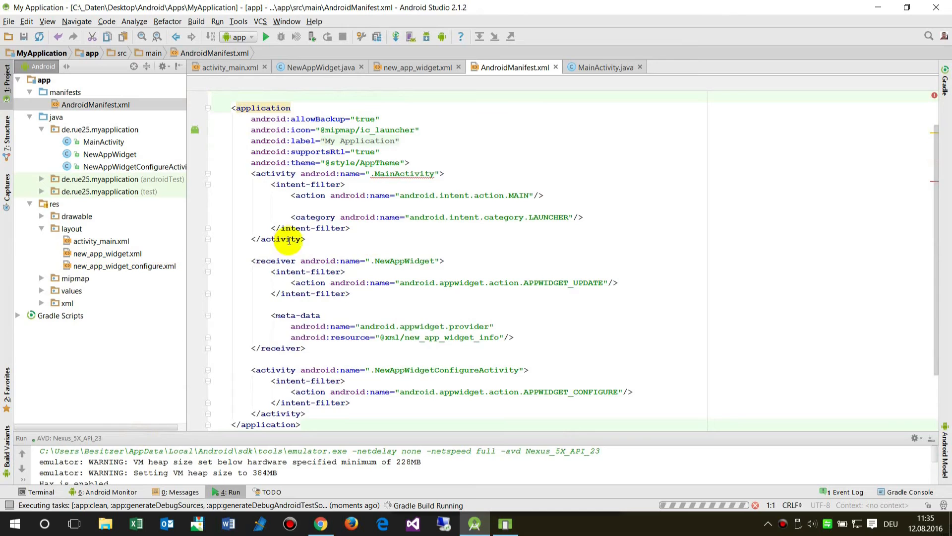
{"action": "scroll", "scroll_direction": "down", "scroll_amount": 3}
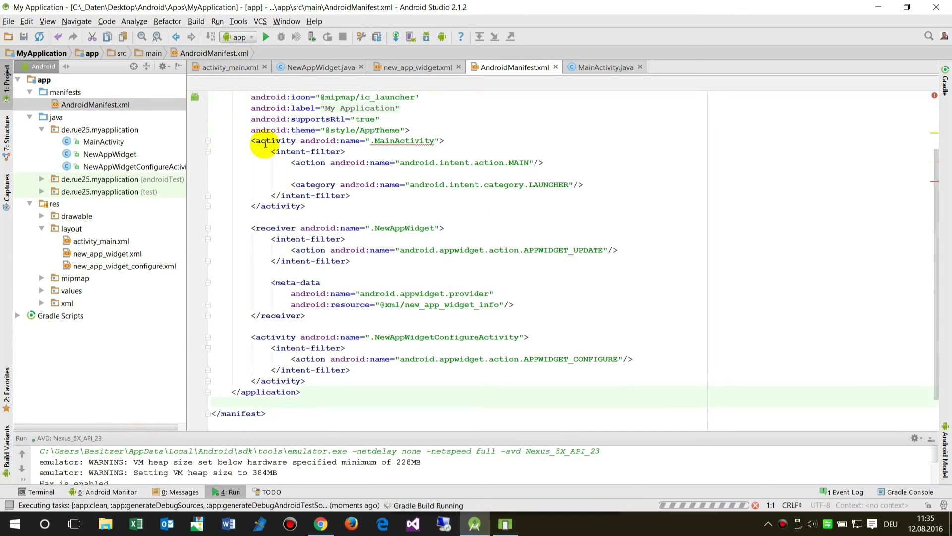
{"action": "mouse_move", "coordinate": [347, 321]}
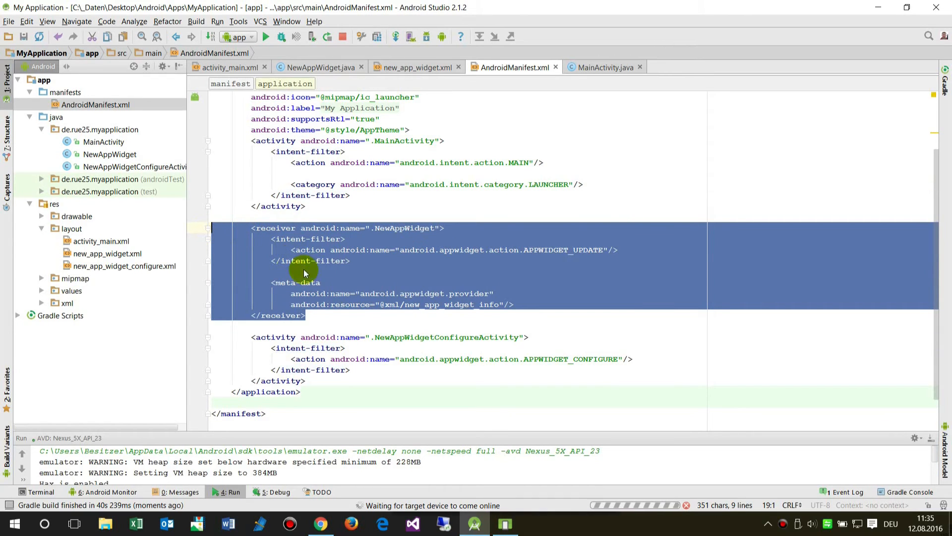
{"action": "mouse_move", "coordinate": [317, 420]}
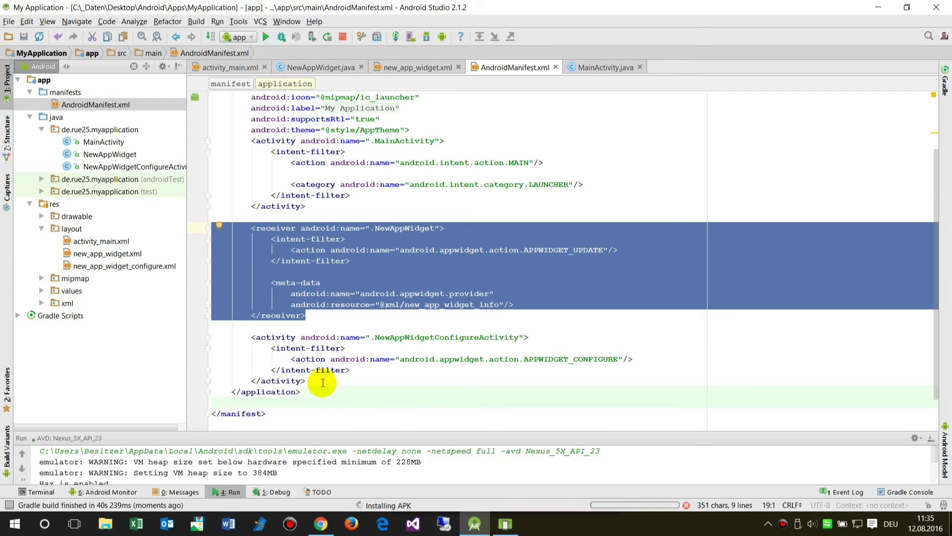
{"action": "left_click", "coordinate": [322, 380]}
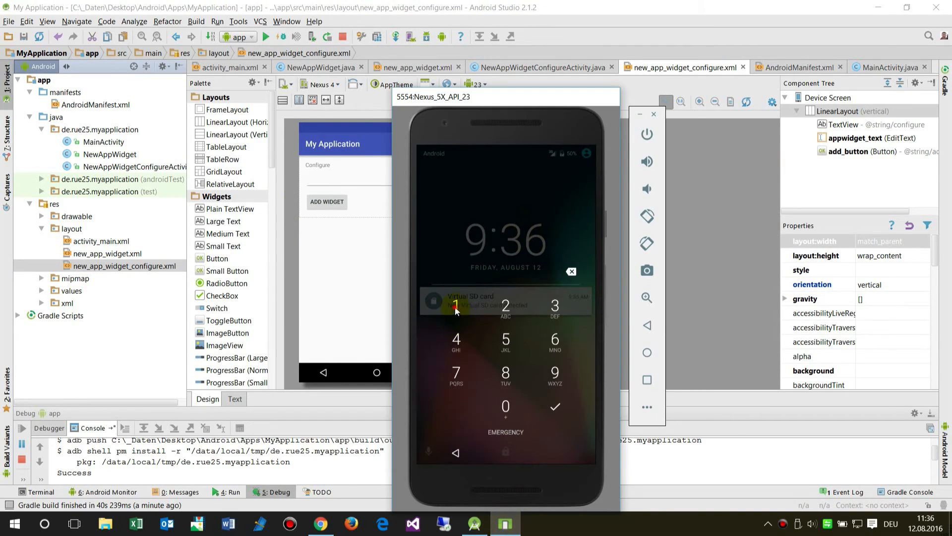
Step: Unlock the emulator with the PIN and dismiss My Application from recent apps
{"action": "left_click", "coordinate": [456, 339]}
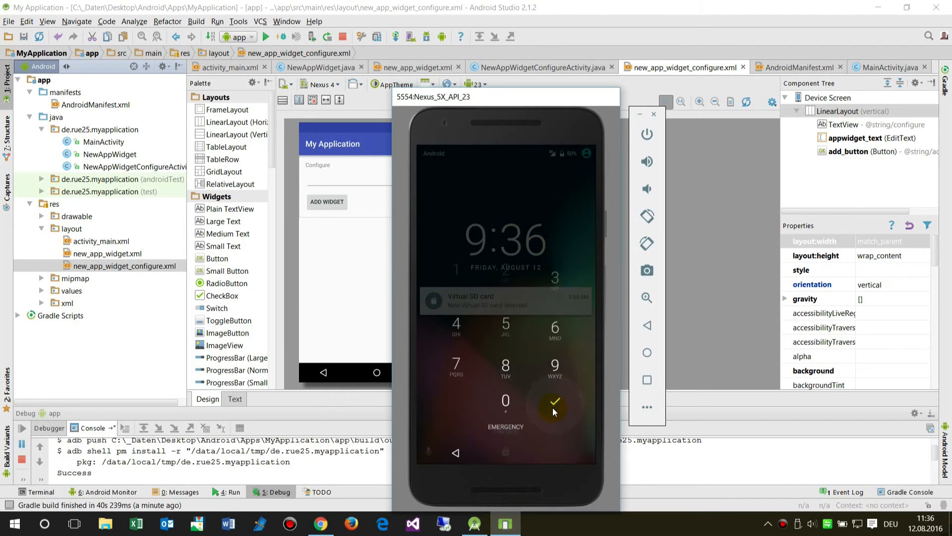
{"action": "left_click", "coordinate": [554, 403]}
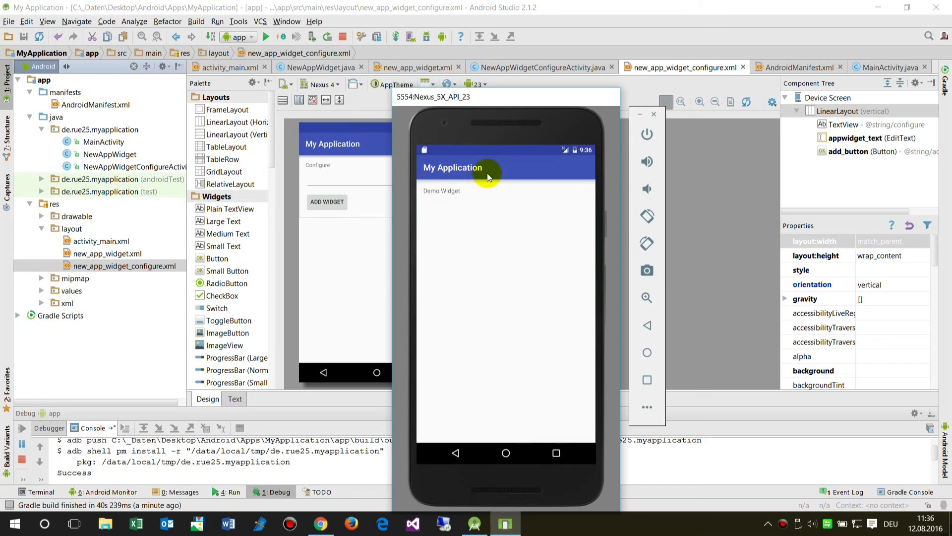
{"action": "mouse_move", "coordinate": [495, 173]}
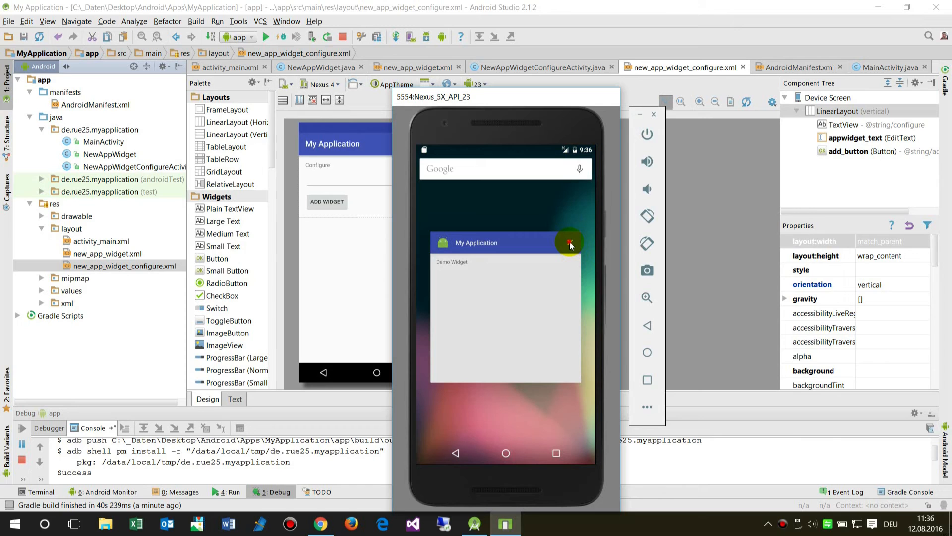
{"action": "left_click", "coordinate": [570, 243]}
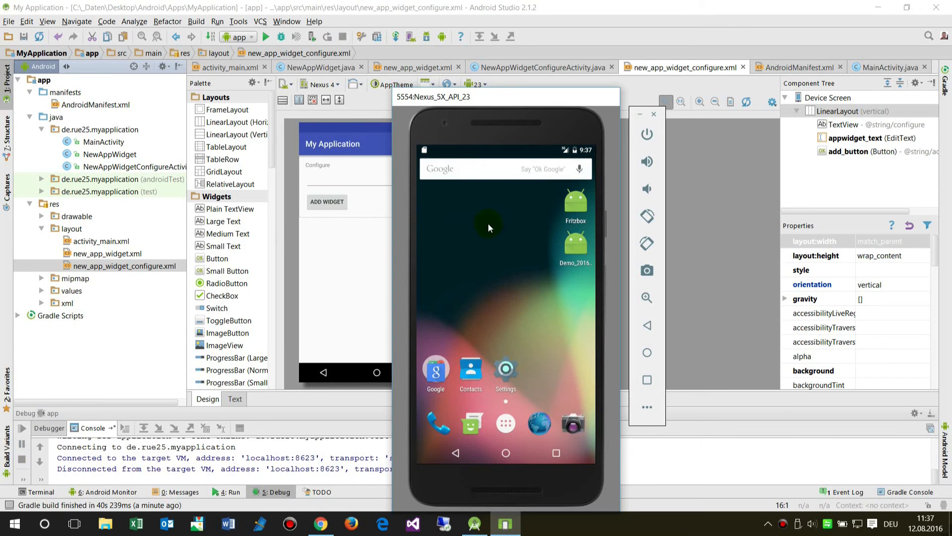
Step: Open the home-screen widget list and scroll down to Demo_2016_08_12_Widget2
{"action": "left_click", "coordinate": [489, 228]}
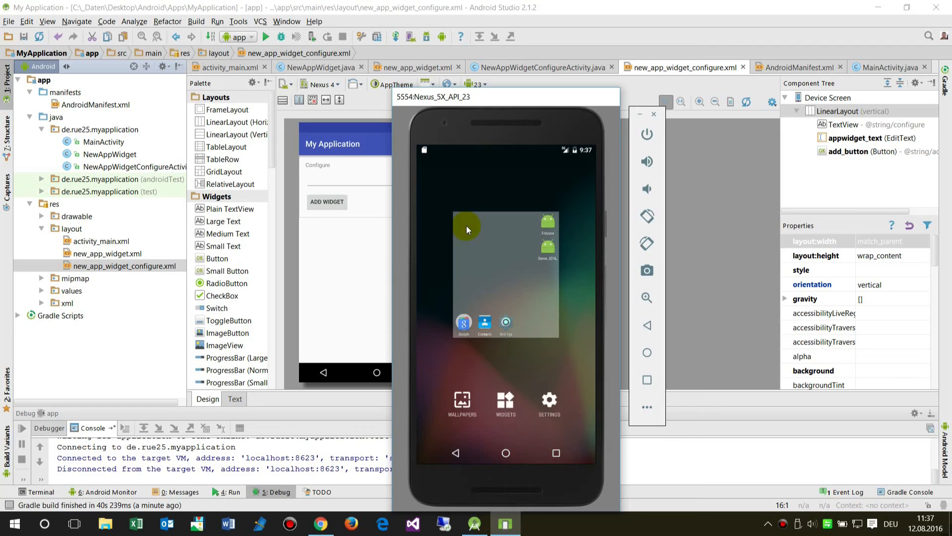
{"action": "mouse_move", "coordinate": [505, 404]}
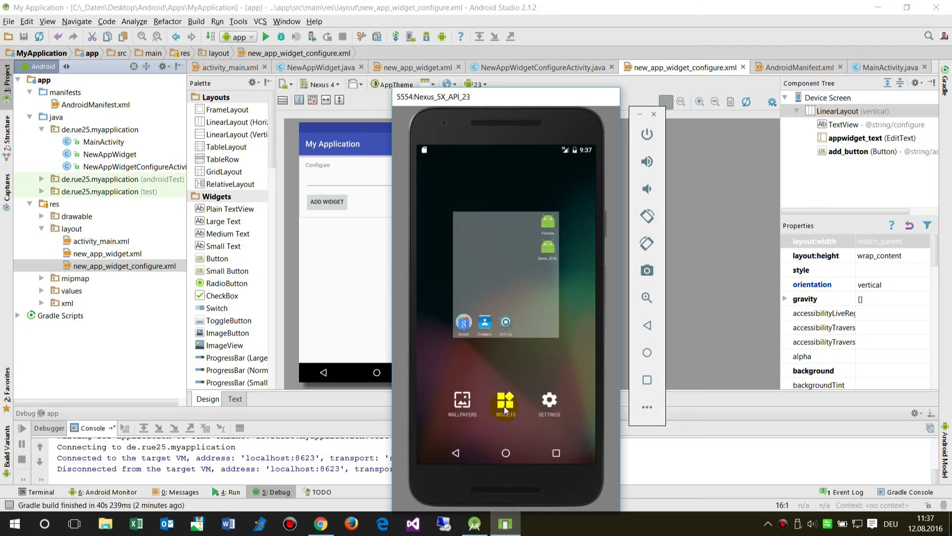
{"action": "left_click", "coordinate": [505, 404]}
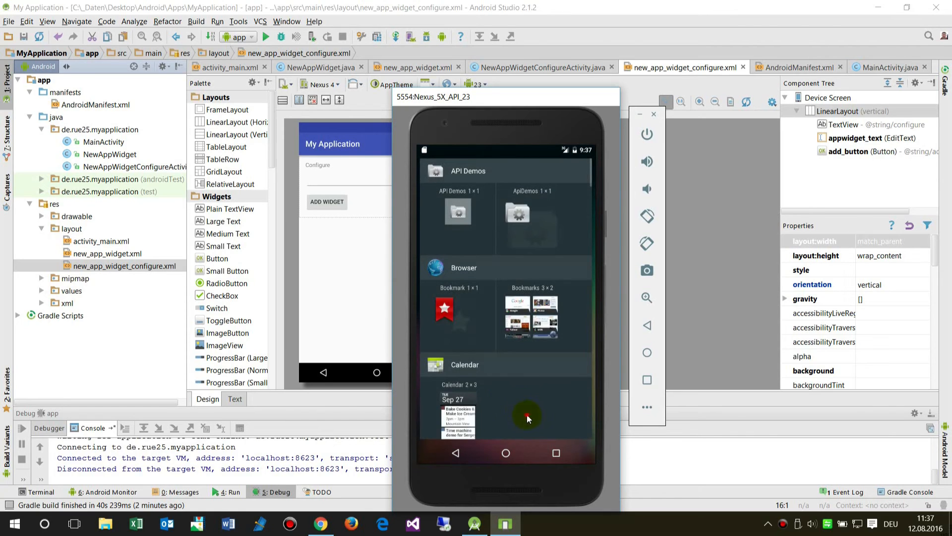
{"action": "scroll", "scroll_direction": "down", "scroll_amount": 3}
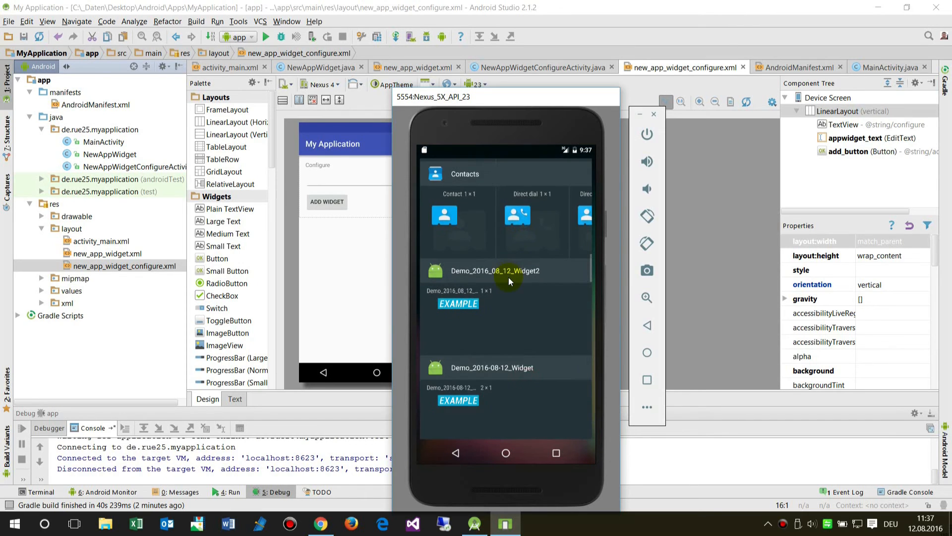
{"action": "scroll", "scroll_direction": "down", "scroll_amount": 3}
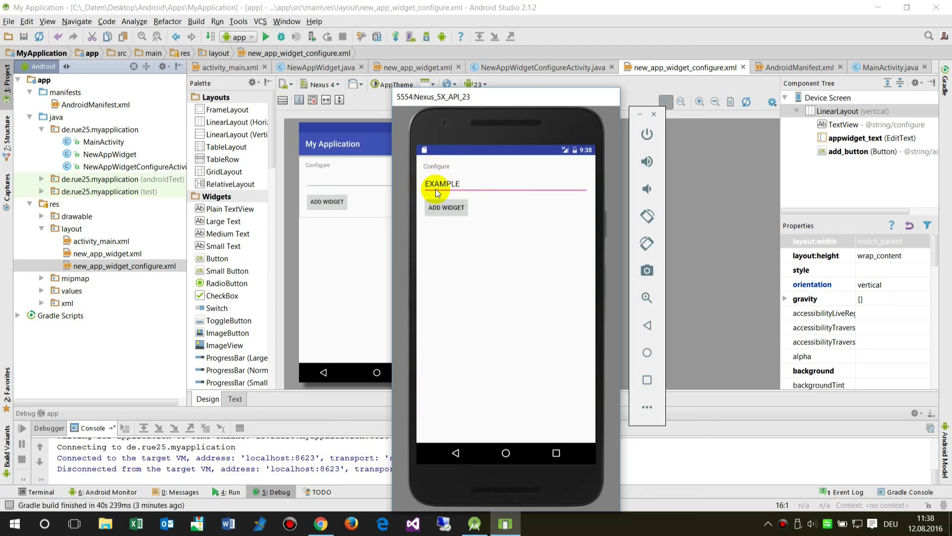
{"action": "mouse_move", "coordinate": [474, 209]}
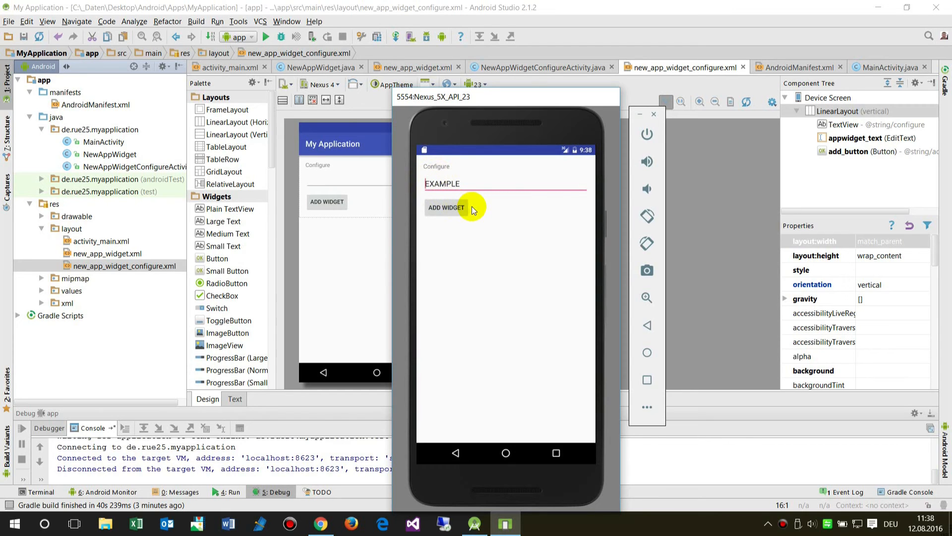
{"action": "mouse_move", "coordinate": [596, 207]}
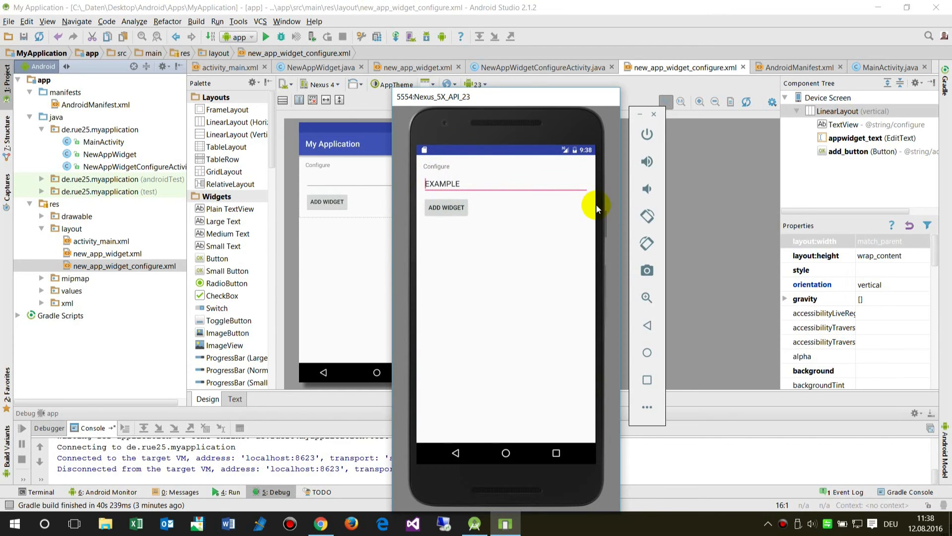
Step: Prepend '1_Widget_' to the configuration text so it reads '1_Widget_EXAMPLE'
{"action": "type", "text": "1"}
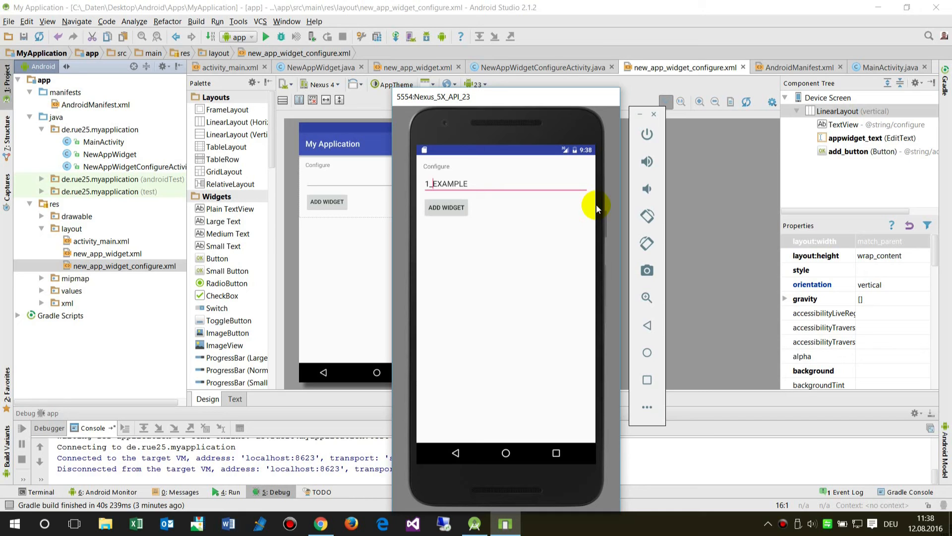
{"action": "type", "text": "Wid"}
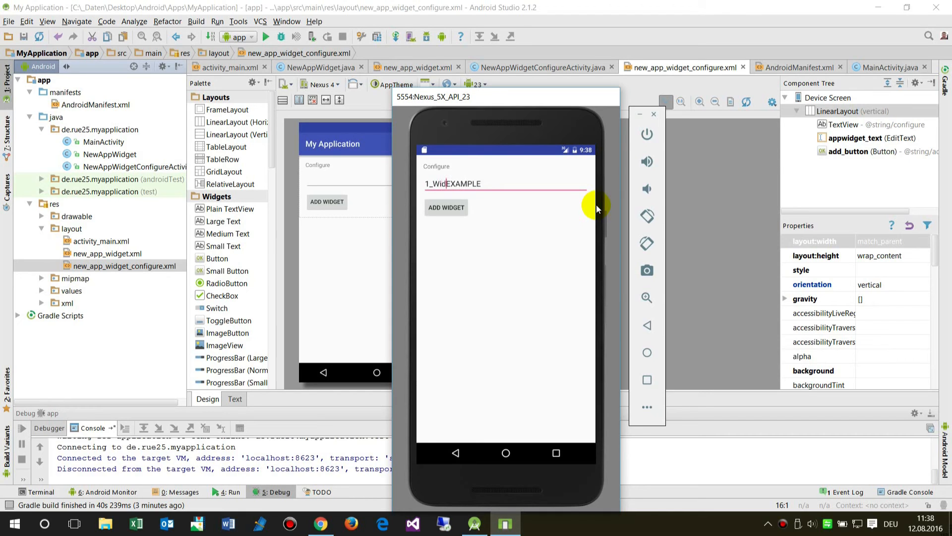
{"action": "type", "text": "get_"}
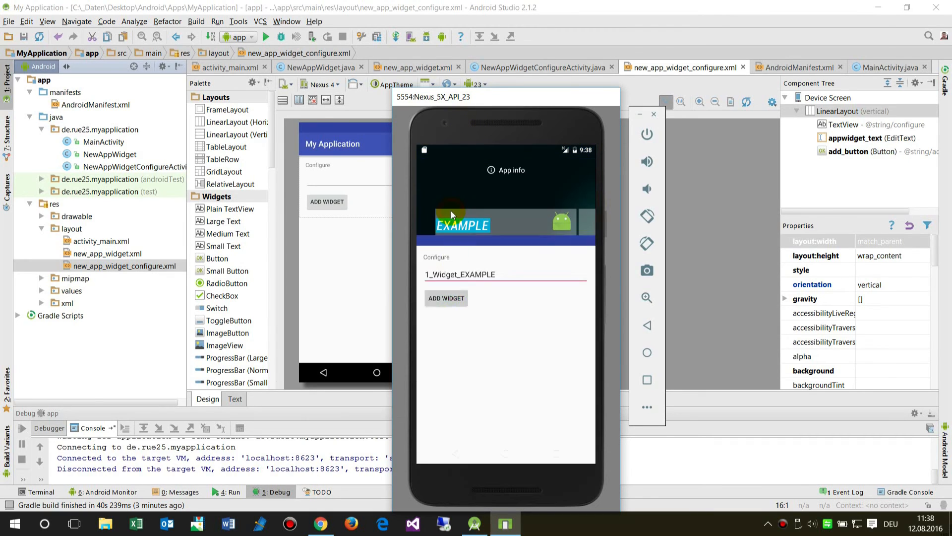
Step: Place the 1_Widget_EXAMPLE widget on the home screen, then close the emulator
{"action": "left_click", "coordinate": [446, 298]}
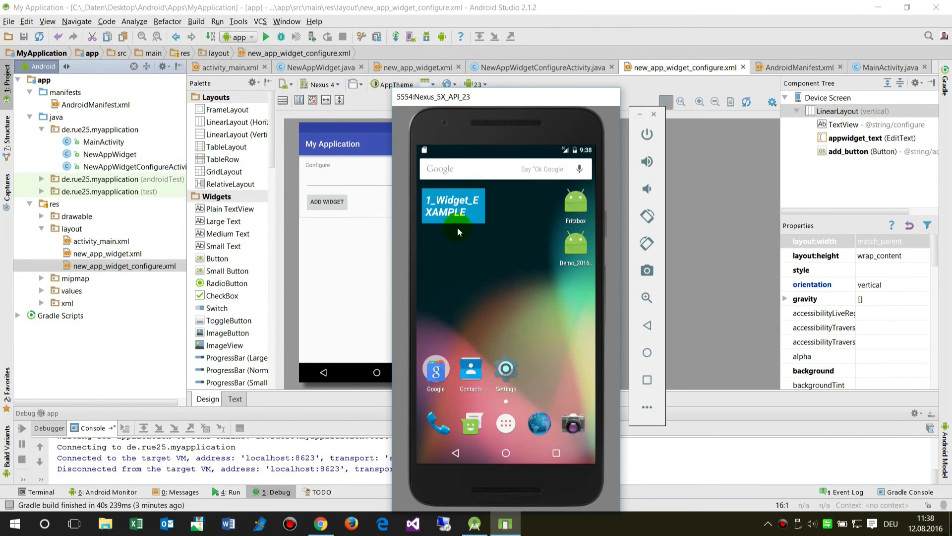
{"action": "mouse_move", "coordinate": [498, 233]}
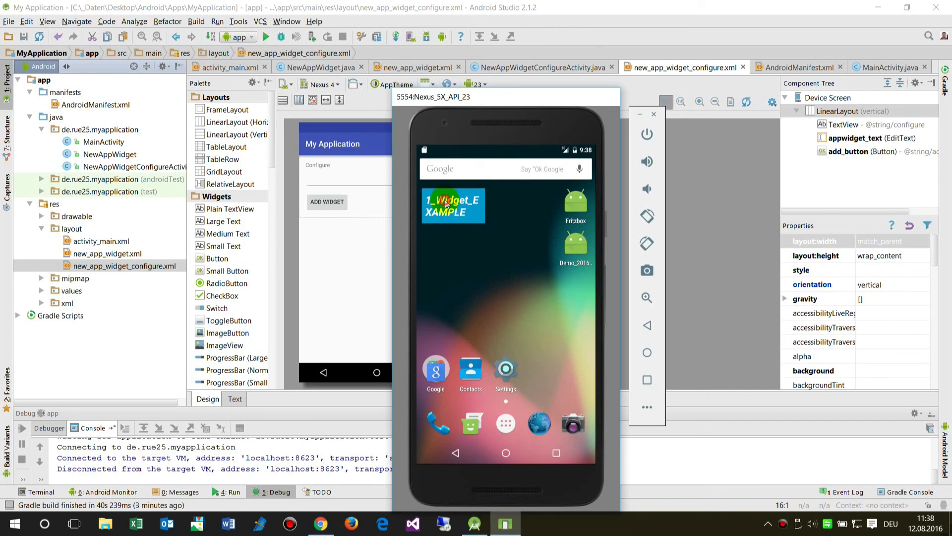
{"action": "mouse_move", "coordinate": [480, 217]}
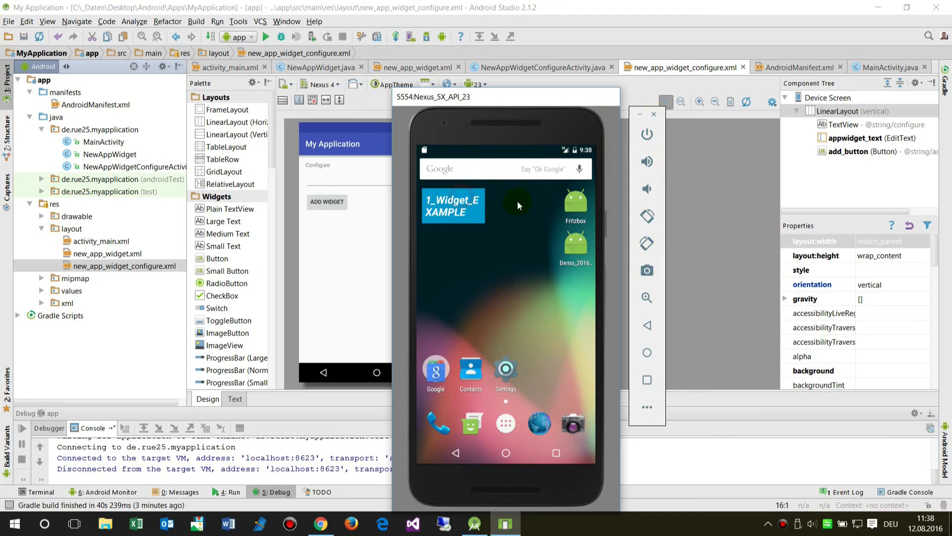
{"action": "mouse_move", "coordinate": [489, 282]}
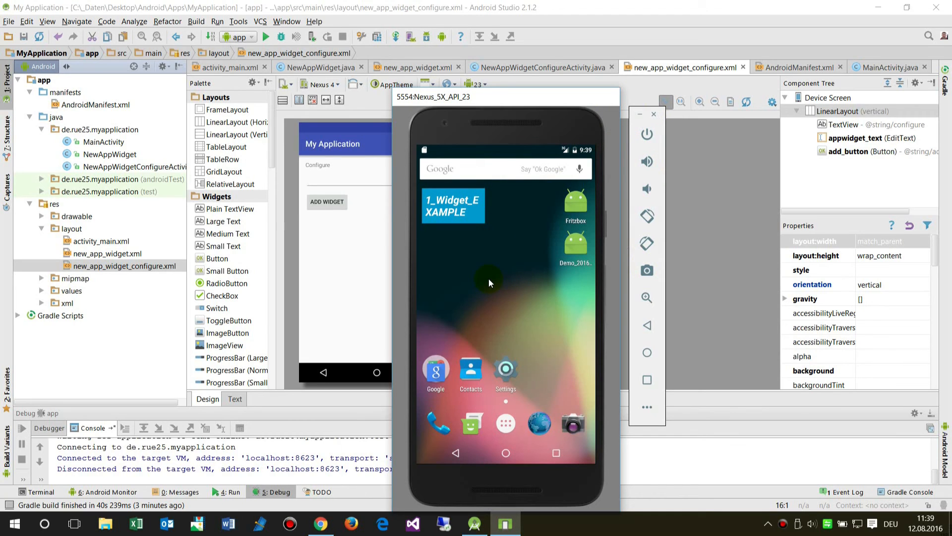
{"action": "mouse_move", "coordinate": [598, 199]}
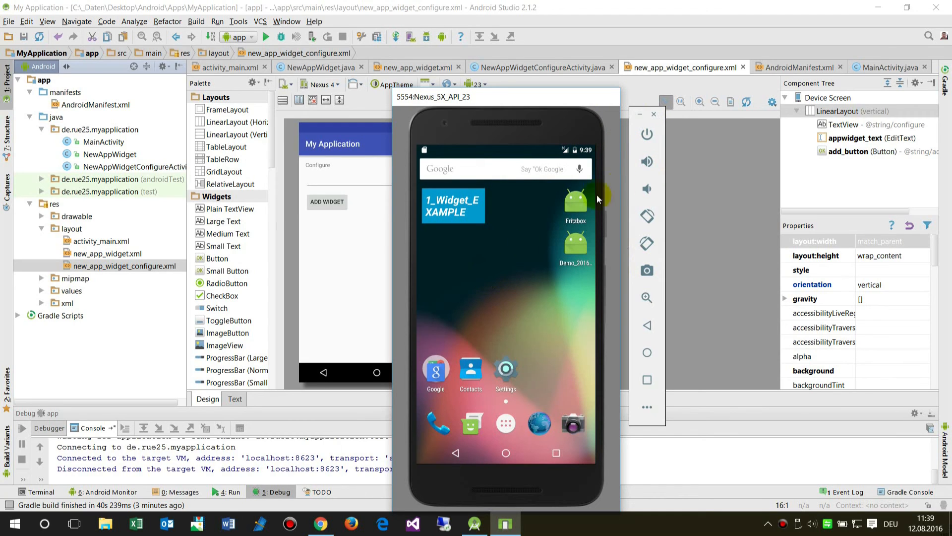
{"action": "mouse_move", "coordinate": [653, 115]}
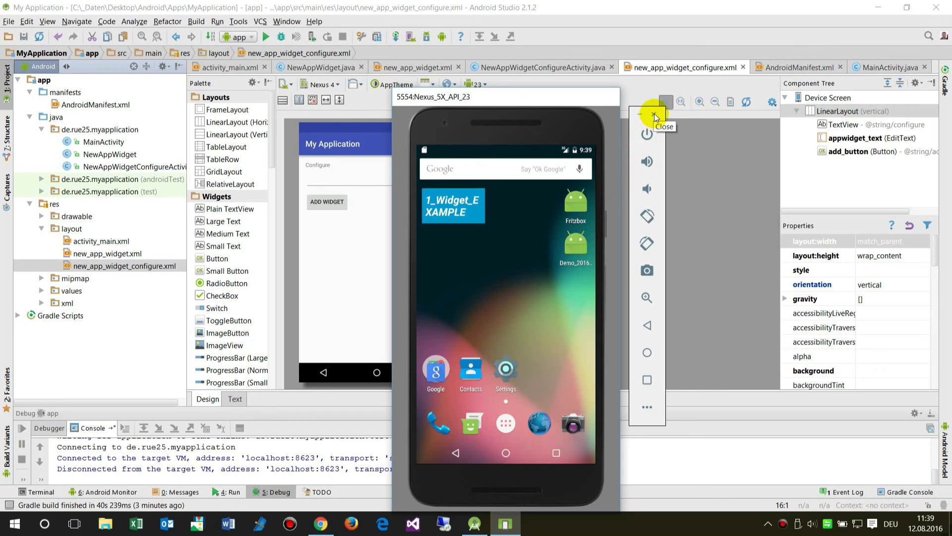
{"action": "left_click", "coordinate": [655, 116]}
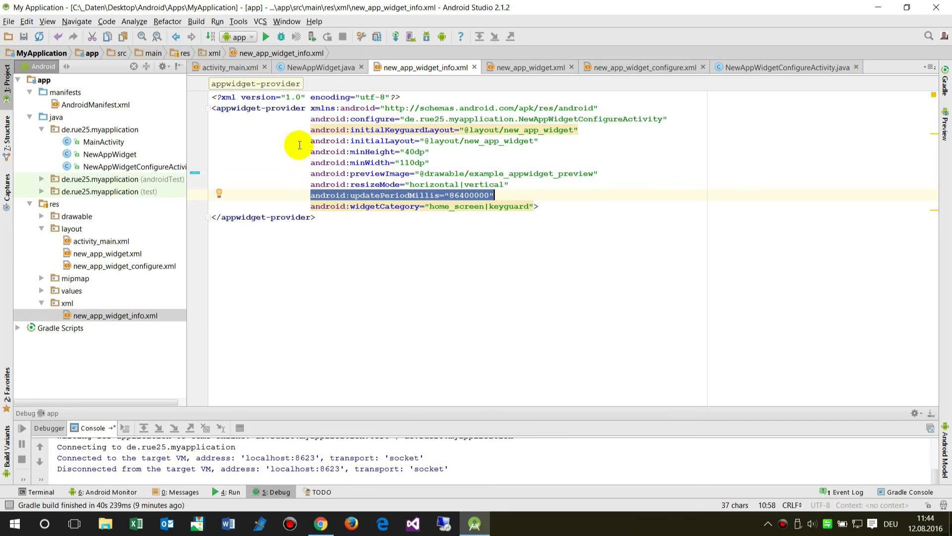
{"action": "mouse_move", "coordinate": [115, 316]}
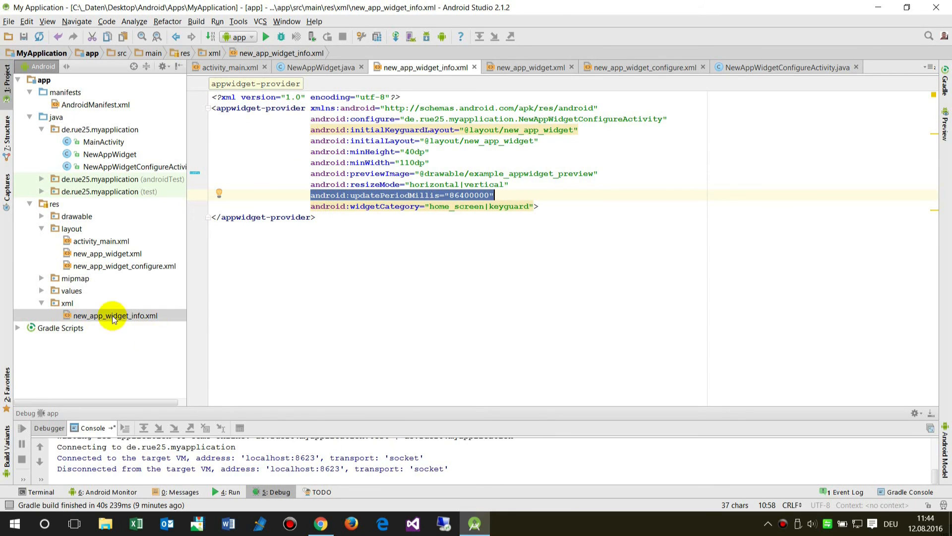
{"action": "mouse_move", "coordinate": [122, 315]}
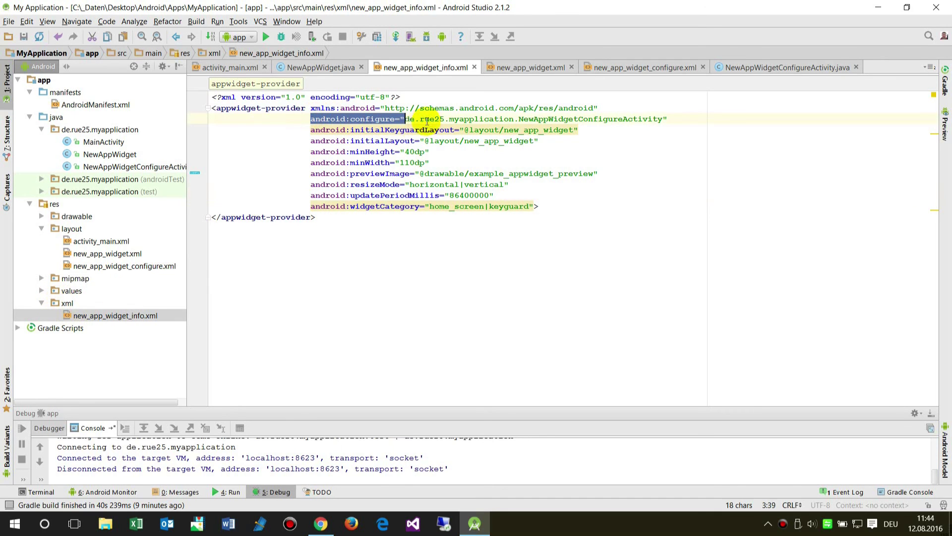
Step: Highlight android:configure's NewAppWidgetConfigureActivity value and select that class in the Project tree
{"action": "left_click", "coordinate": [668, 119]}
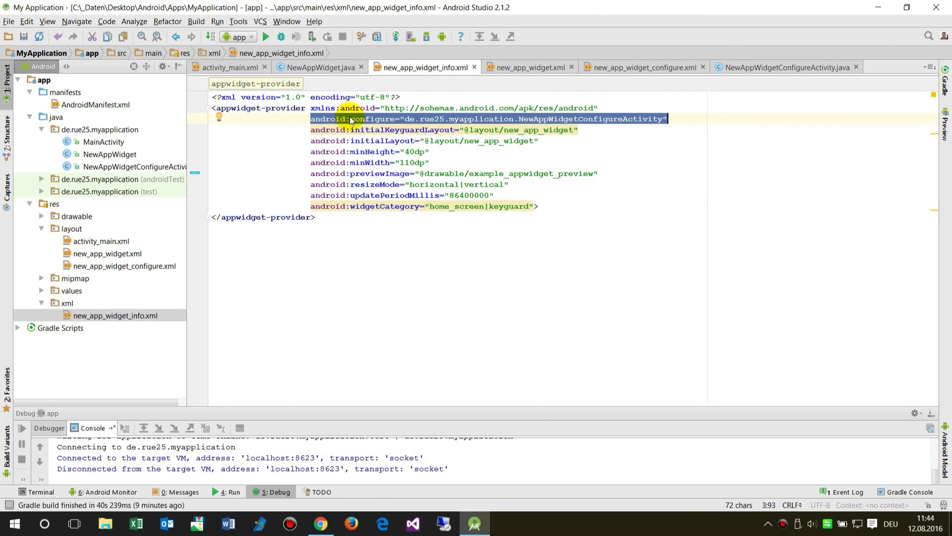
{"action": "mouse_move", "coordinate": [524, 124]}
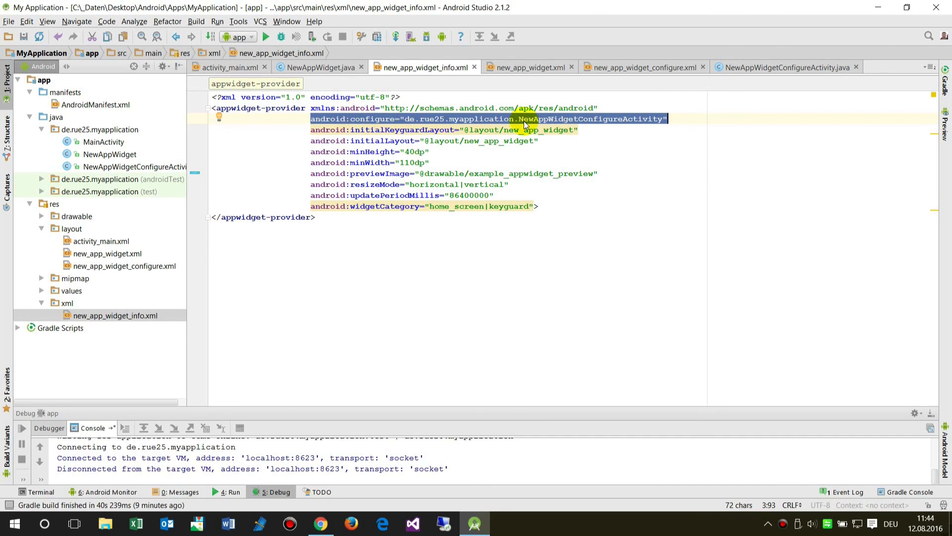
{"action": "left_click", "coordinate": [516, 118]}
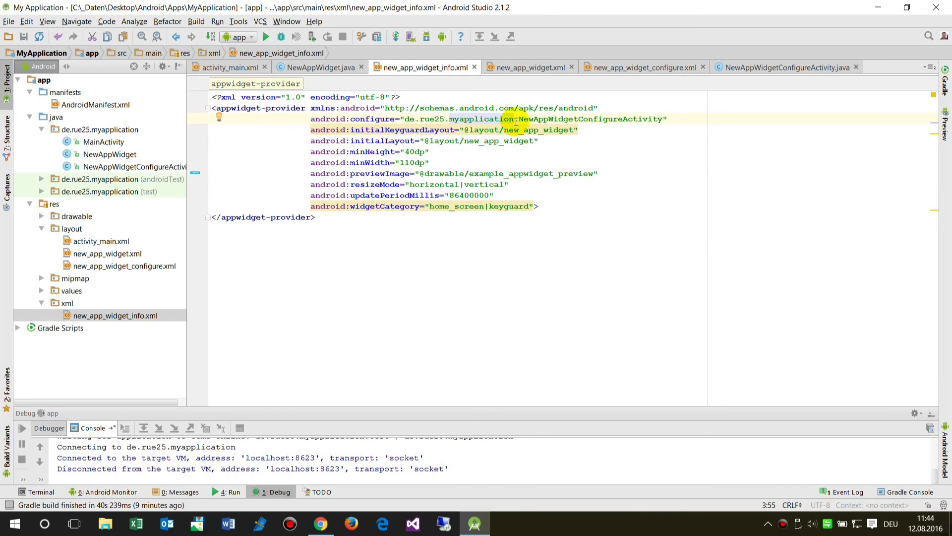
{"action": "left_click", "coordinate": [406, 118]}
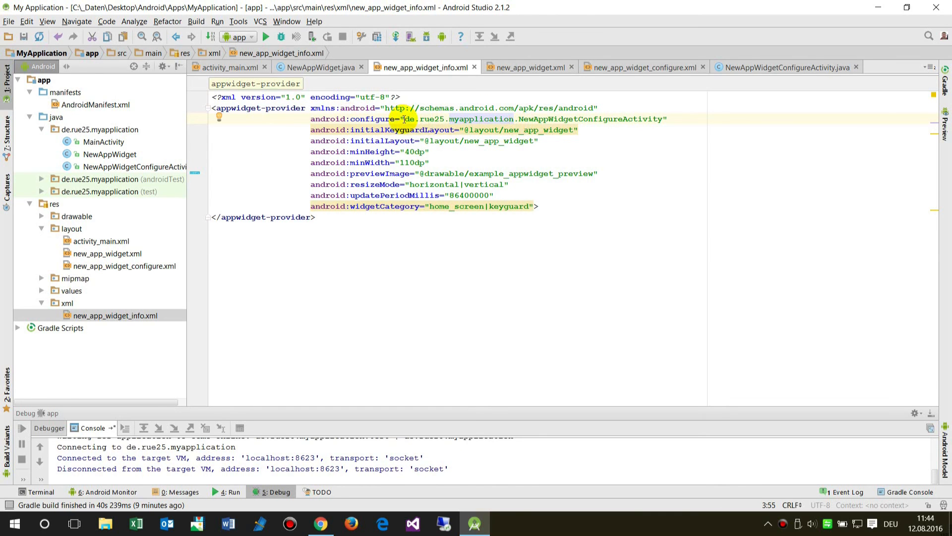
{"action": "double_click", "coordinate": [460, 119]}
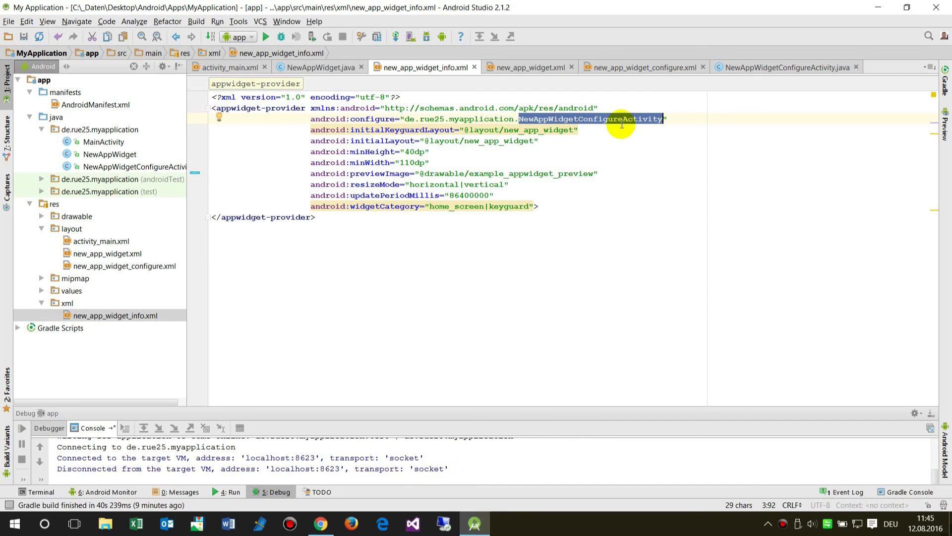
{"action": "mouse_move", "coordinate": [123, 301]}
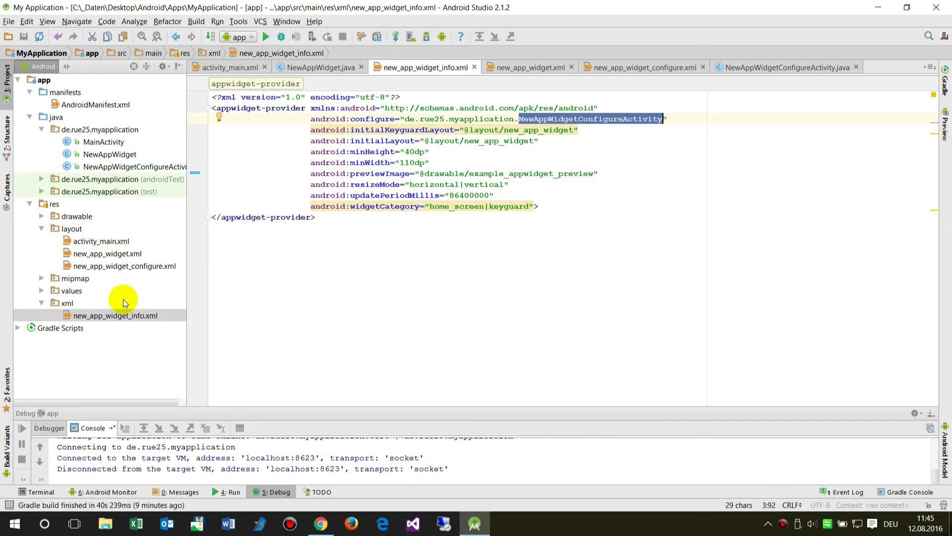
{"action": "left_click", "coordinate": [134, 167]}
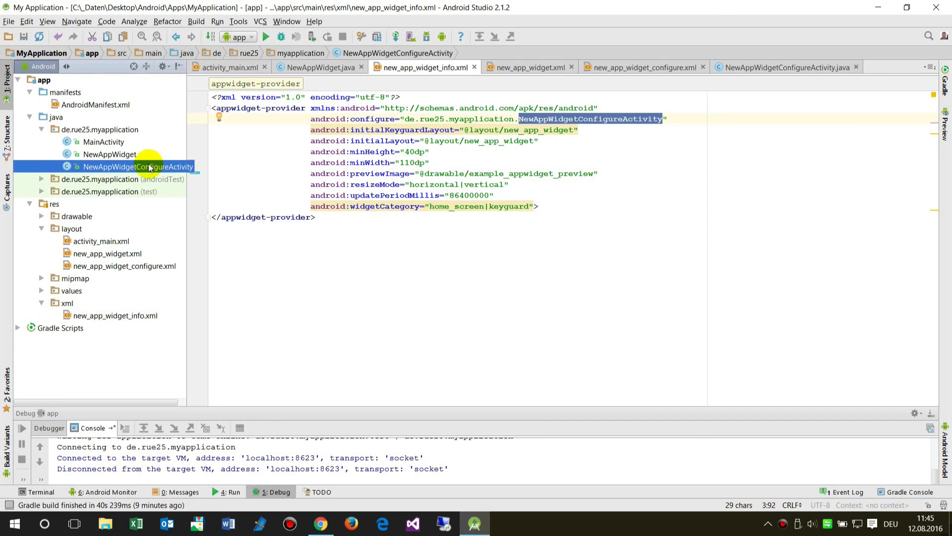
{"action": "mouse_move", "coordinate": [161, 170]}
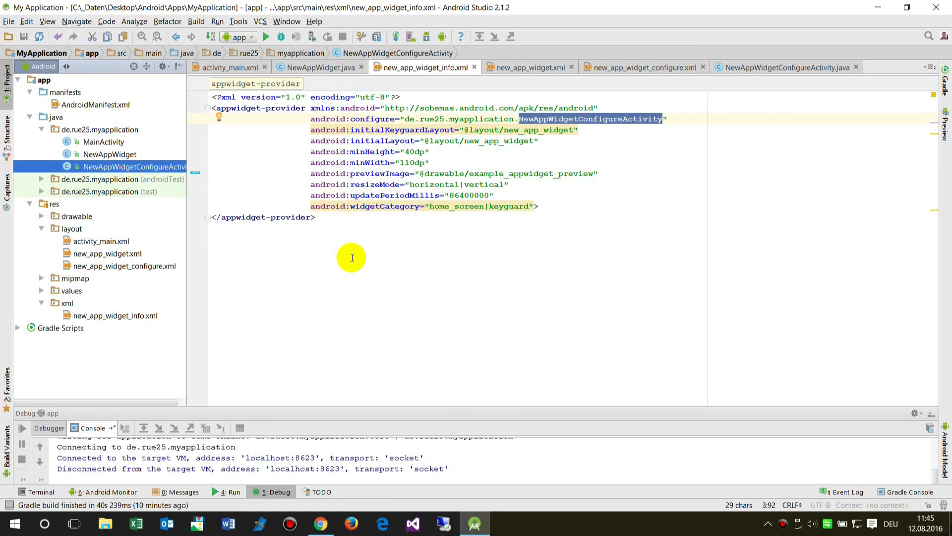
{"action": "mouse_move", "coordinate": [390, 379]}
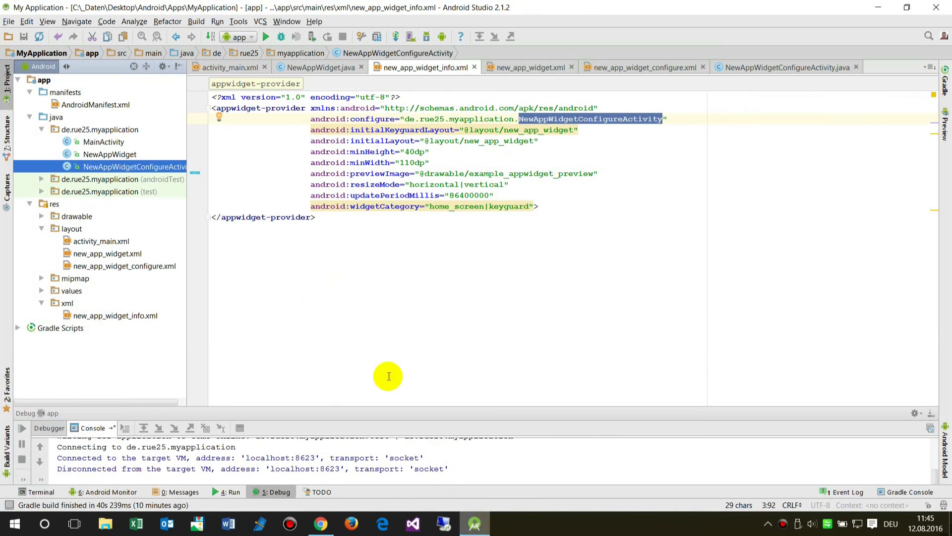
Step: Debug the app again on the Nexus 5X API 23 emulator
{"action": "left_click", "coordinate": [327, 36]}
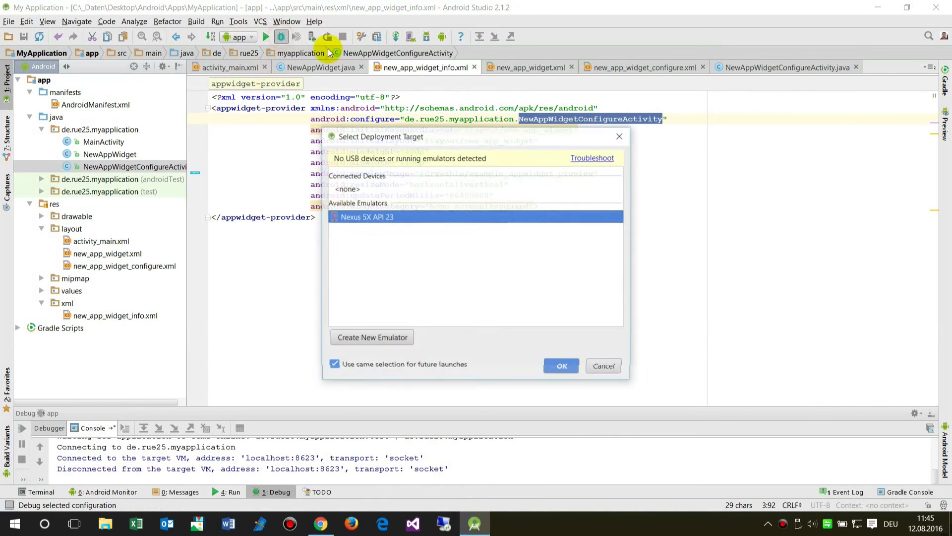
{"action": "mouse_move", "coordinate": [473, 303]}
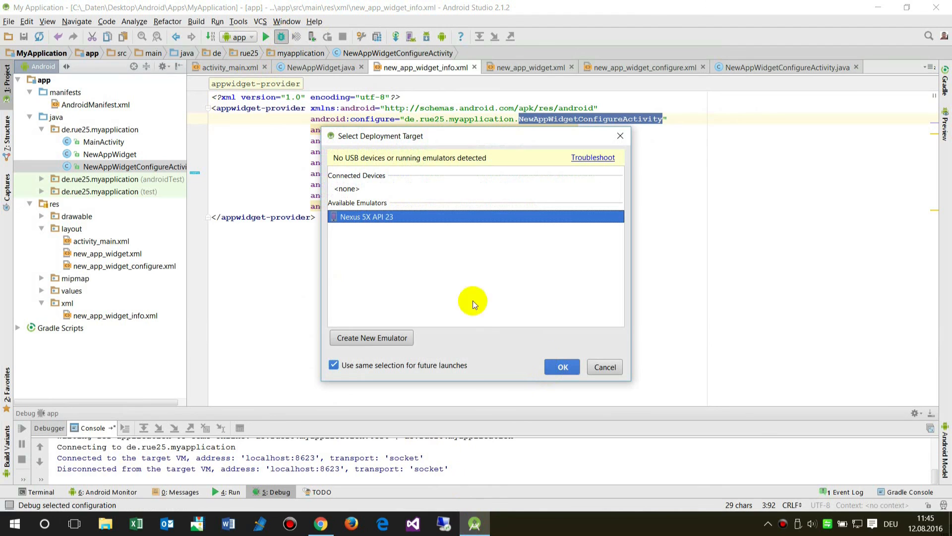
{"action": "mouse_move", "coordinate": [382, 219]}
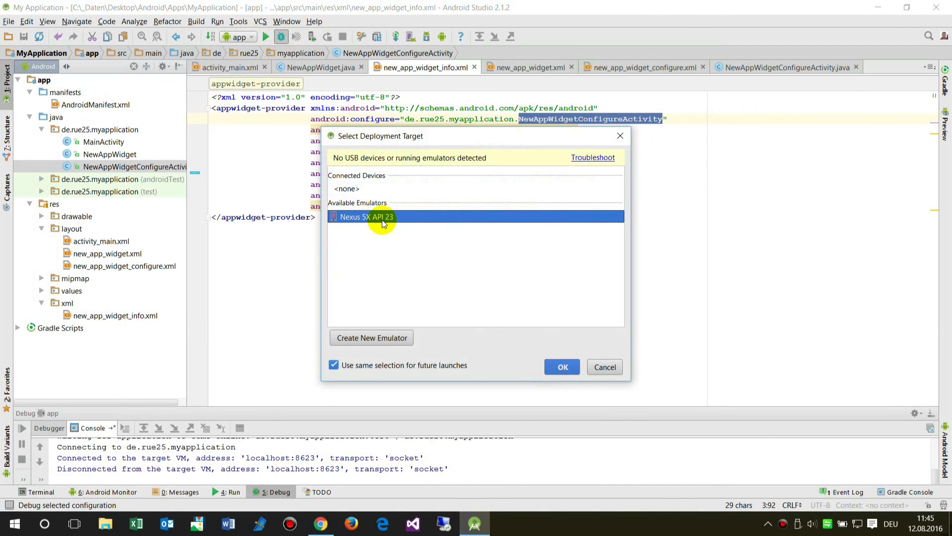
{"action": "mouse_move", "coordinate": [562, 368]}
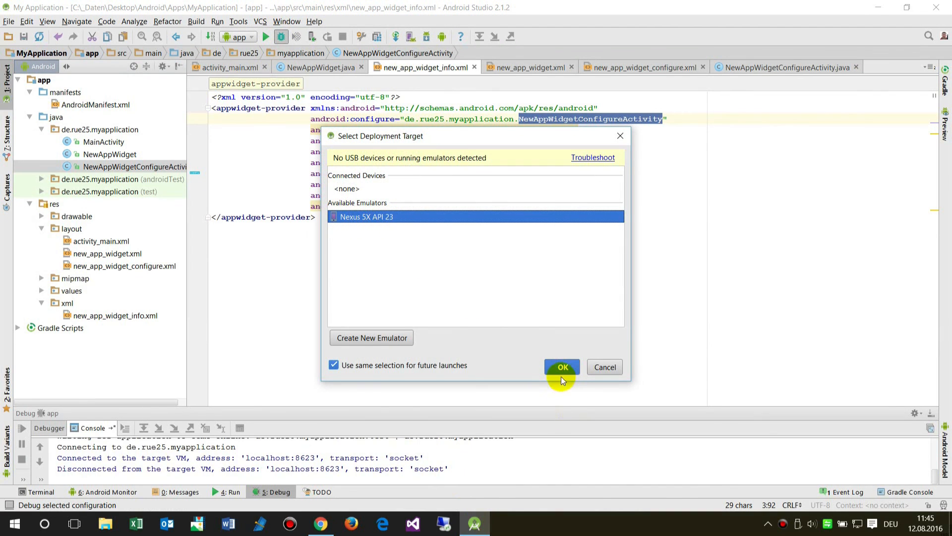
{"action": "left_click", "coordinate": [561, 367]}
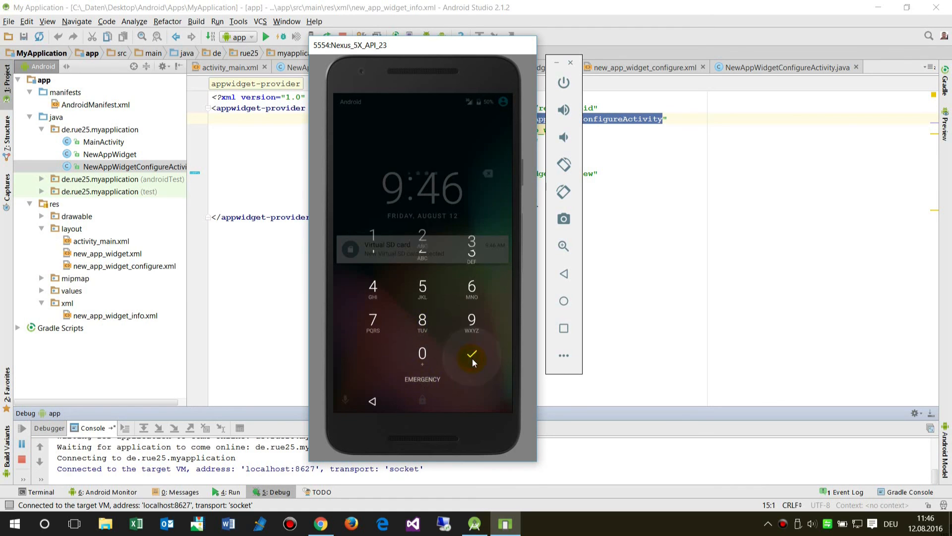
Step: Confirm the PIN to unlock the emulator and reveal My Application's Demo Widget screen
{"action": "left_click", "coordinate": [473, 355]}
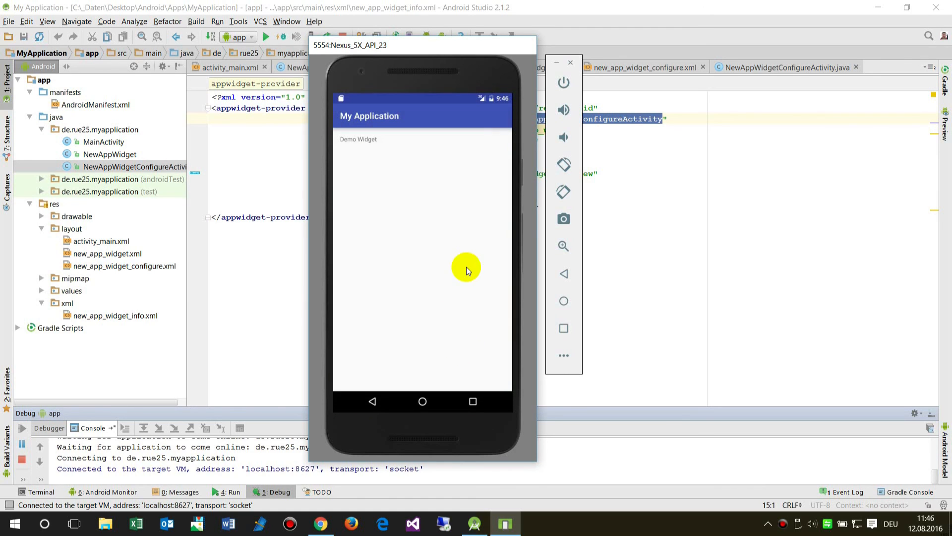
{"action": "mouse_move", "coordinate": [454, 306]}
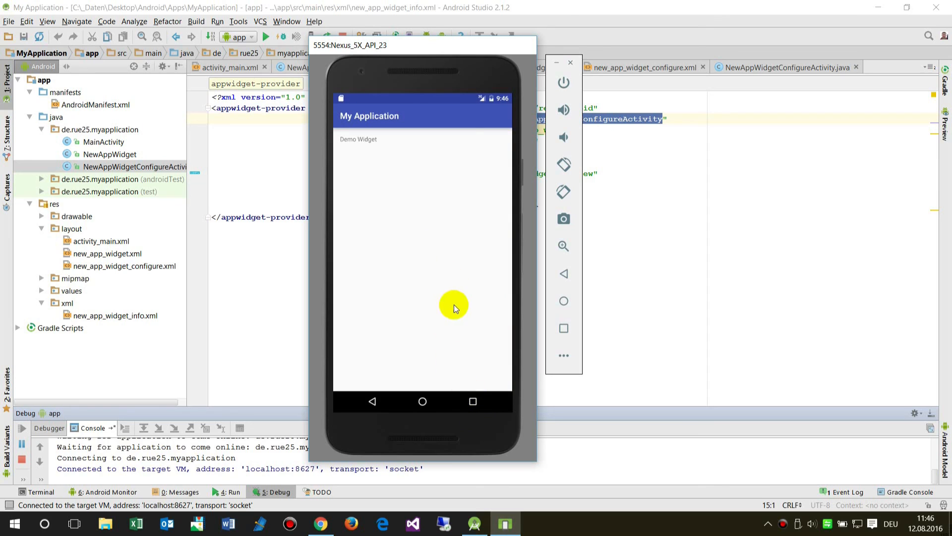
{"action": "mouse_move", "coordinate": [474, 401]}
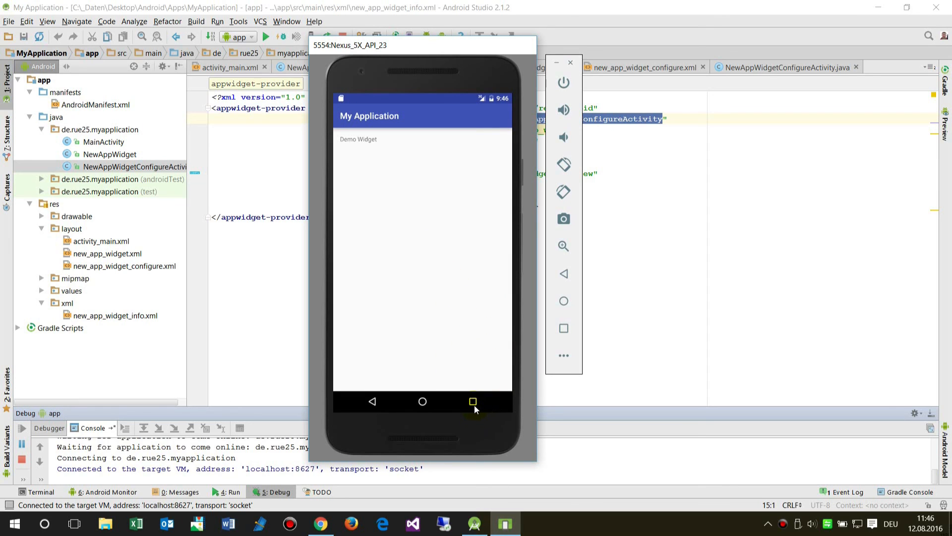